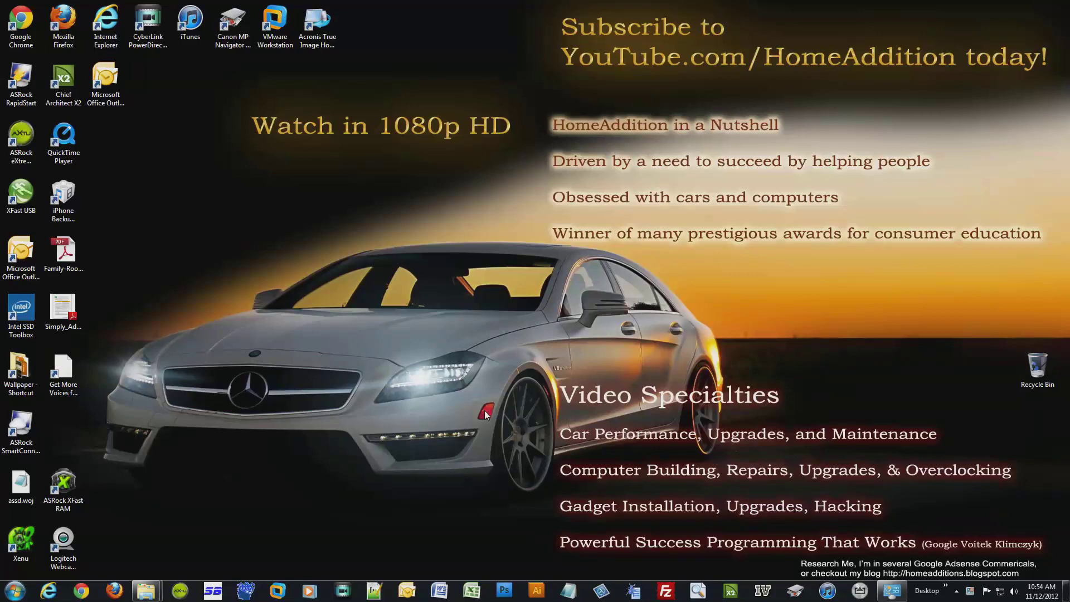
mouse_move(179, 468)
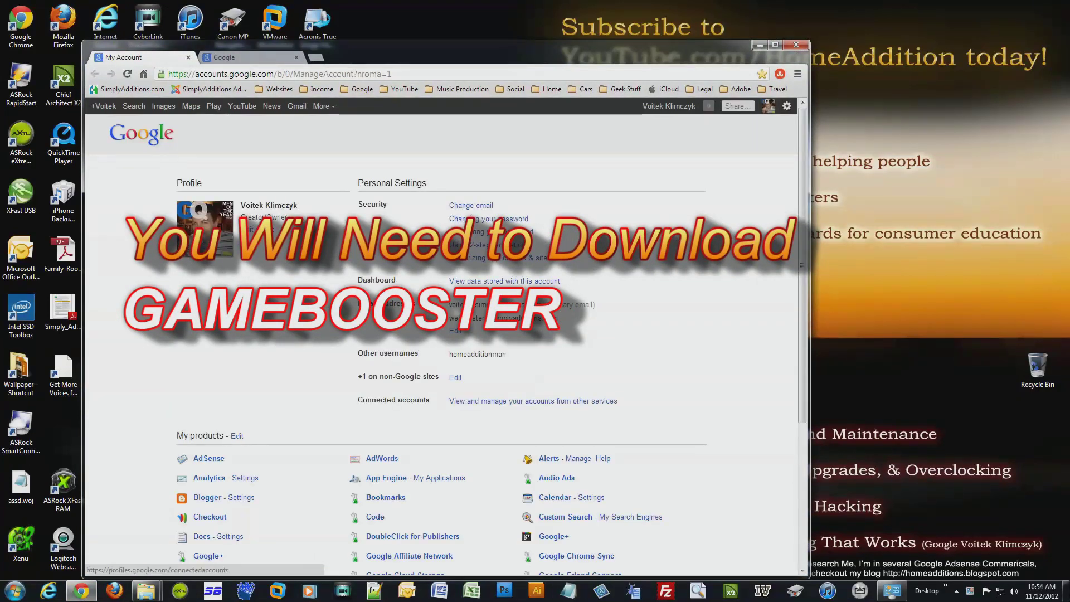
Step: Search 'gamebooster' from Chrome's address bar to list Game Booster download sites
click(273, 74)
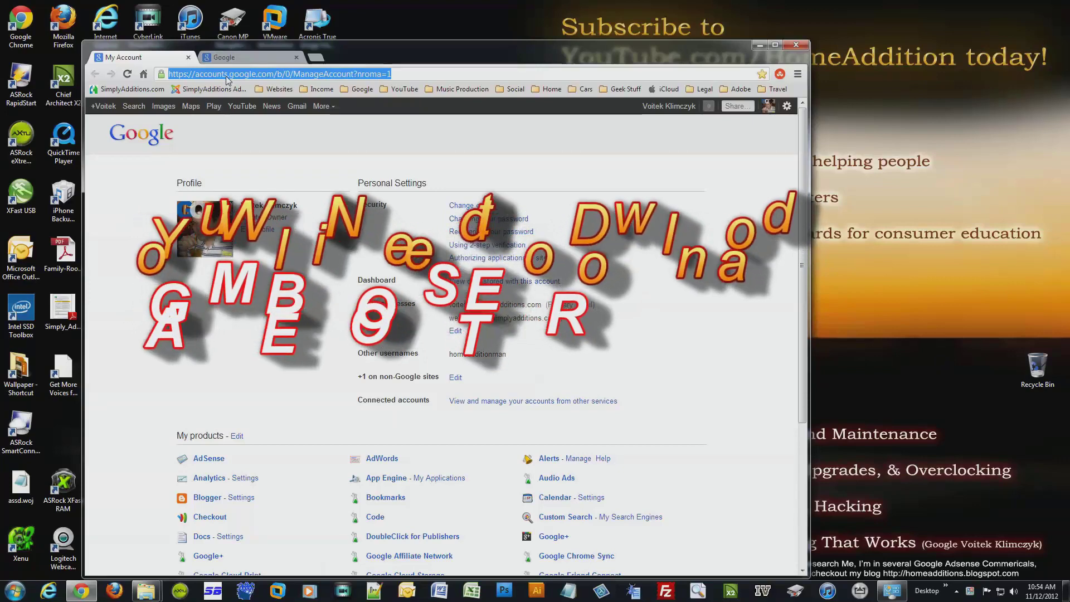
text(gamebooster&rlz=1C1ARAB_enUS495US495&oq=gamebooster&sugexp=ch)
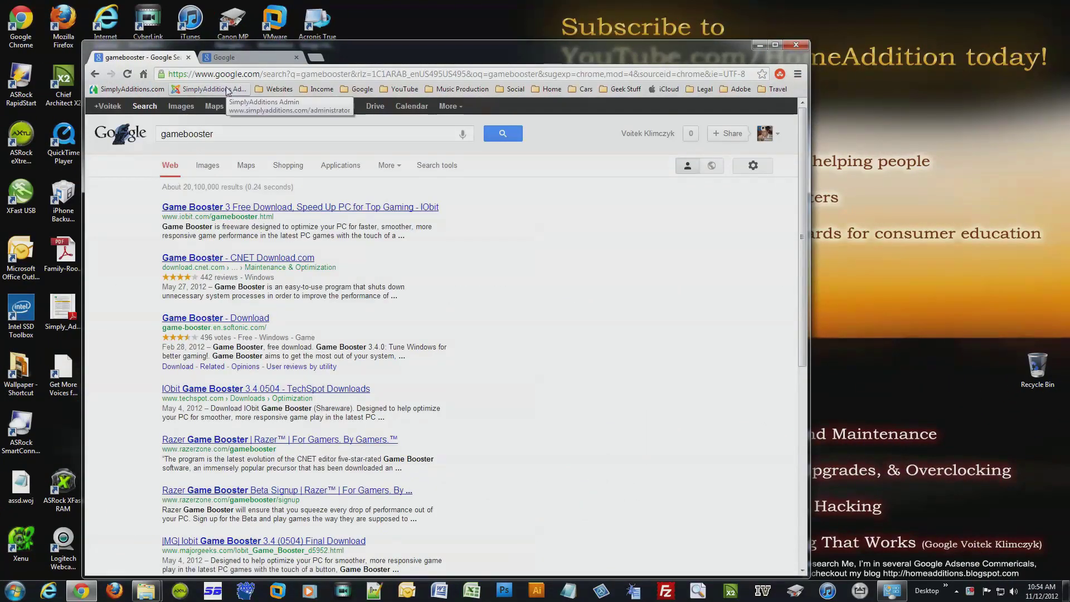
mouse_move(262, 262)
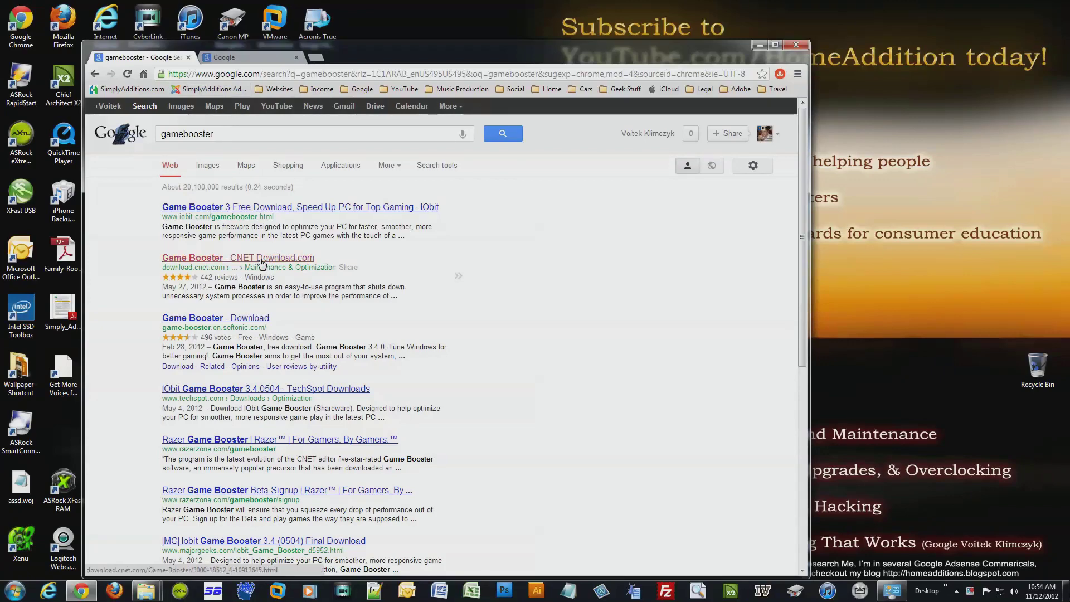
Step: Open the CNET Download.com Game Booster page and download gamebooster.exe
click(237, 258)
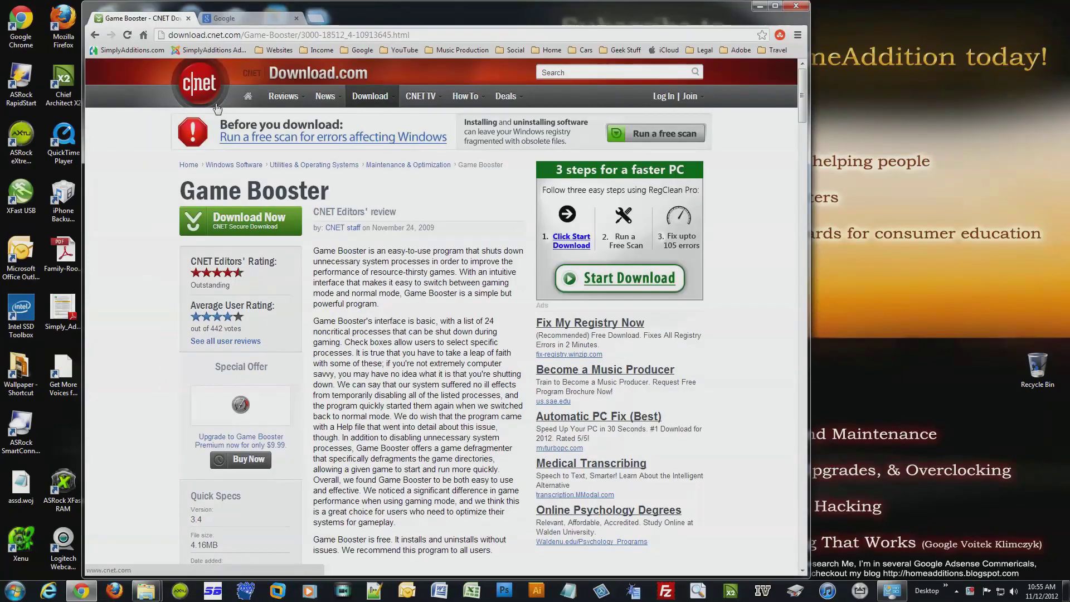
click(282, 95)
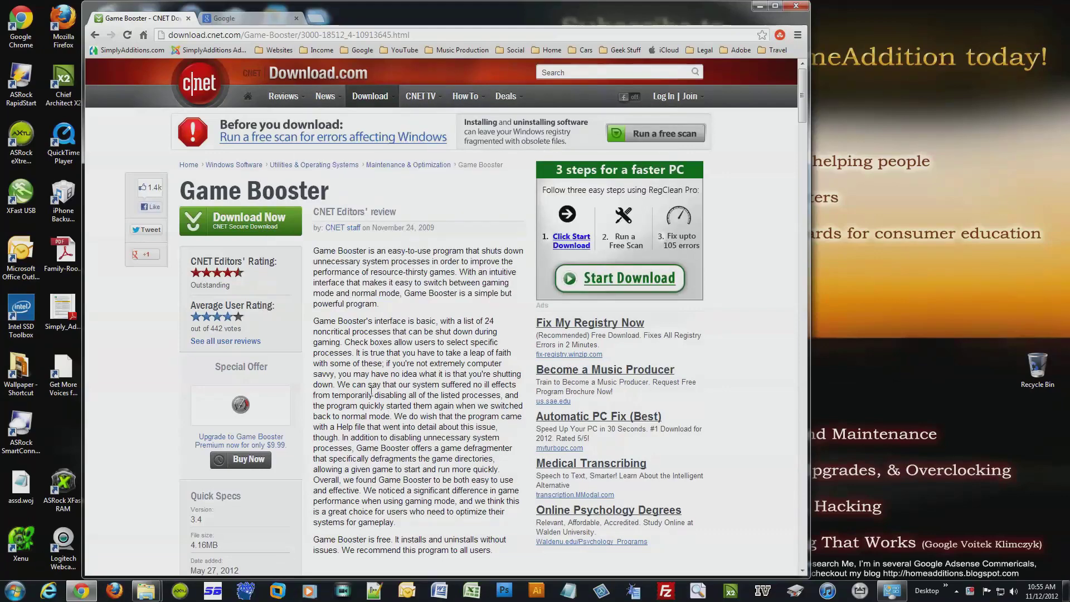
mouse_move(266, 195)
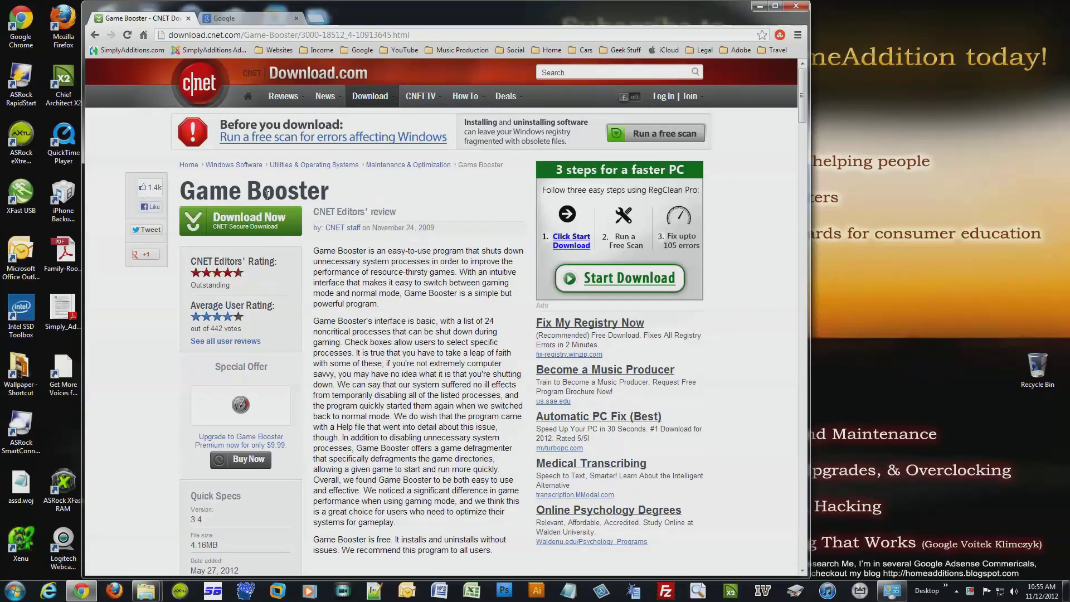
scroll(down, 3)
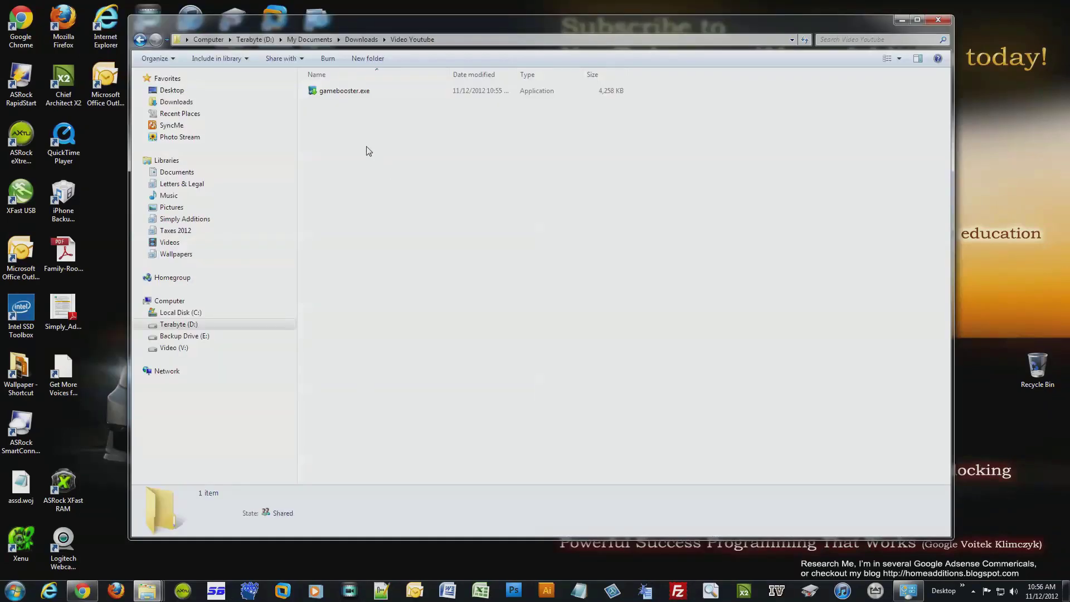
Step: Launch gamebooster.exe from the Video Youtube downloads folder
click(345, 90)
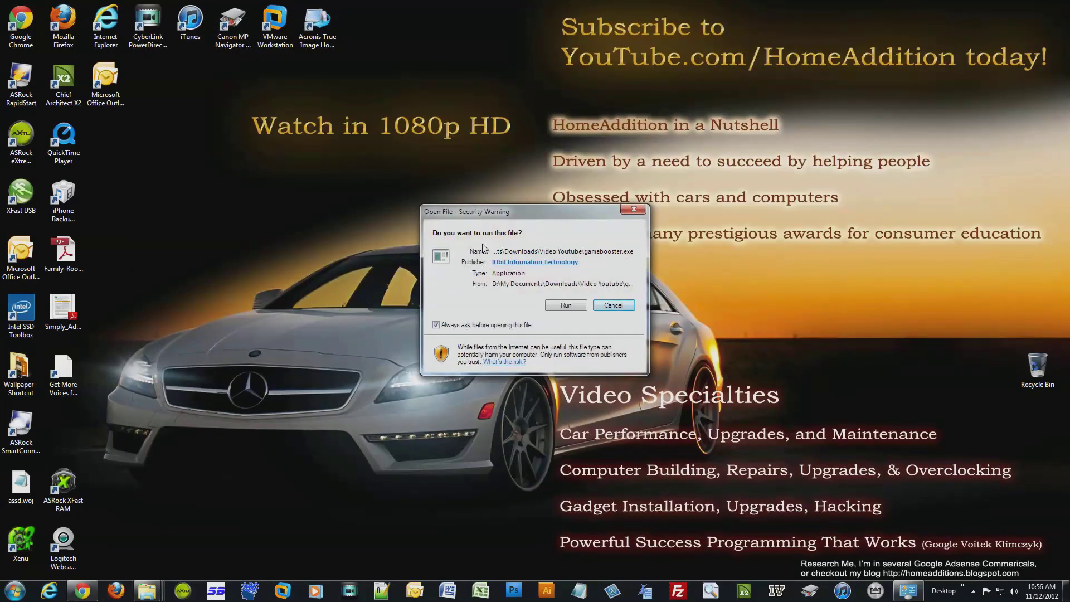
Step: Run the setup, accept the license, keep default folder and desktop icon, then launch Game Booster
click(566, 305)
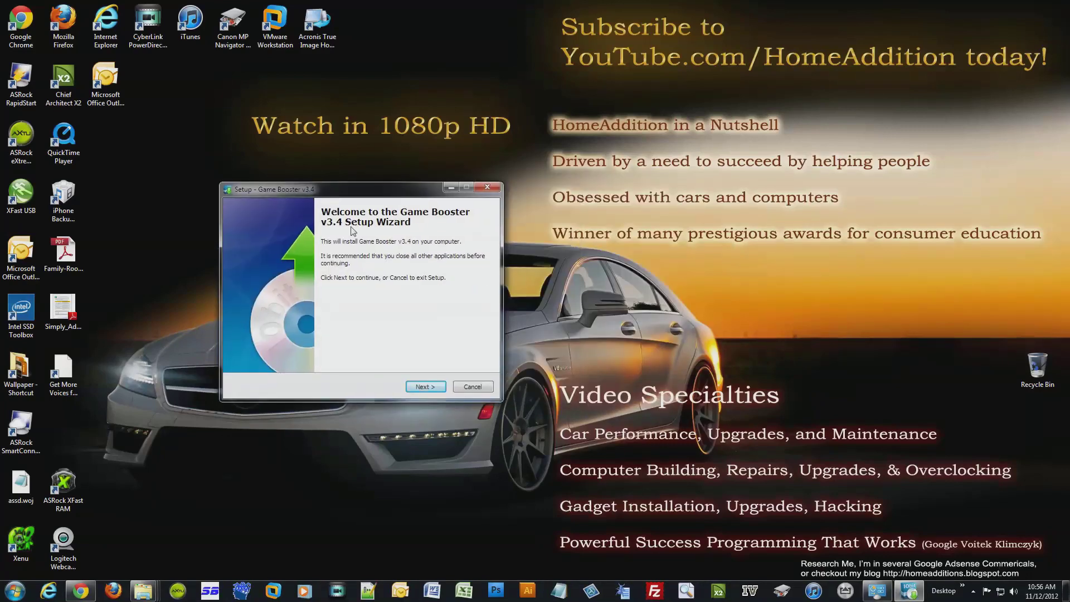
click(425, 386)
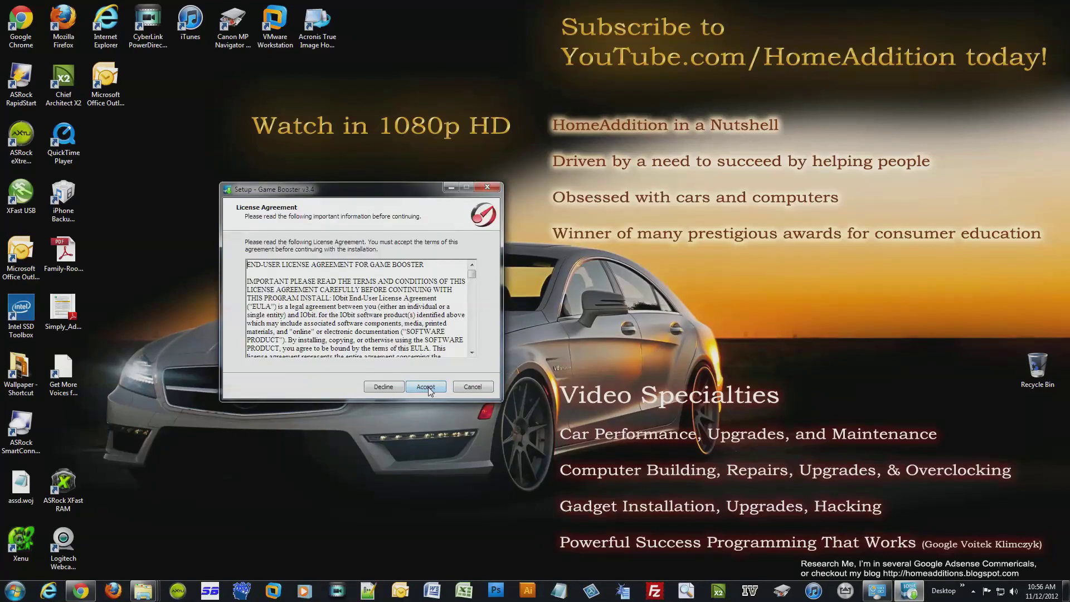
click(425, 386)
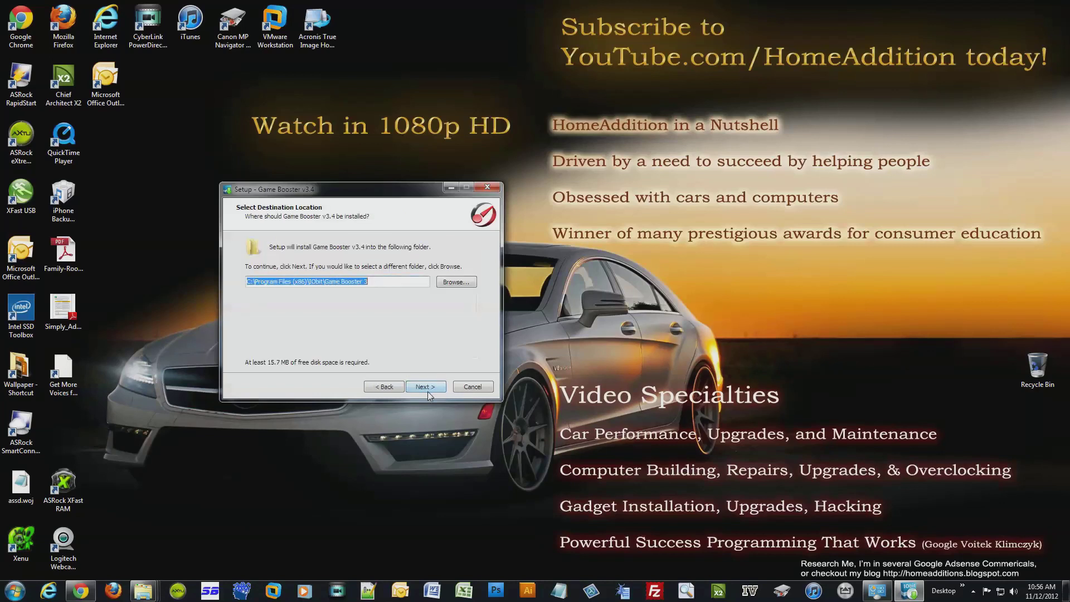
click(425, 386)
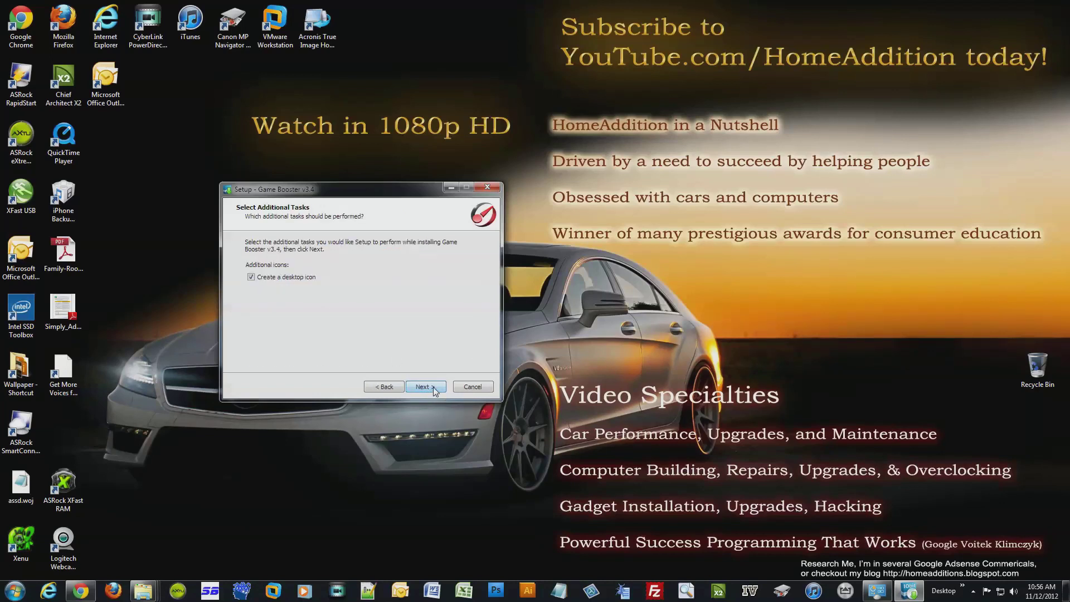
click(425, 387)
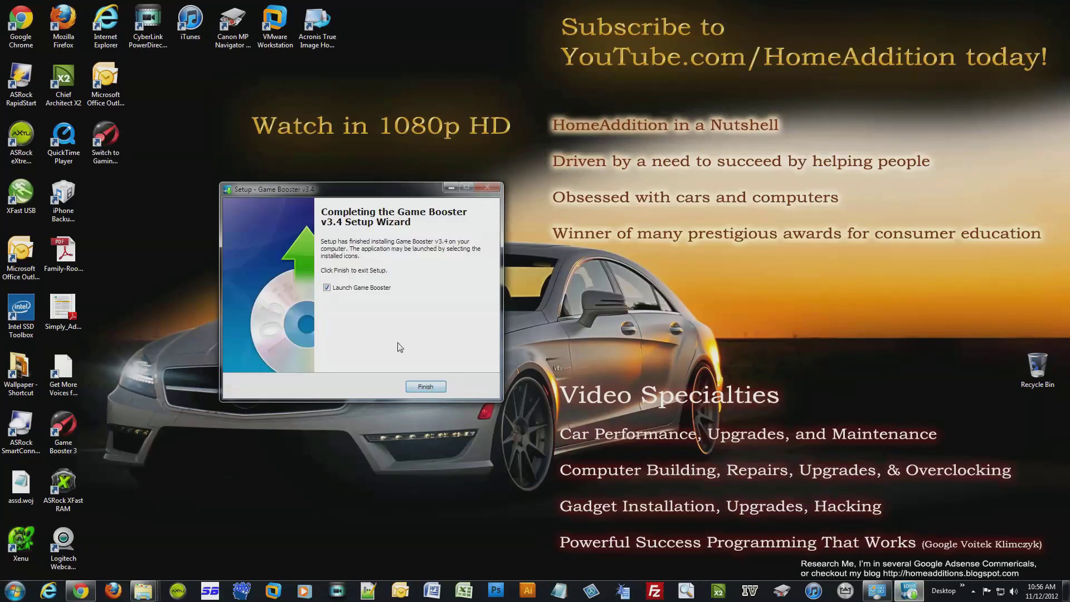
click(425, 386)
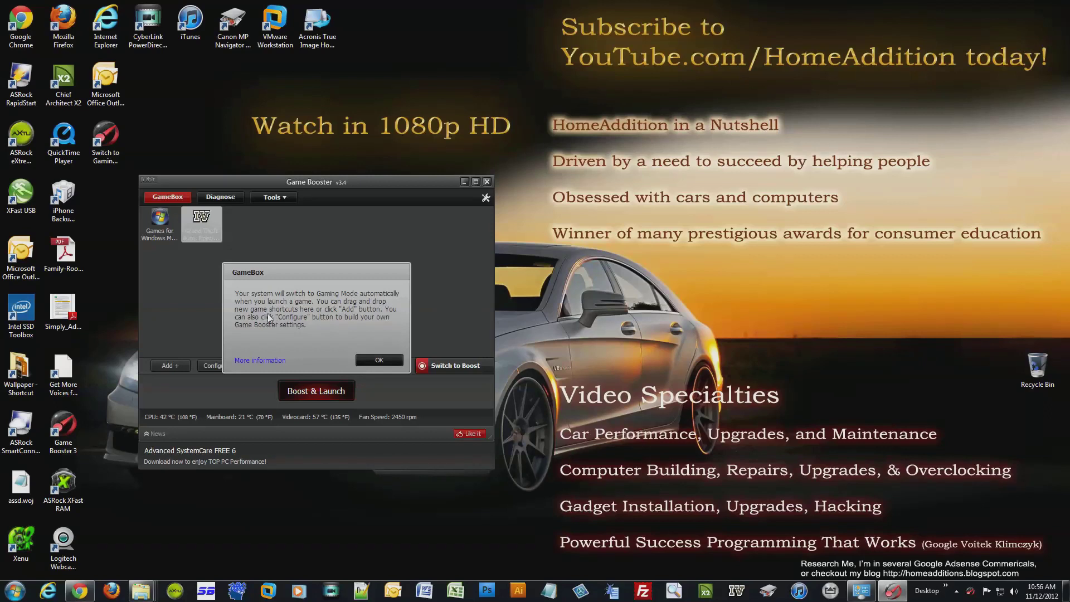
mouse_move(311, 315)
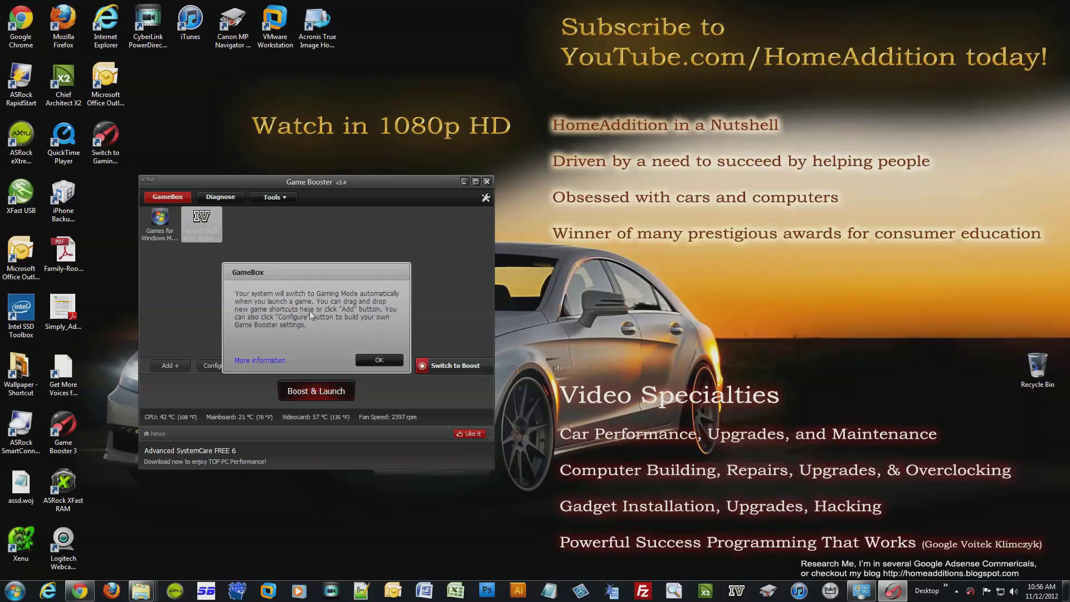
mouse_move(346, 316)
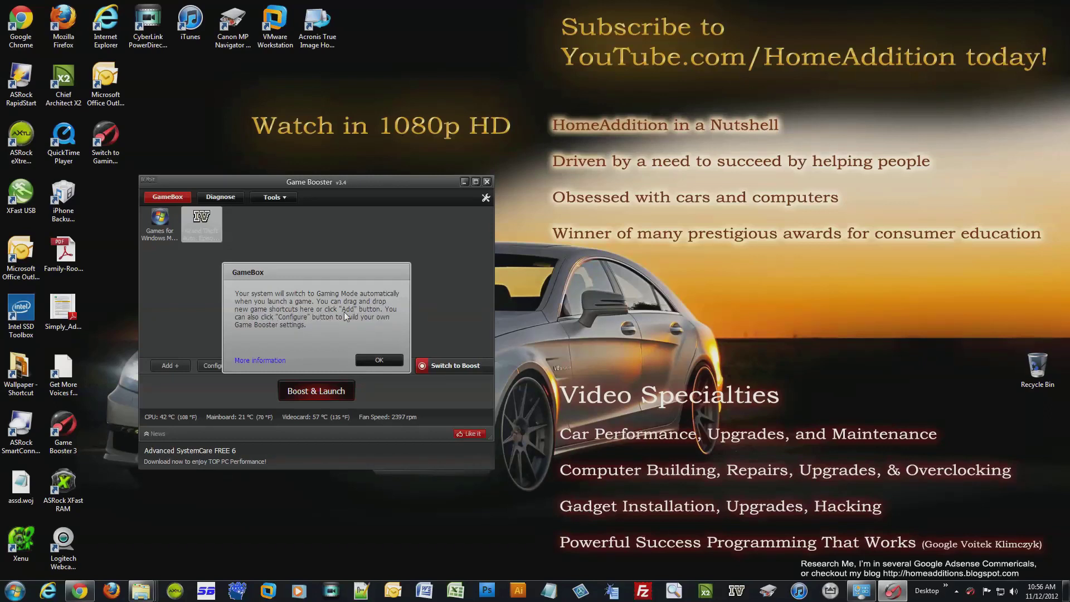
mouse_move(277, 332)
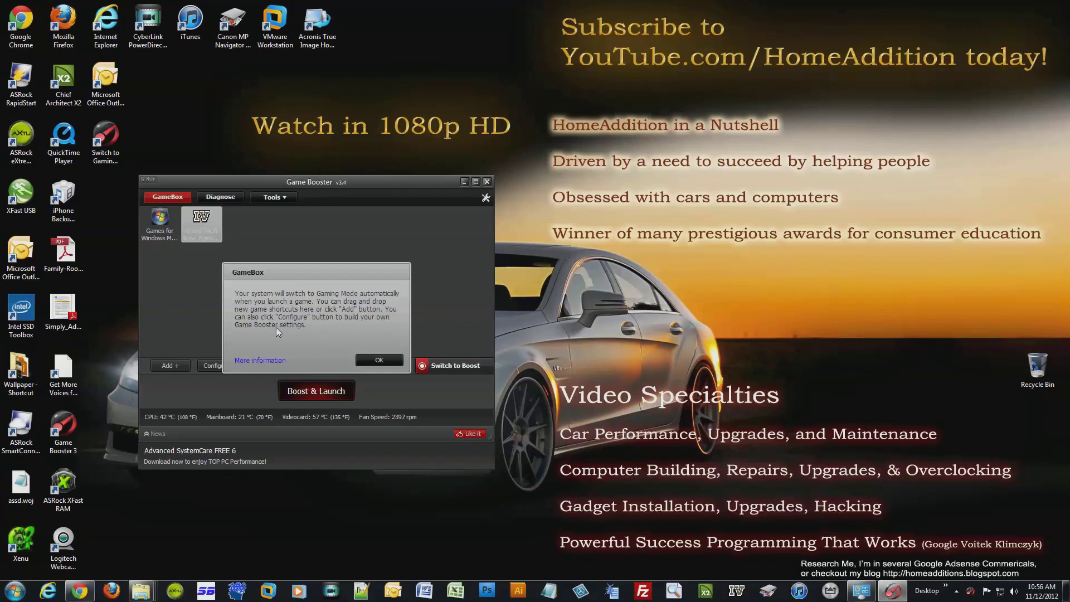
mouse_move(326, 328)
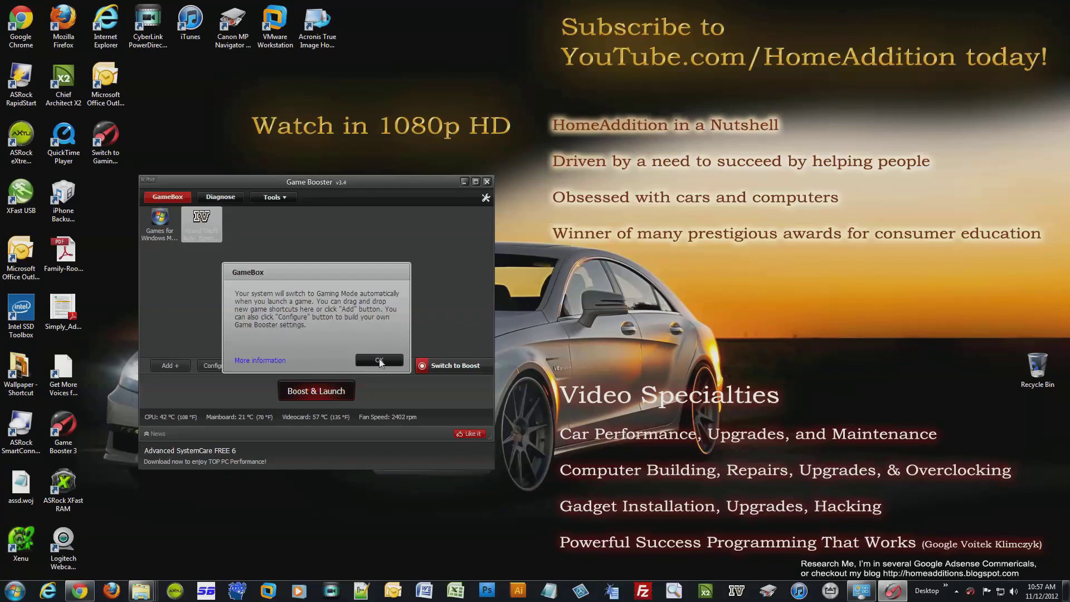
Step: Dismiss the Gaming Mode message to reveal GameBox's two games
click(380, 361)
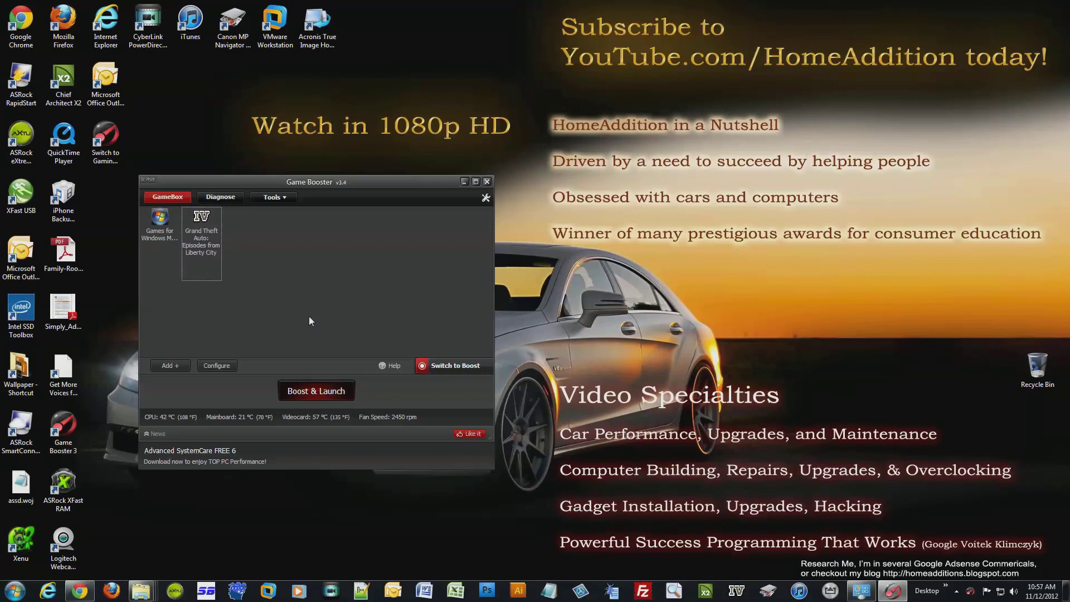
mouse_move(289, 313)
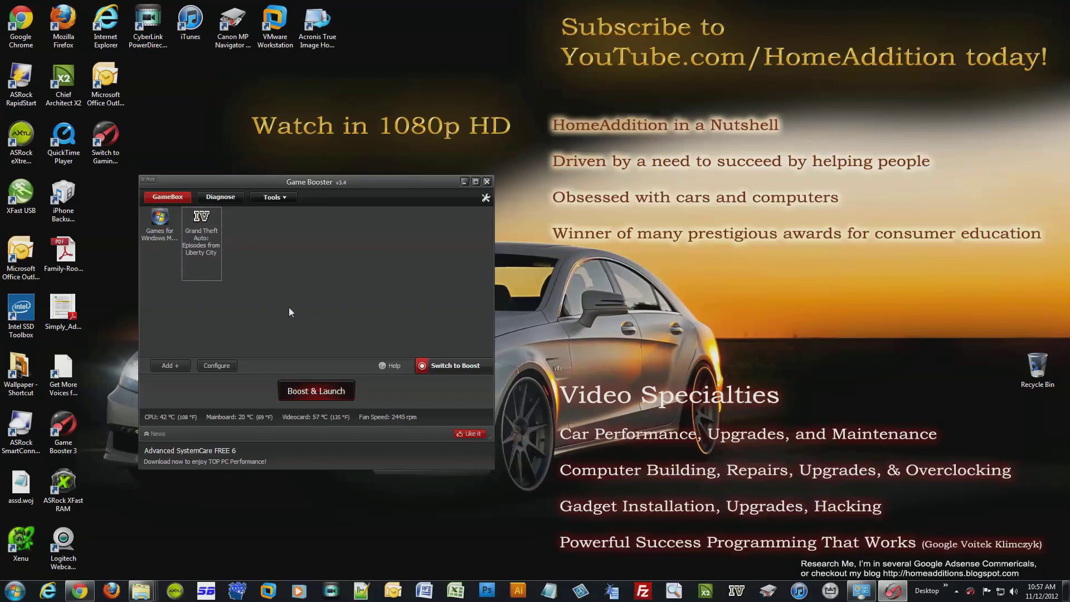
mouse_move(234, 252)
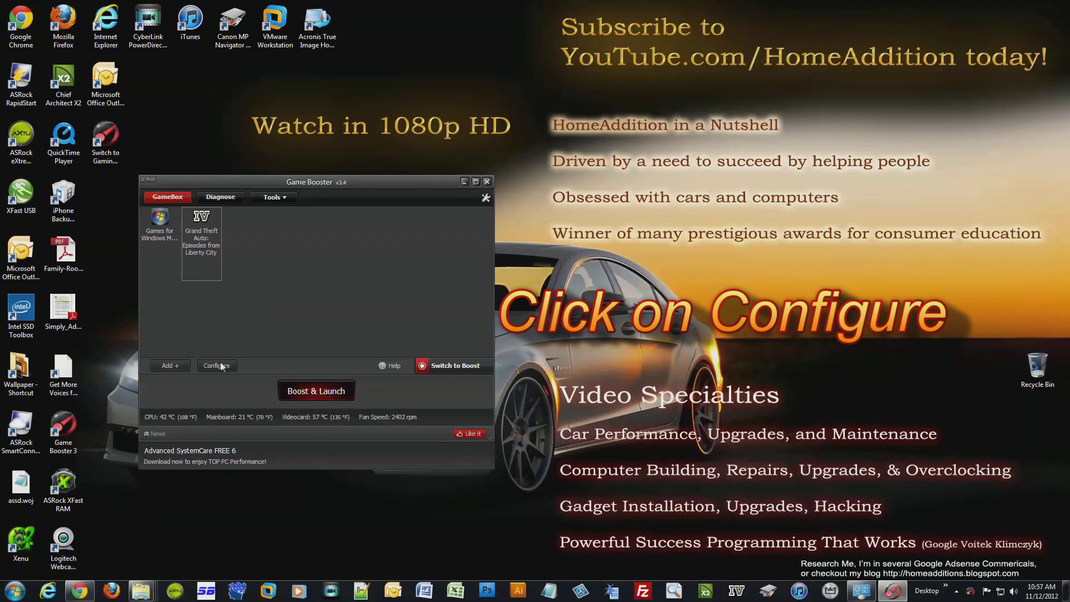
Step: Open Game Booster's Configure view of processes and services
click(216, 365)
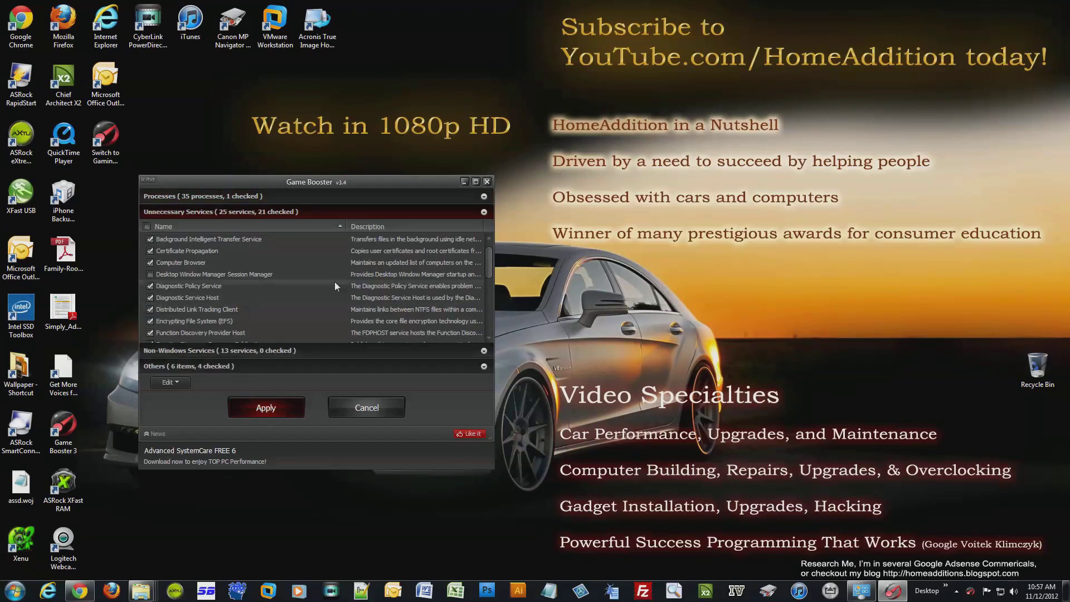
mouse_move(476, 191)
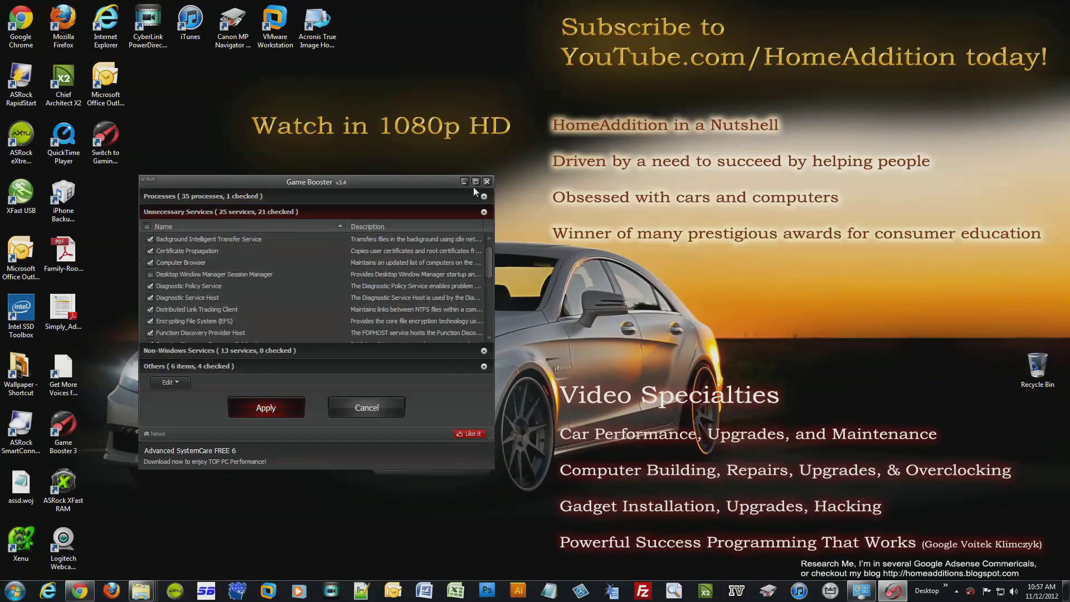
mouse_move(142, 177)
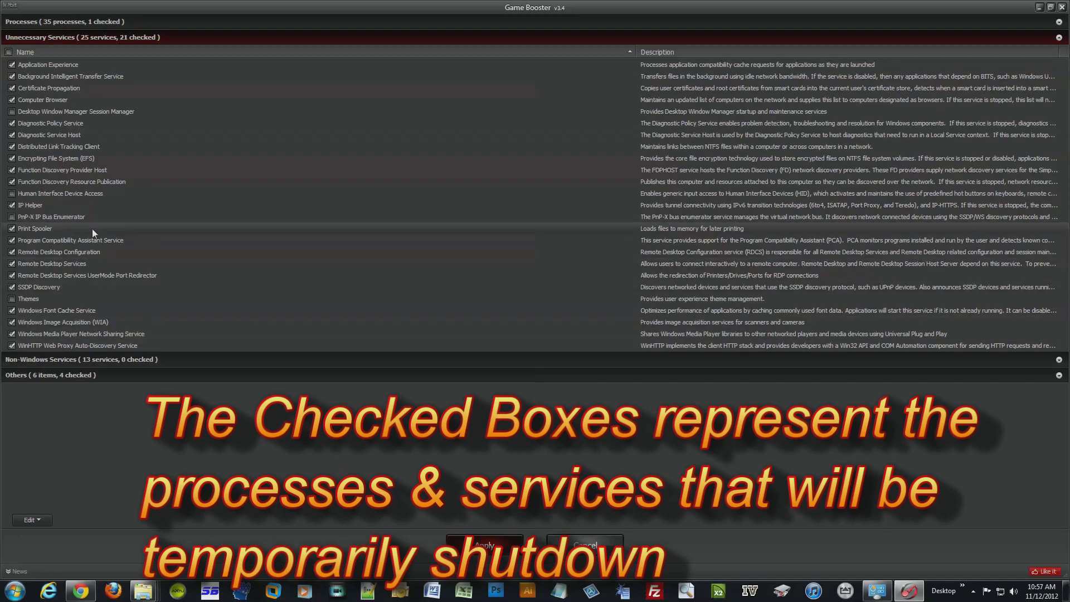
mouse_move(130, 299)
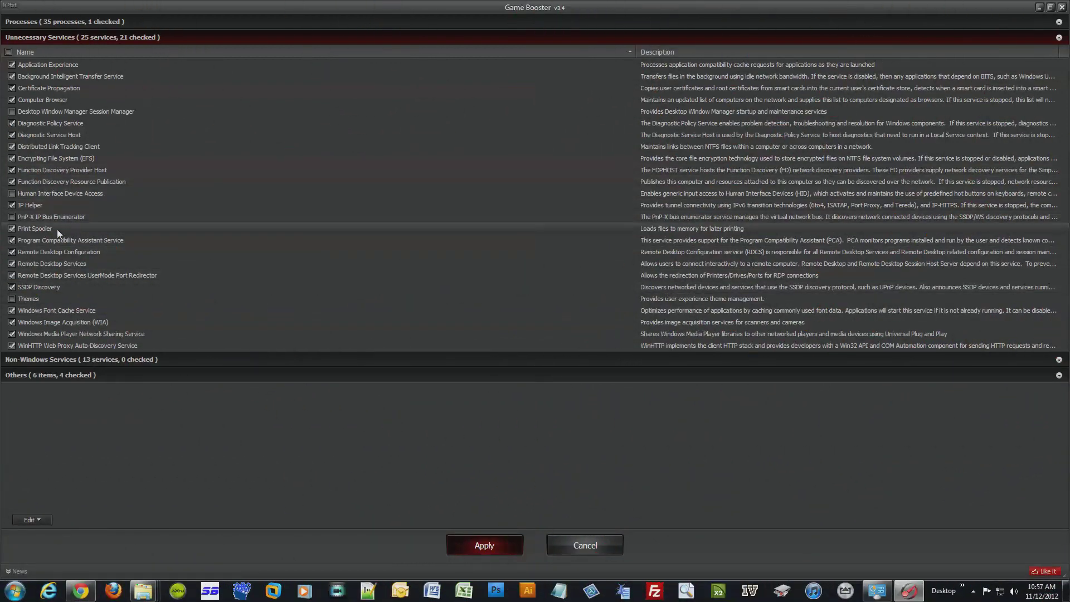
mouse_move(18, 239)
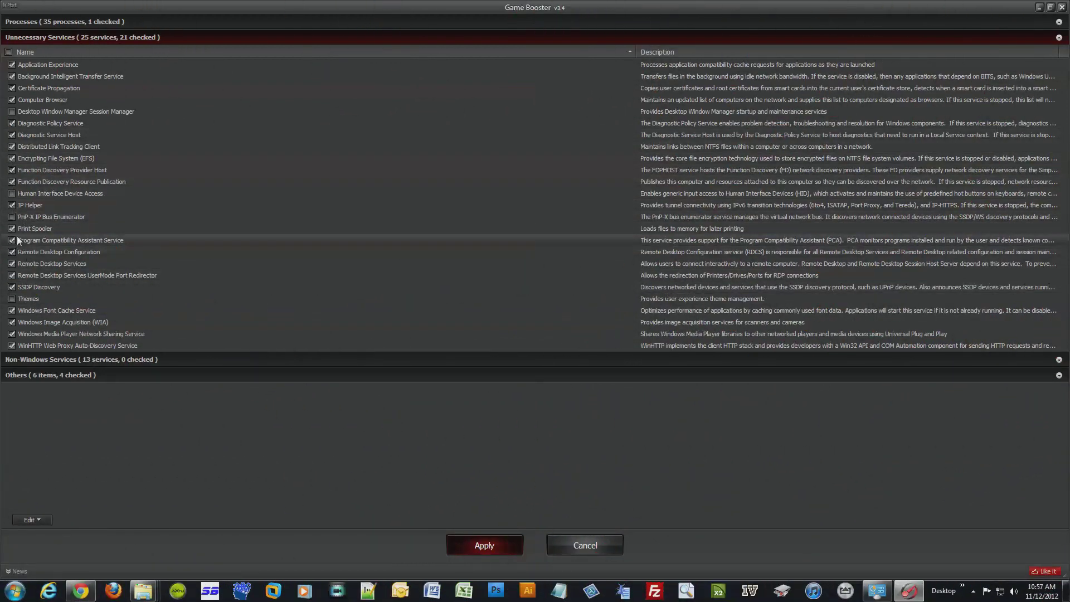
mouse_move(24, 231)
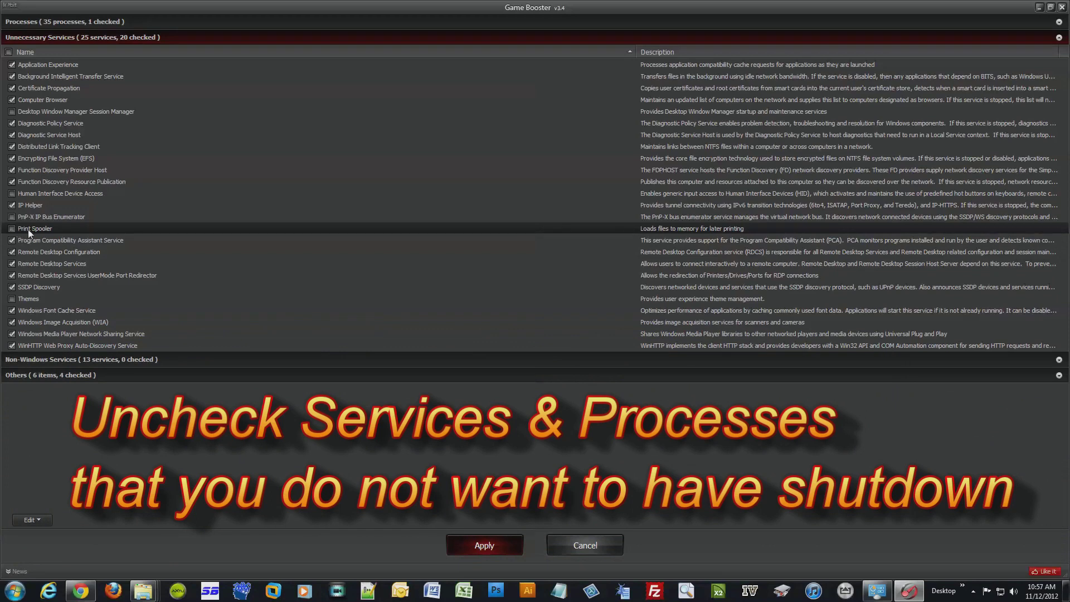
Step: Re-mark Print Spooler, expand Non-Windows Services, and mark Acronis and APC services for stopping
click(12, 228)
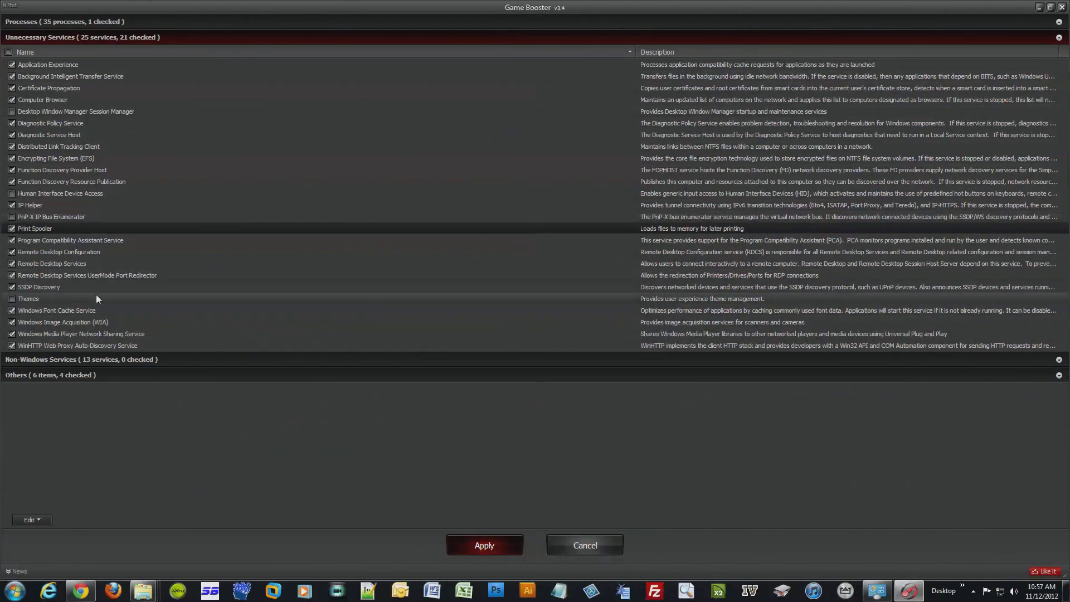
mouse_move(96, 266)
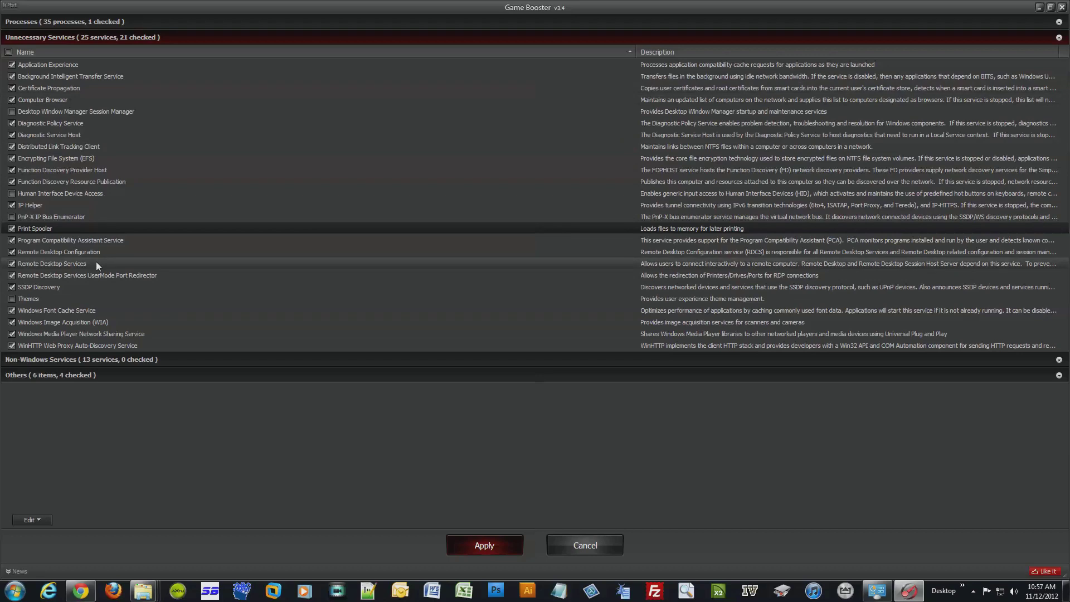
mouse_move(101, 129)
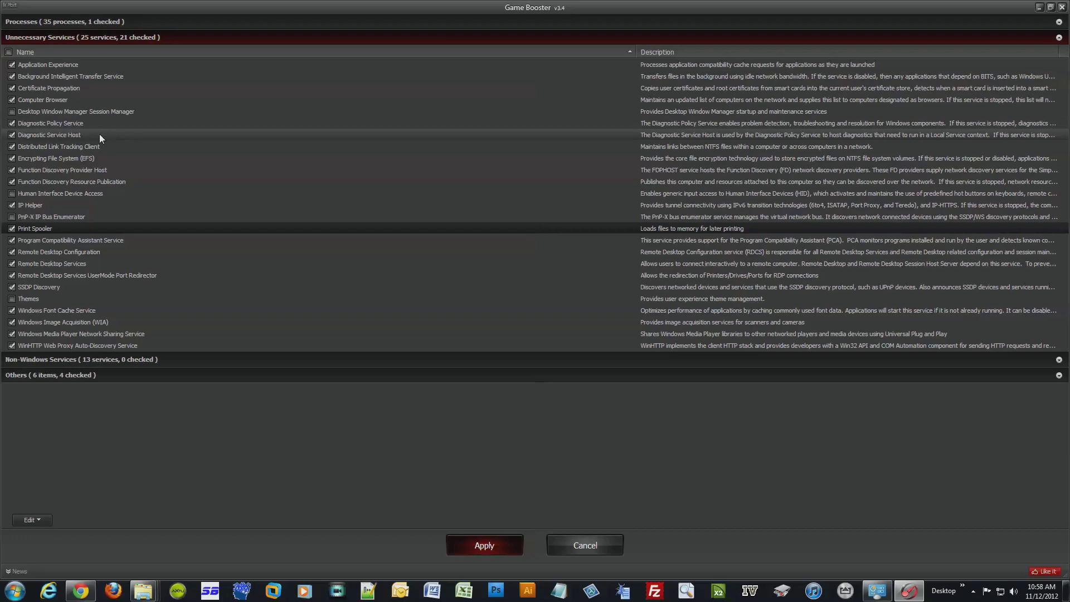
mouse_move(158, 168)
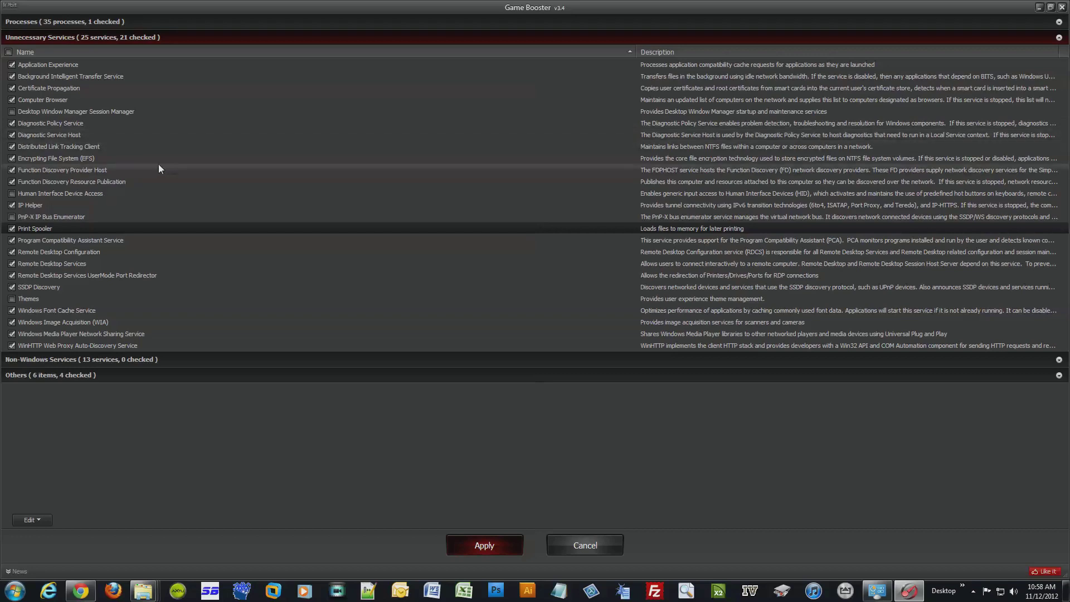
mouse_move(118, 233)
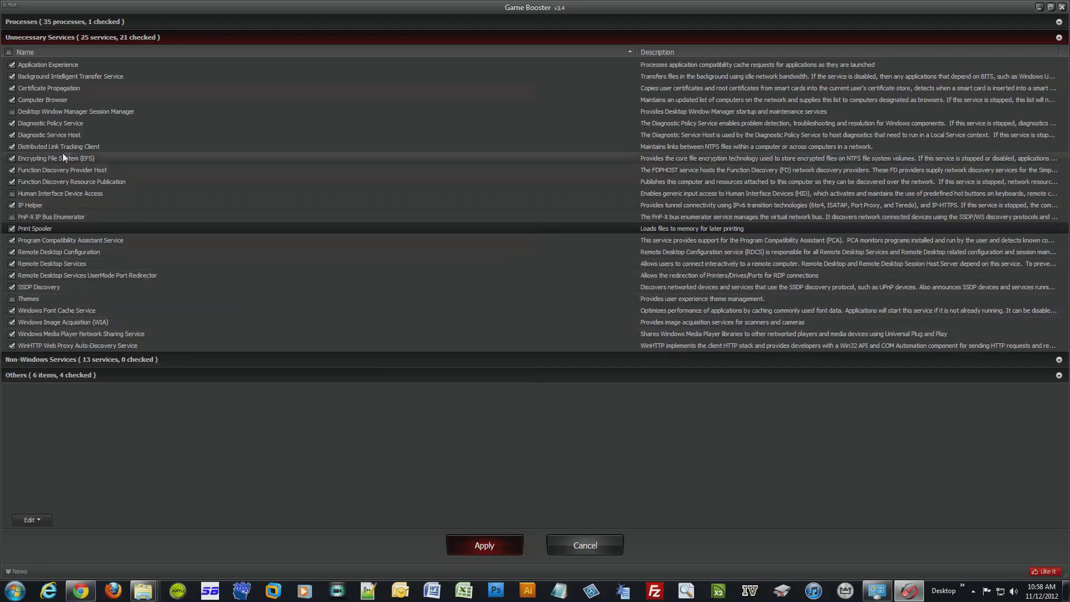
mouse_move(28, 331)
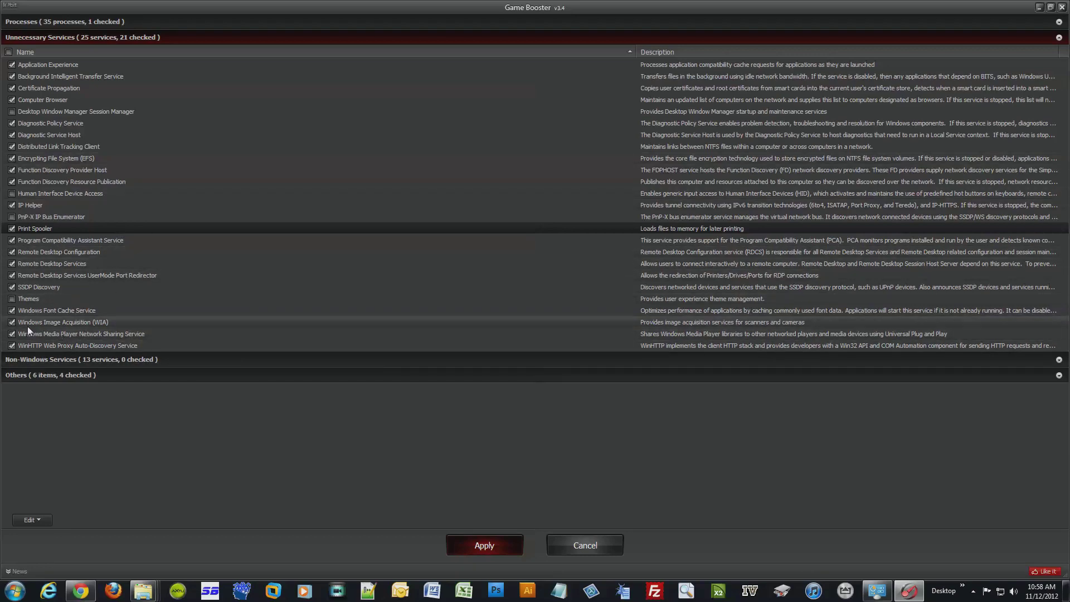
mouse_move(64, 328)
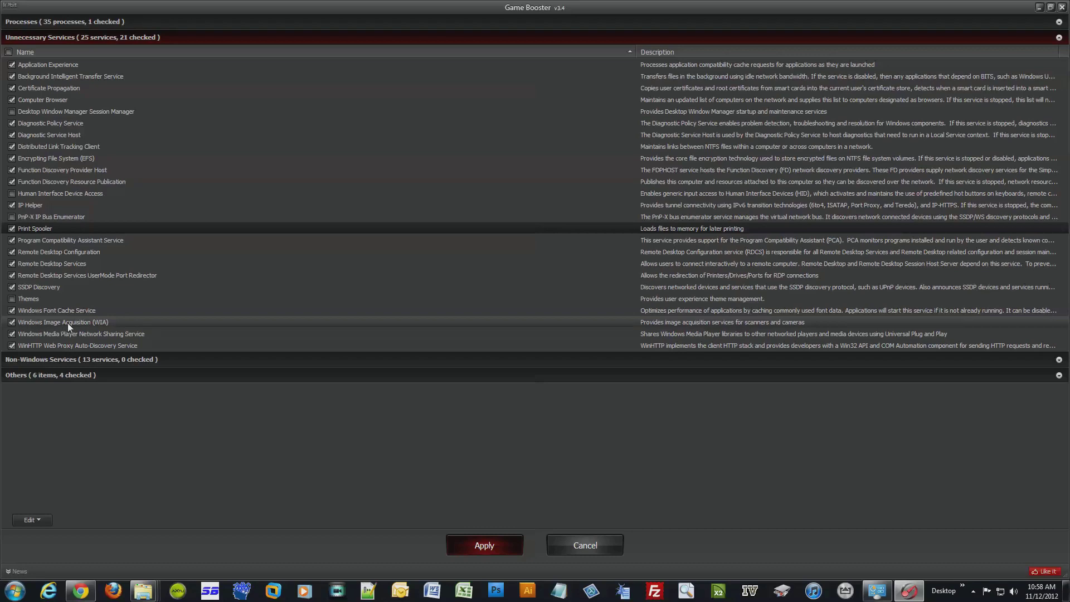
mouse_move(94, 326)
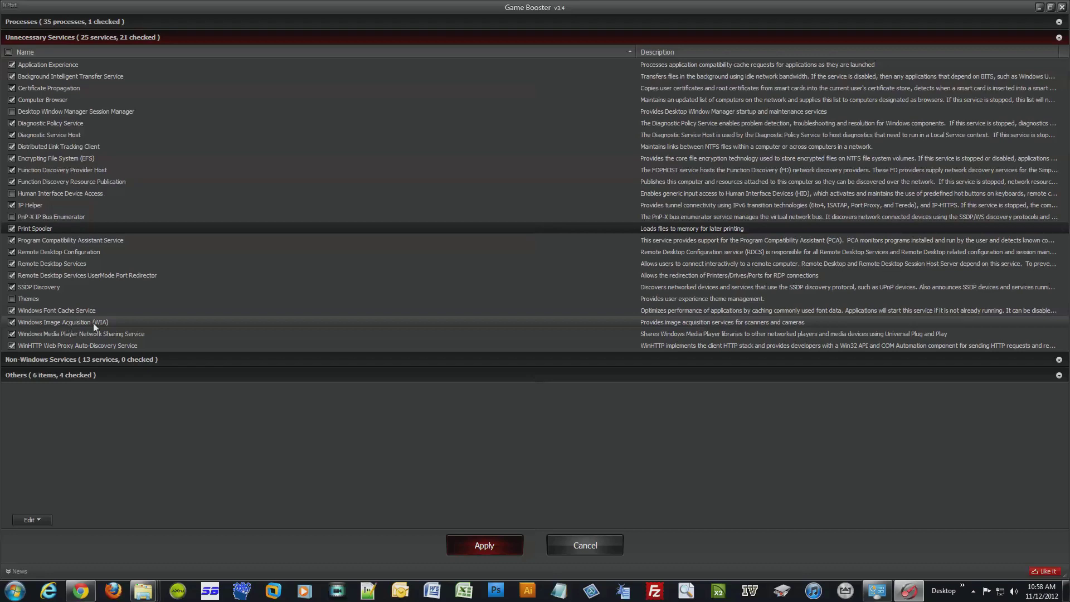
mouse_move(53, 329)
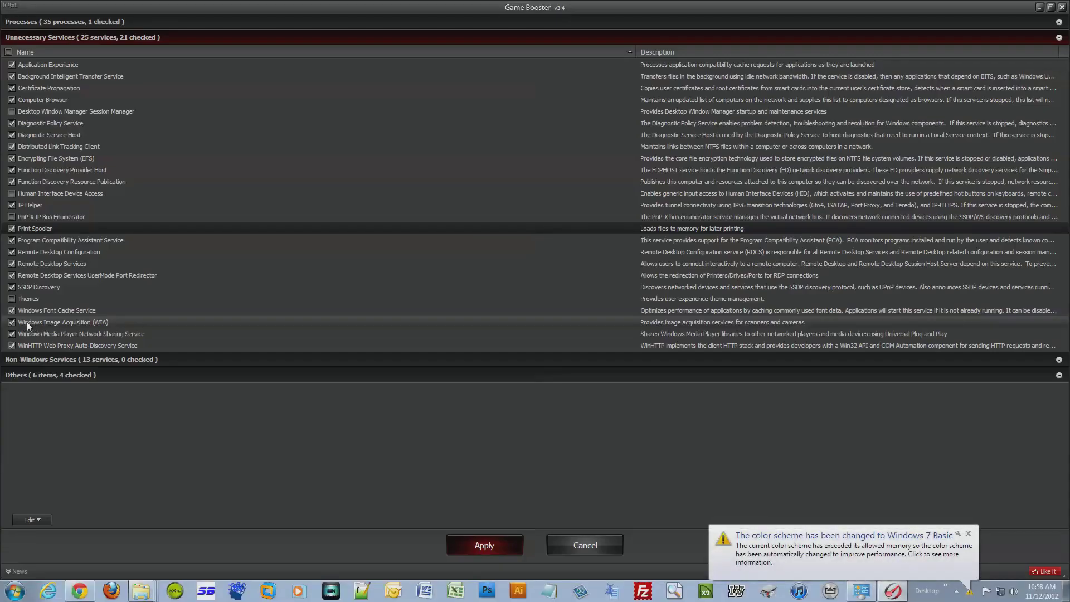
click(12, 322)
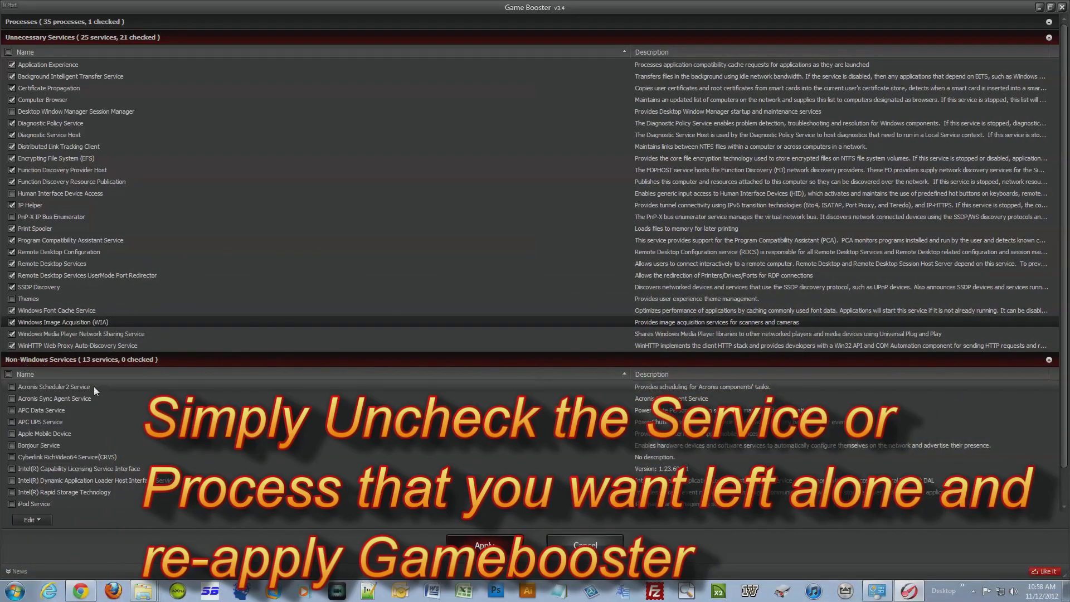
scroll(down, 3)
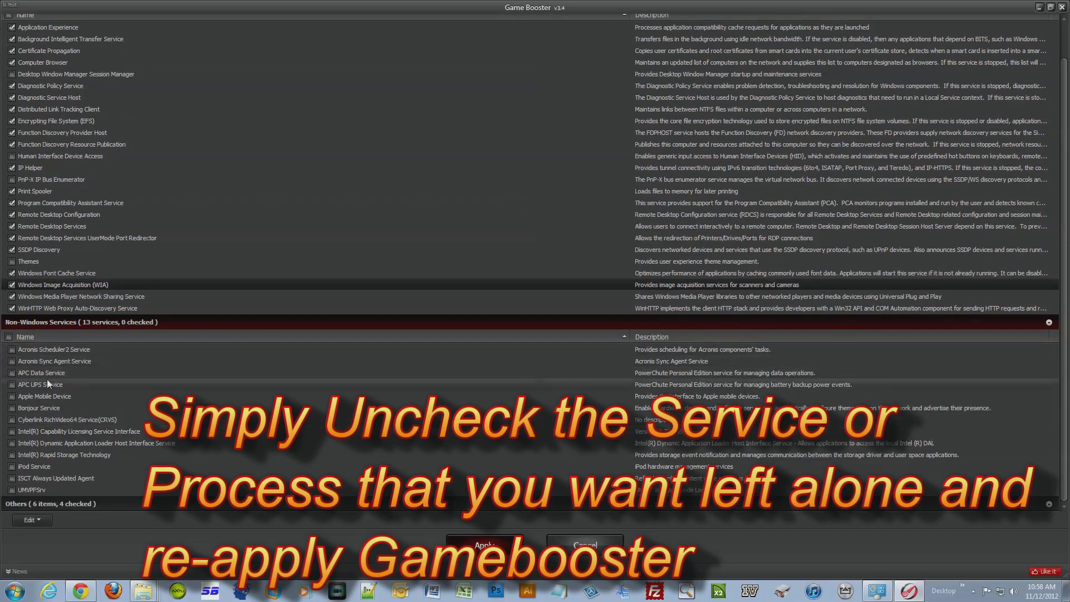
mouse_move(58, 465)
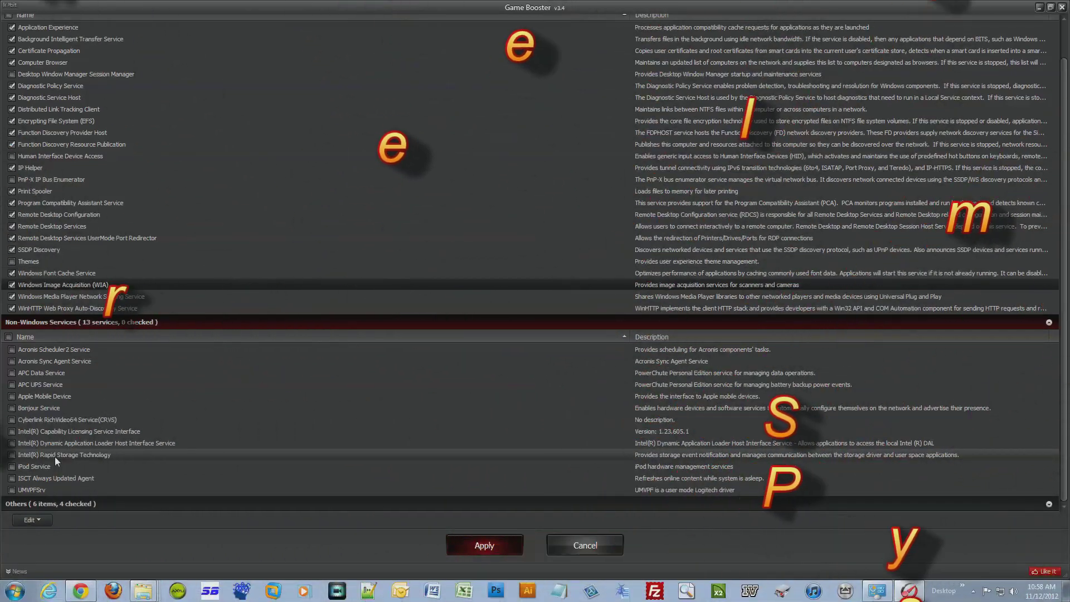
click(11, 349)
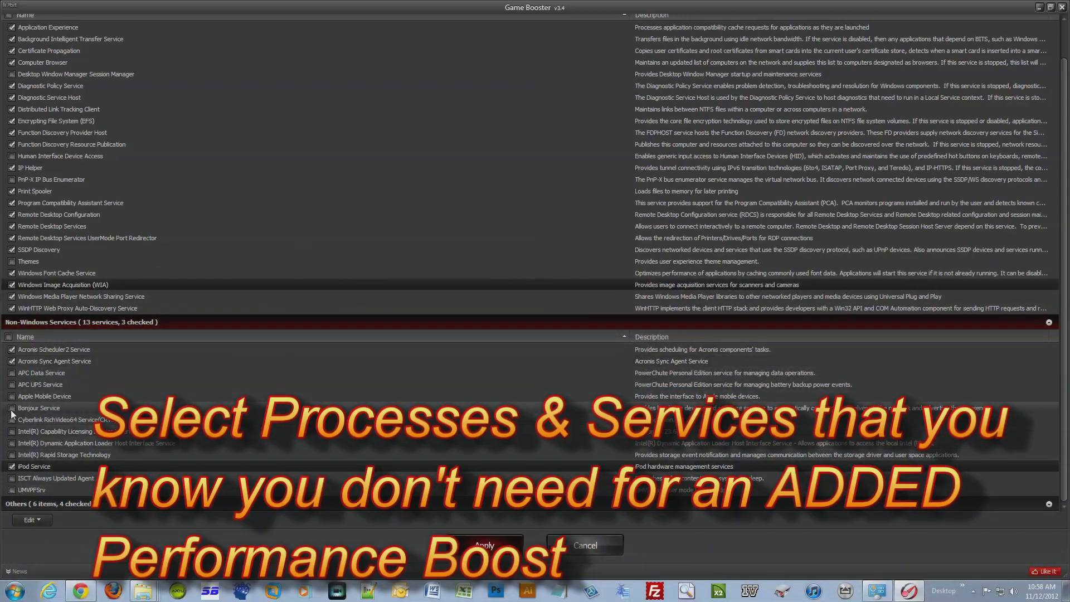
click(12, 384)
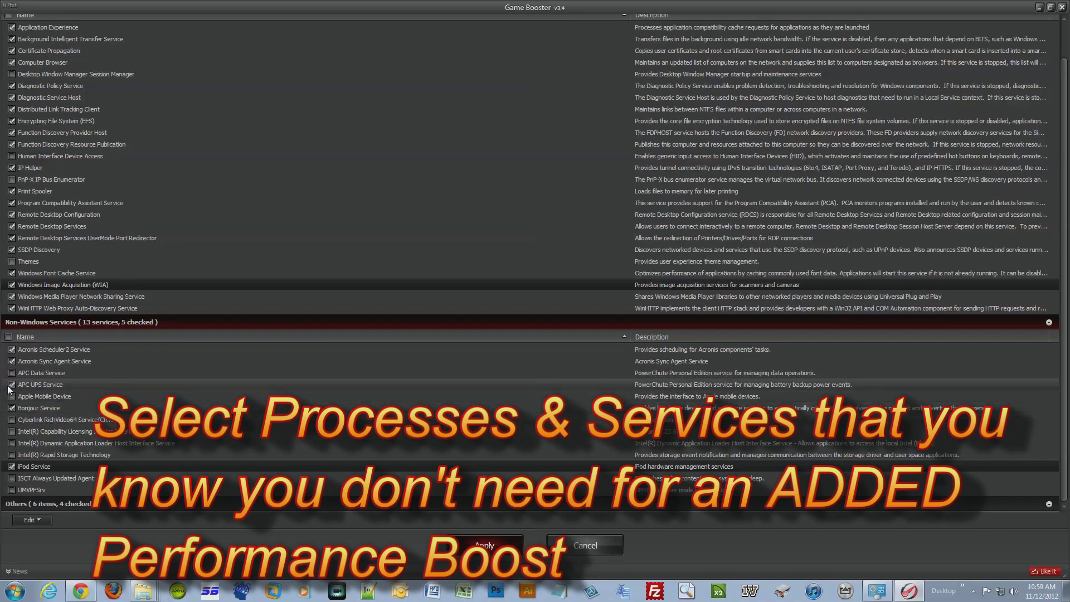
click(12, 373)
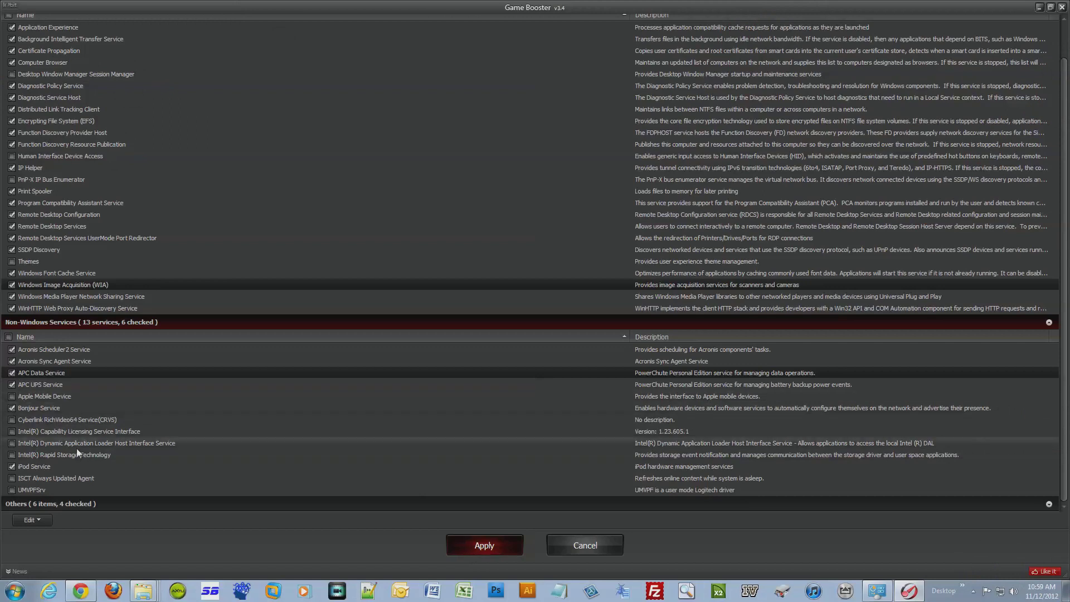
mouse_move(129, 520)
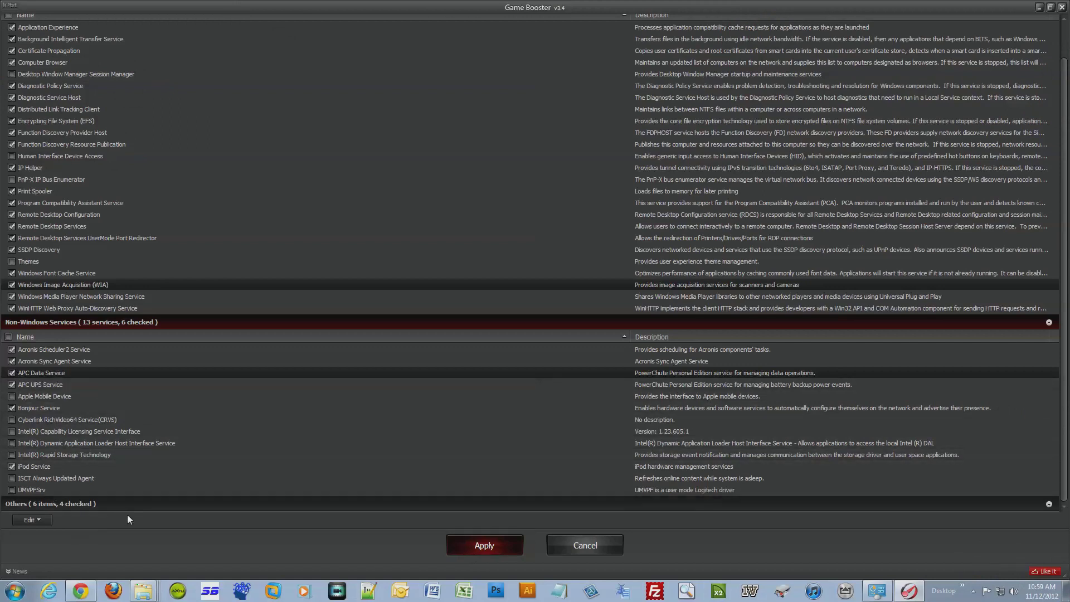
mouse_move(62, 509)
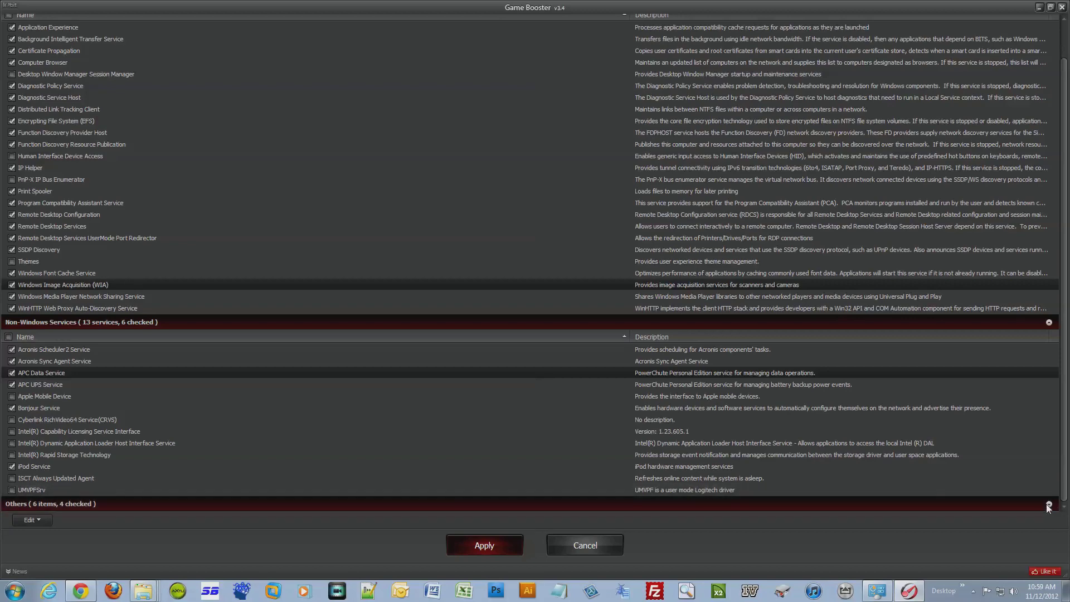
Step: Expand the Others group to show its six options, including Clean RAM and Clear clipboard
click(1049, 505)
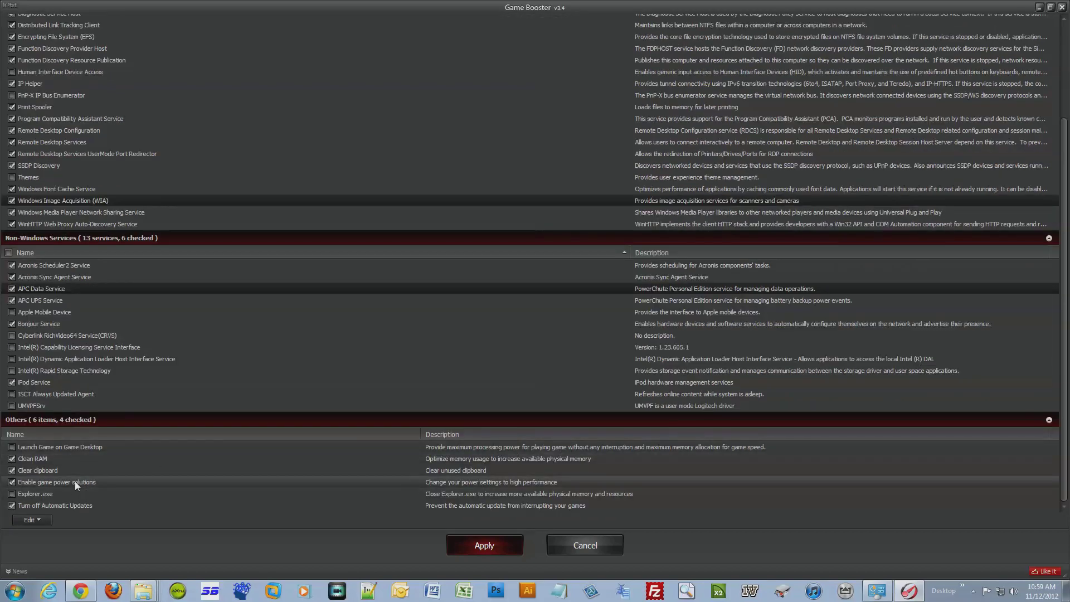
mouse_move(101, 471)
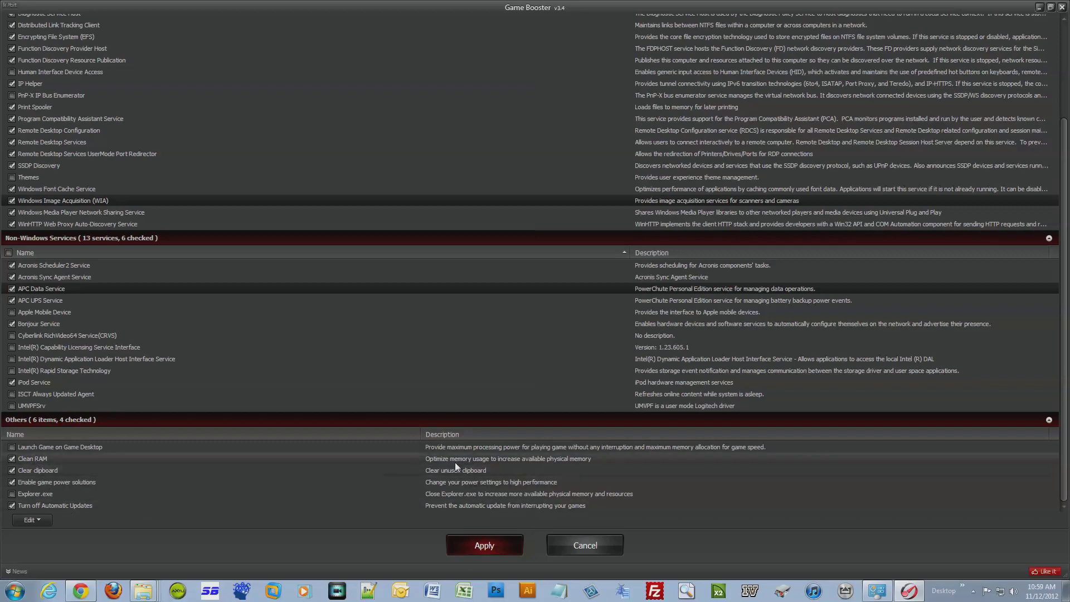
mouse_move(561, 463)
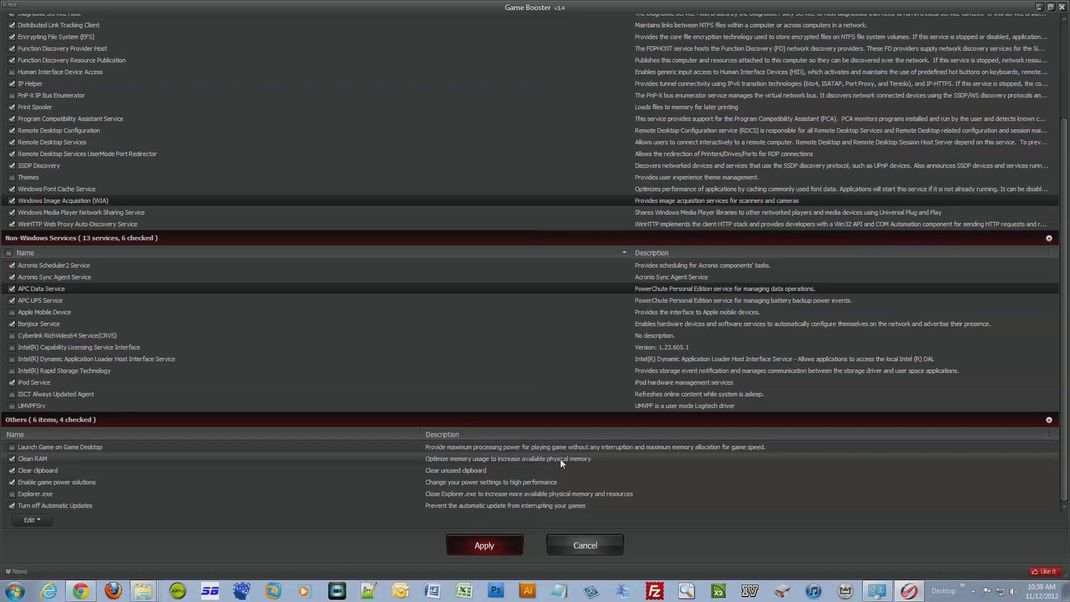
mouse_move(535, 464)
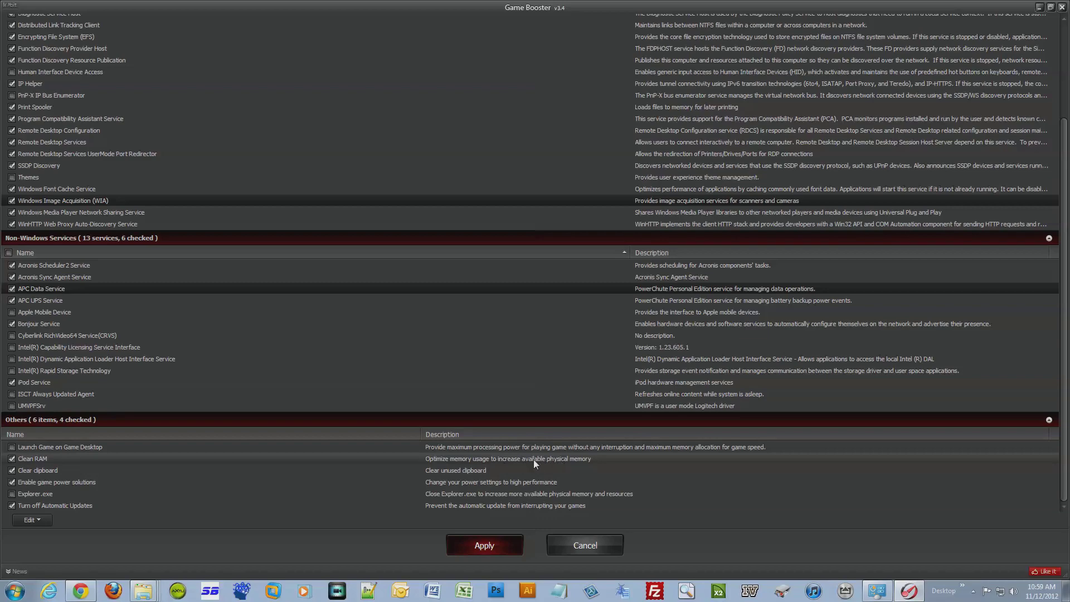
mouse_move(383, 499)
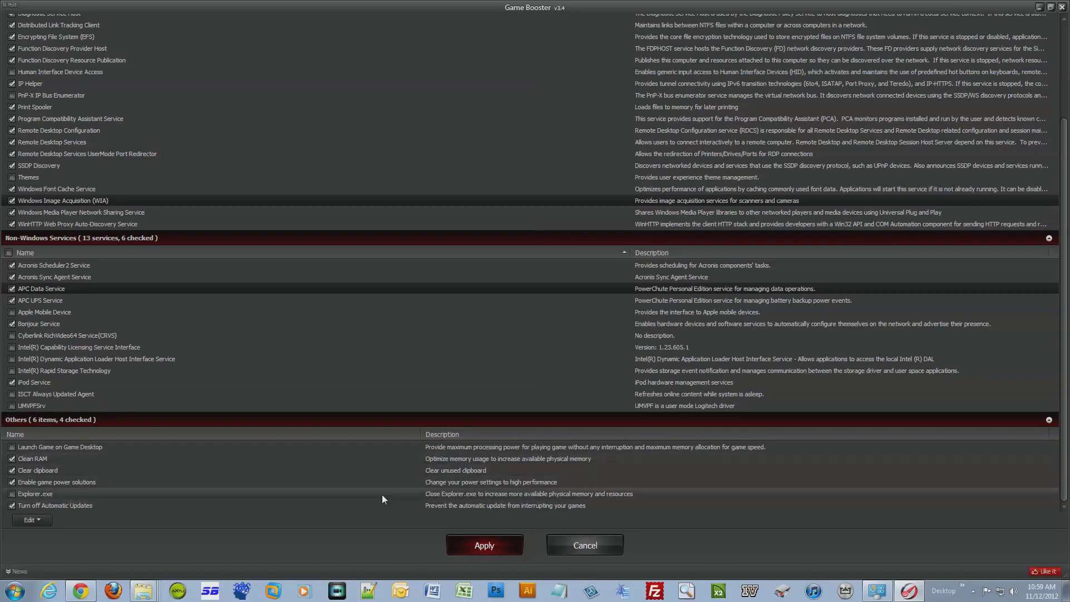
scroll(up, 3)
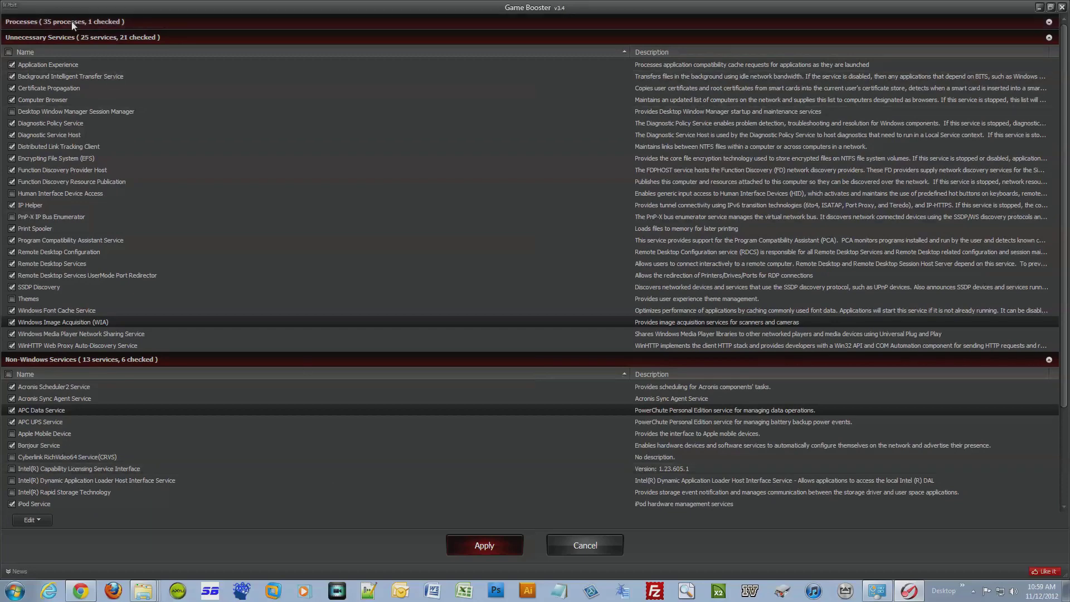
Step: Expand Processes and mark DivXUpdate, XFastUsb, TrueImageMonitor and Chrome processes to close
click(65, 21)
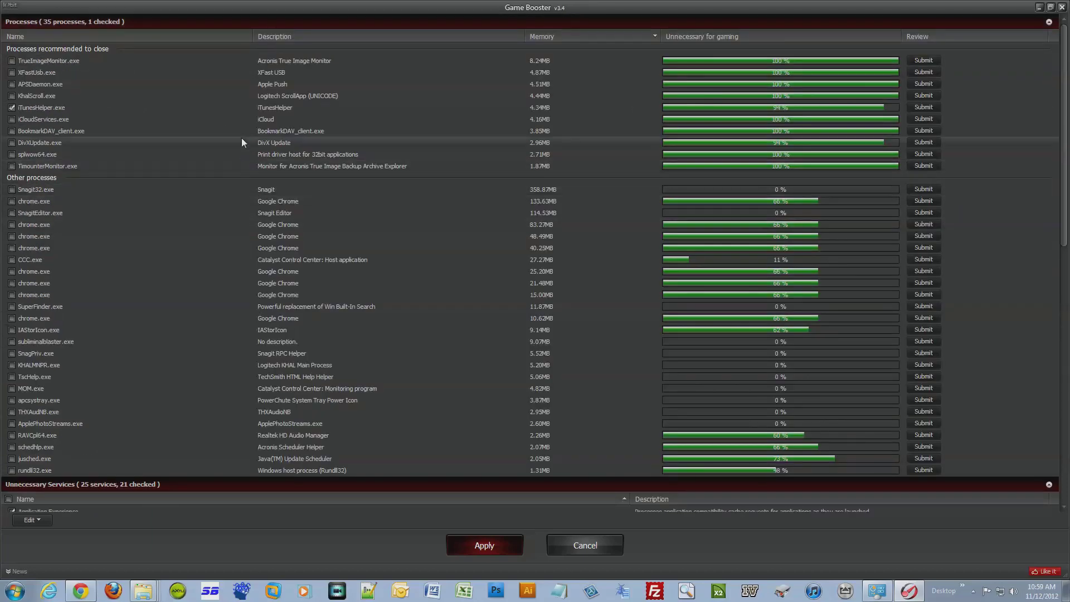
mouse_move(108, 157)
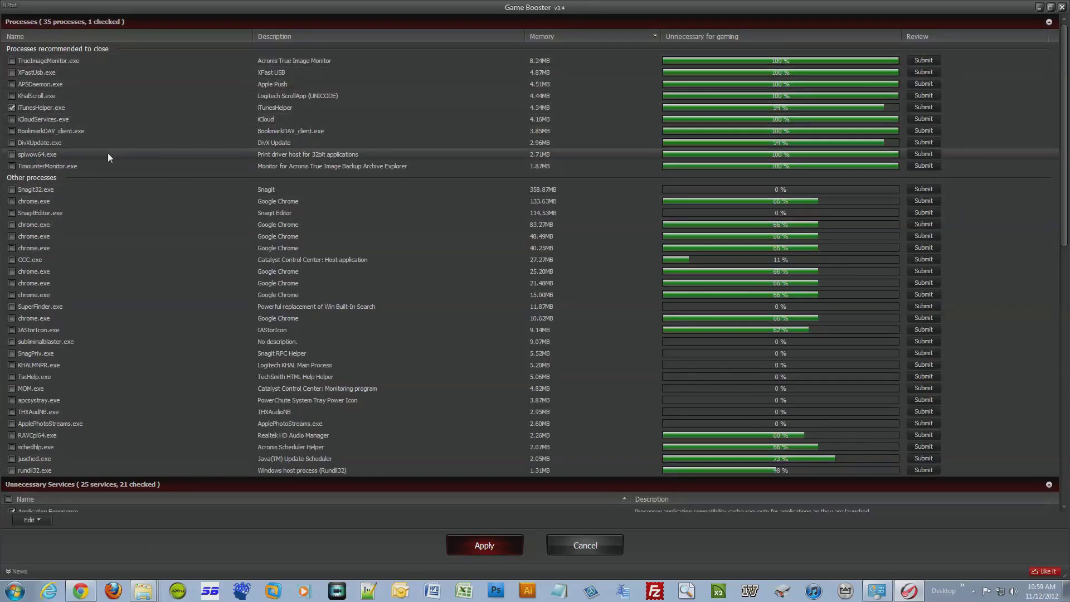
mouse_move(46, 198)
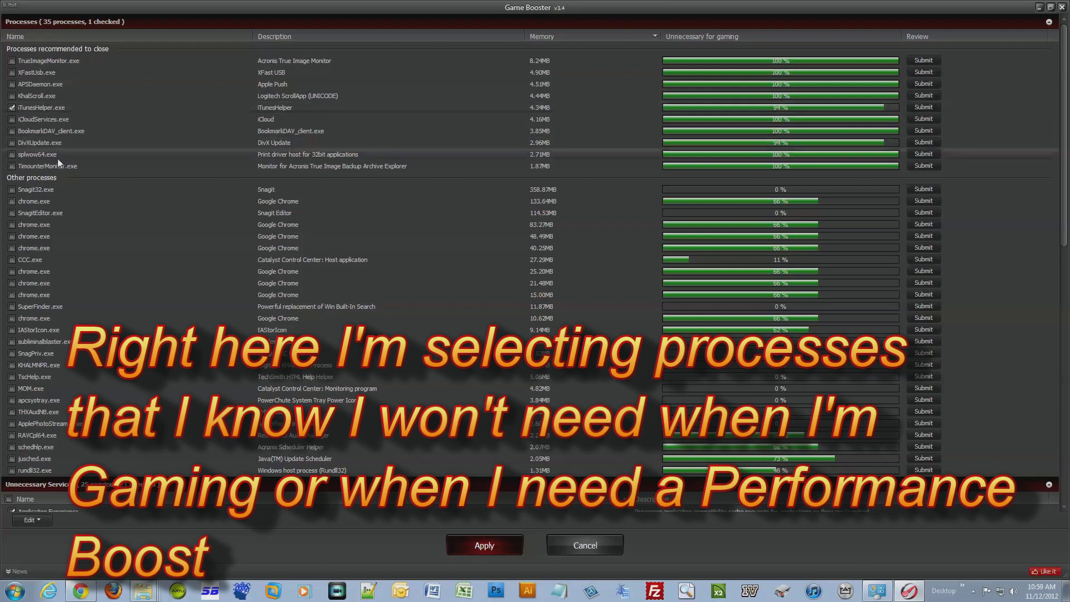
click(12, 143)
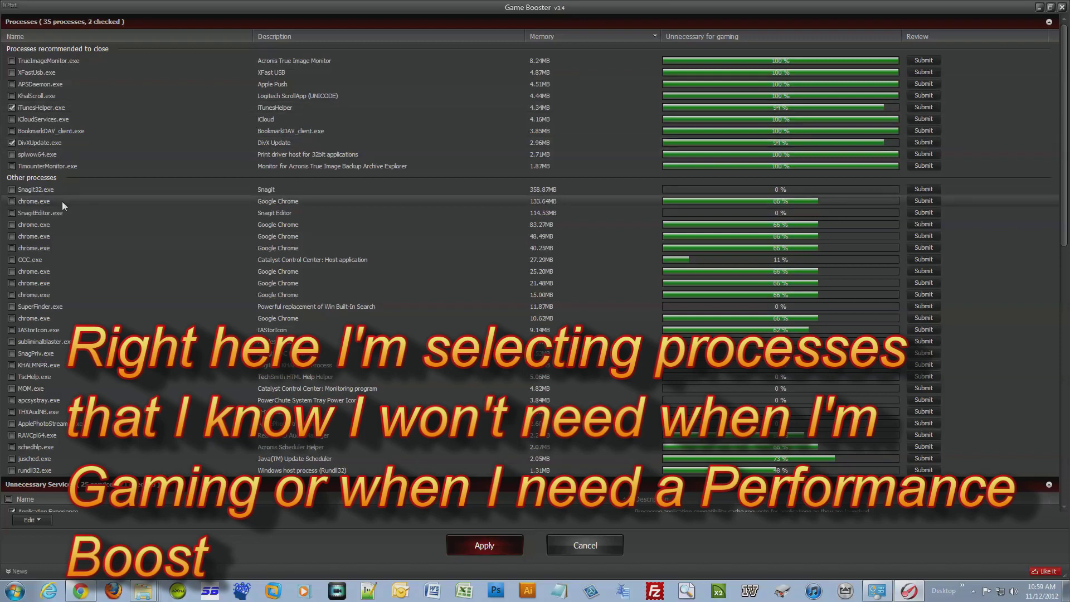
mouse_move(277, 149)
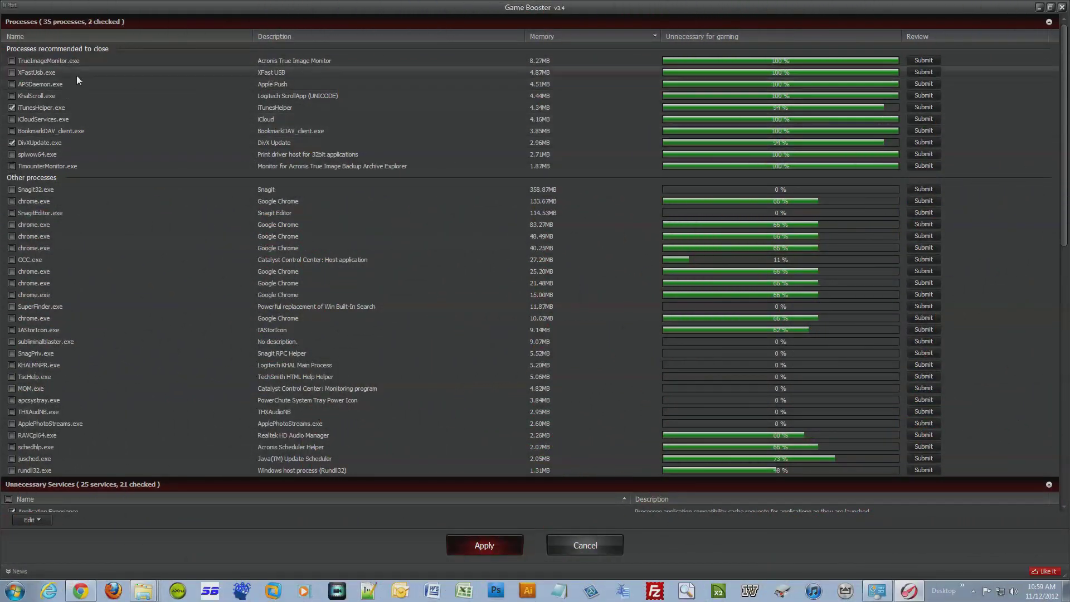
click(12, 72)
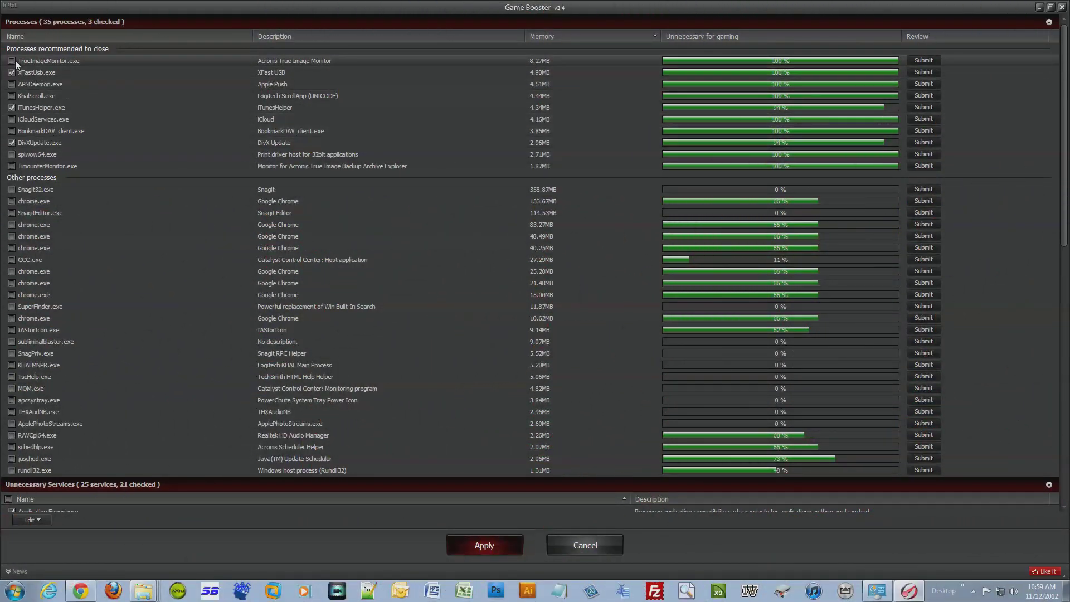
click(12, 61)
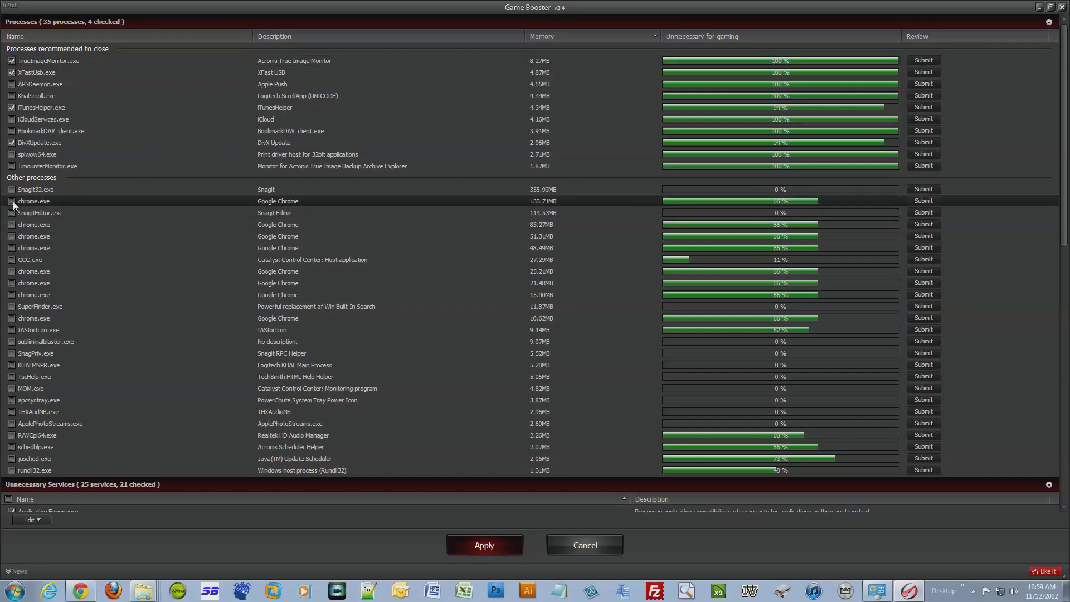
click(12, 200)
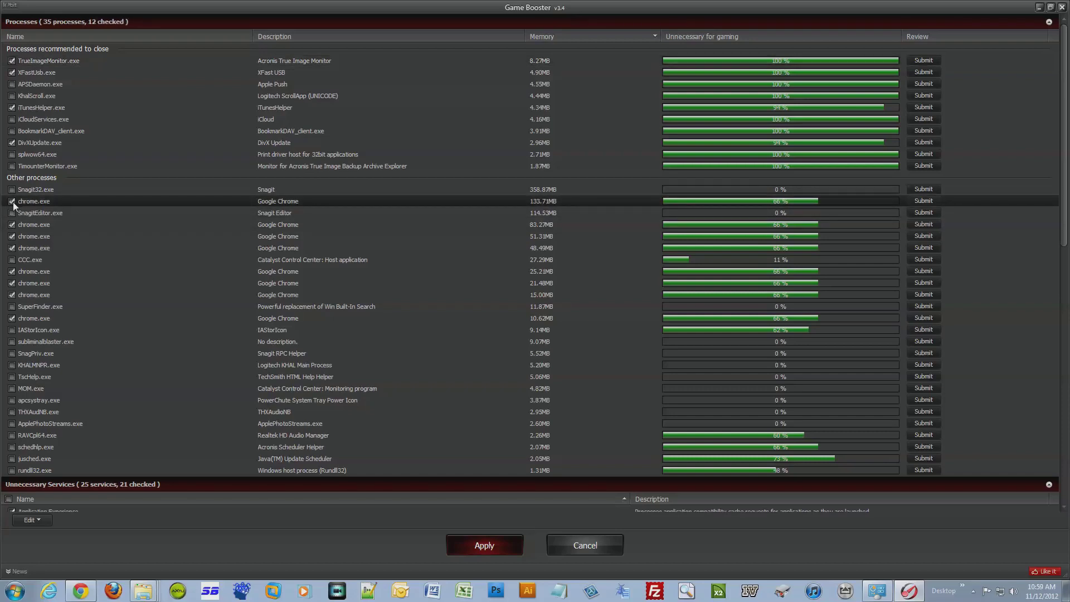
mouse_move(150, 249)
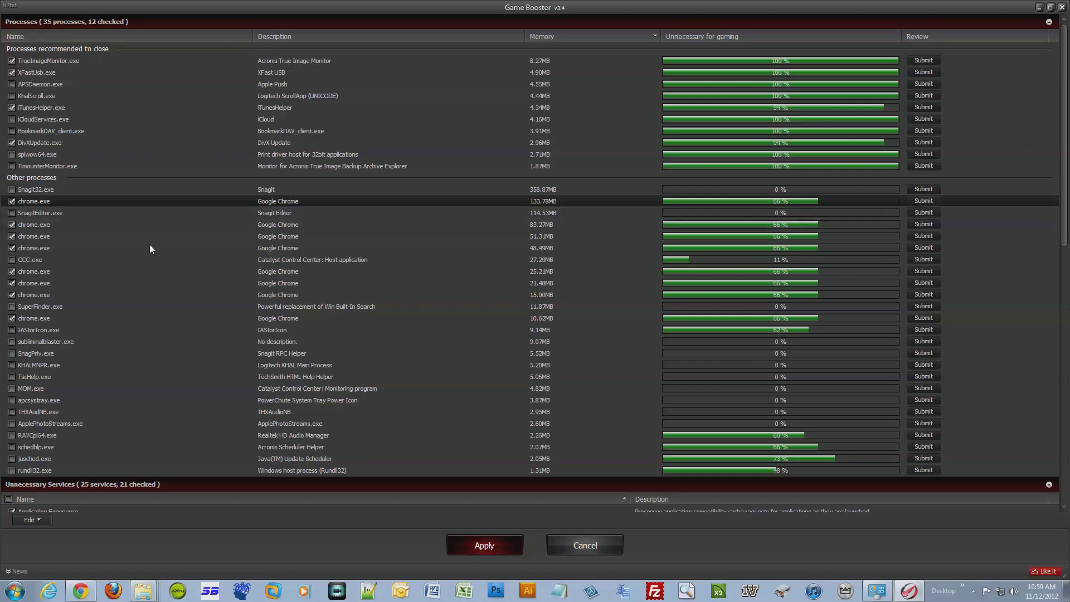
mouse_move(76, 578)
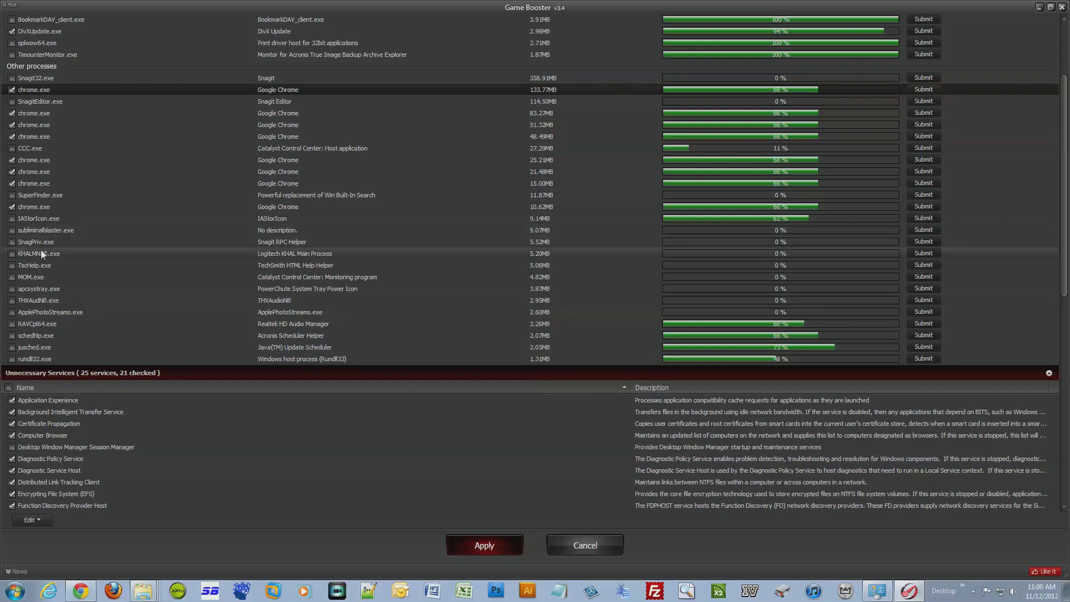
mouse_move(100, 290)
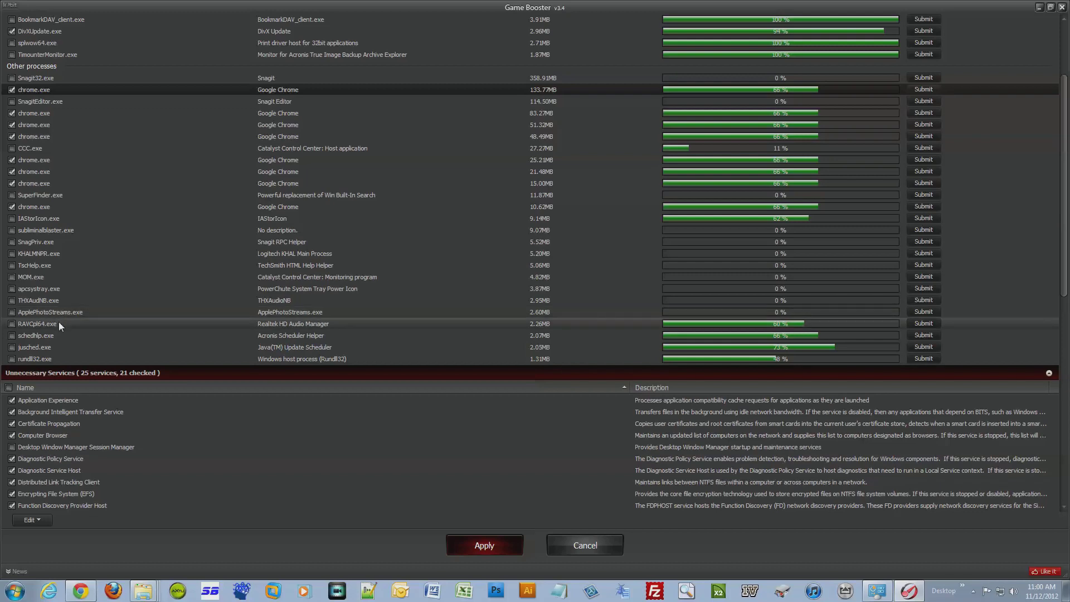
mouse_move(150, 326)
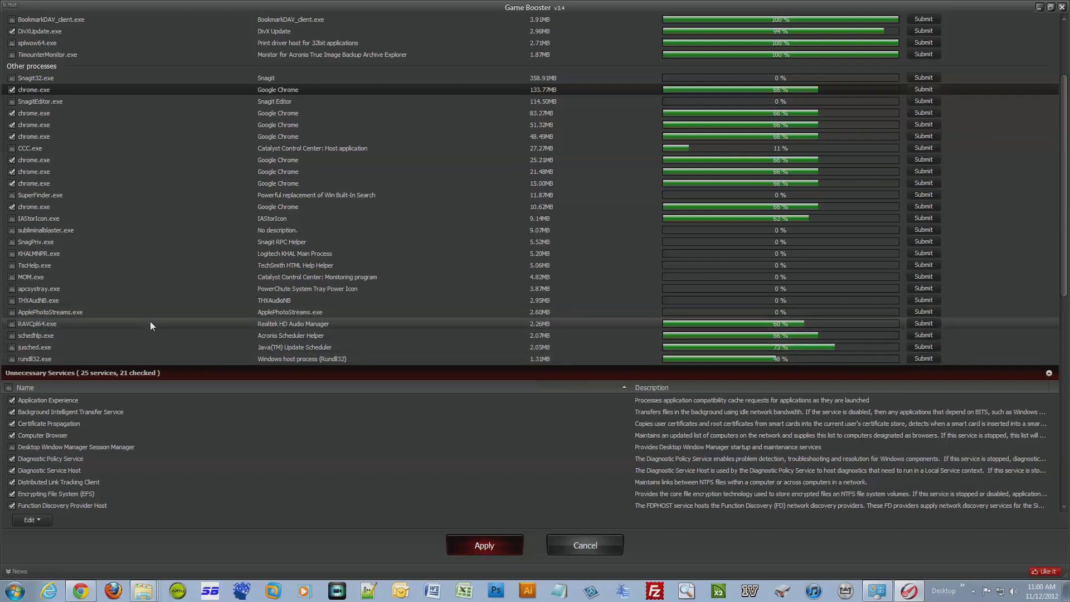
mouse_move(976, 595)
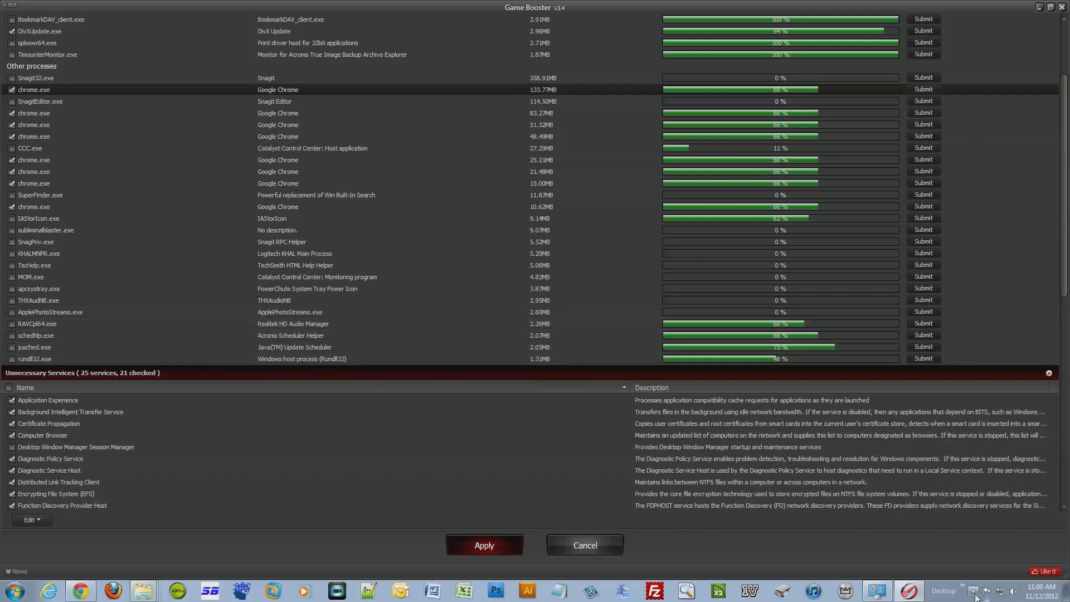
Step: Open Task Manager's Performance tab, showing 15% CPU and 26% physical memory
right_click(976, 591)
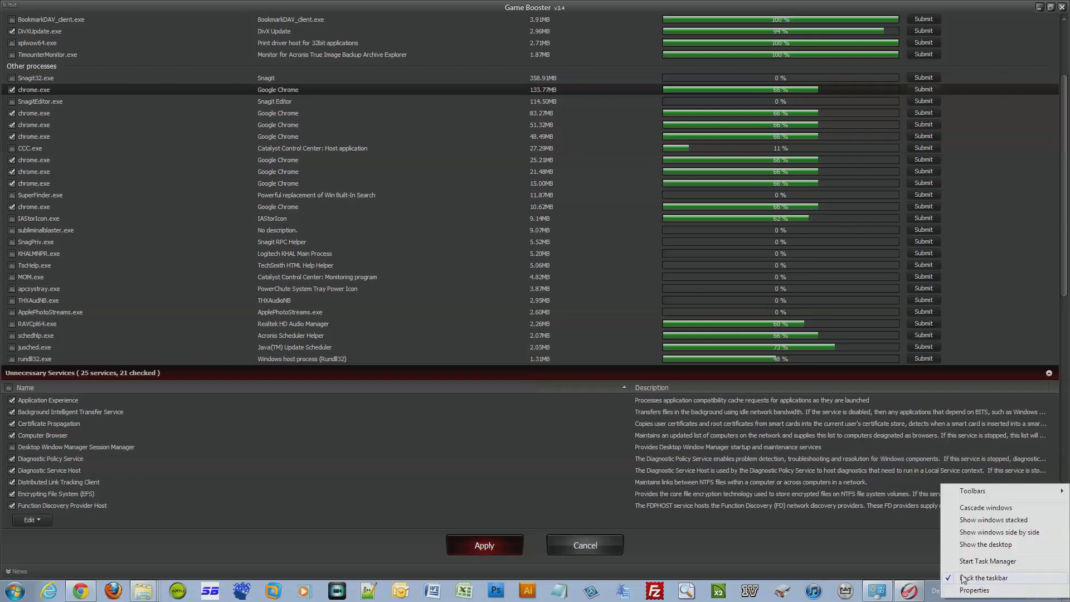
click(987, 561)
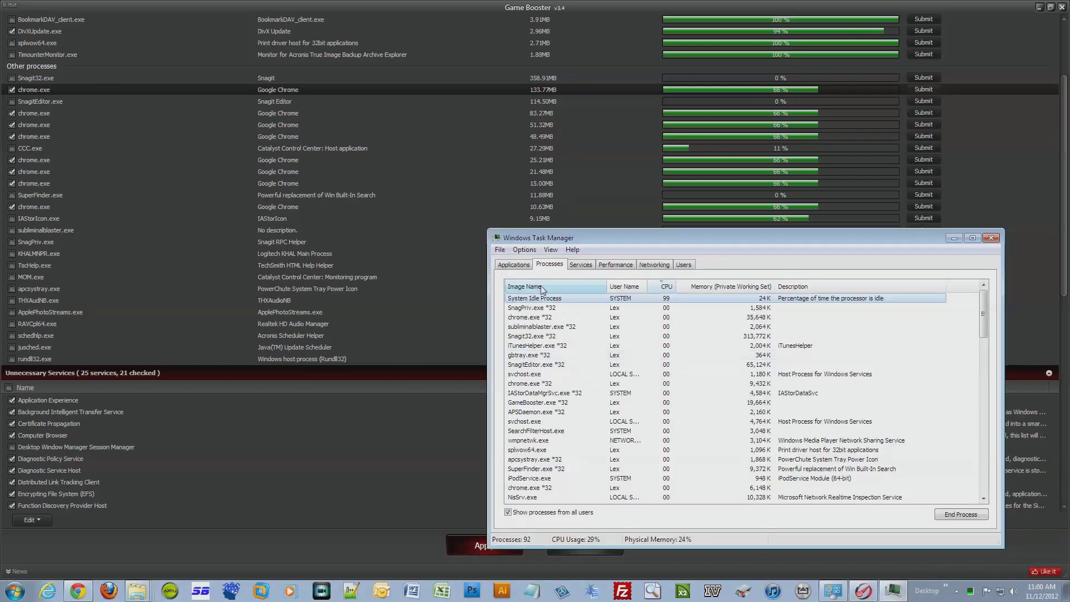
click(615, 264)
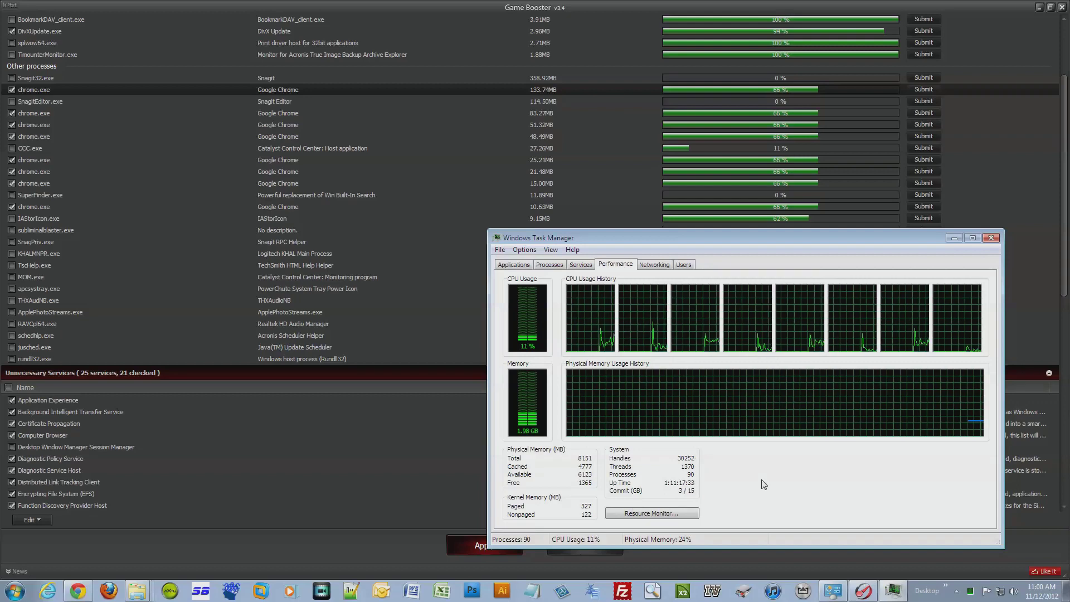
mouse_move(735, 481)
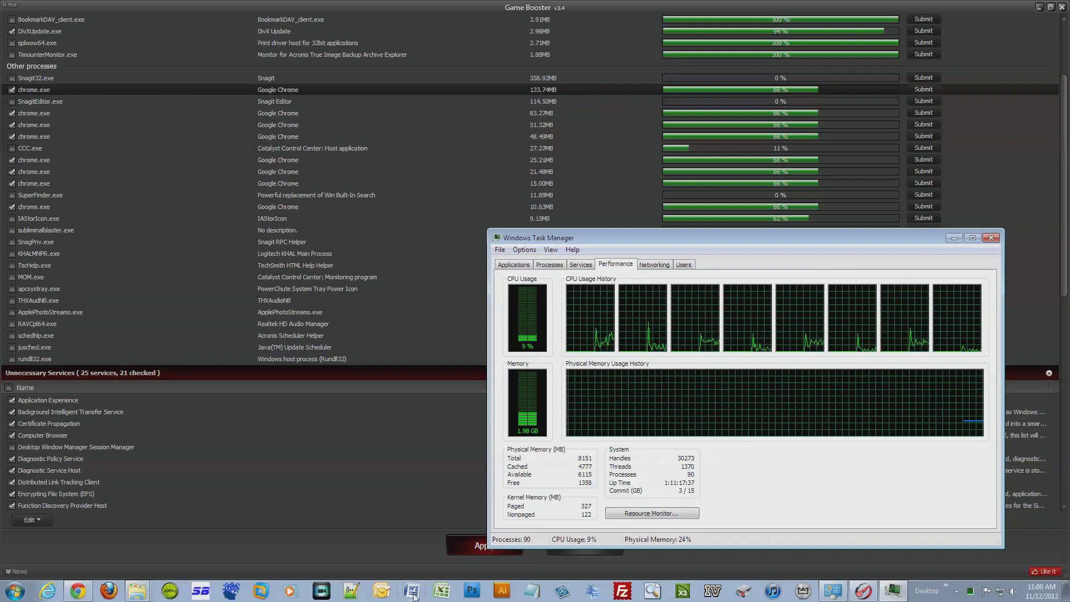
click(471, 590)
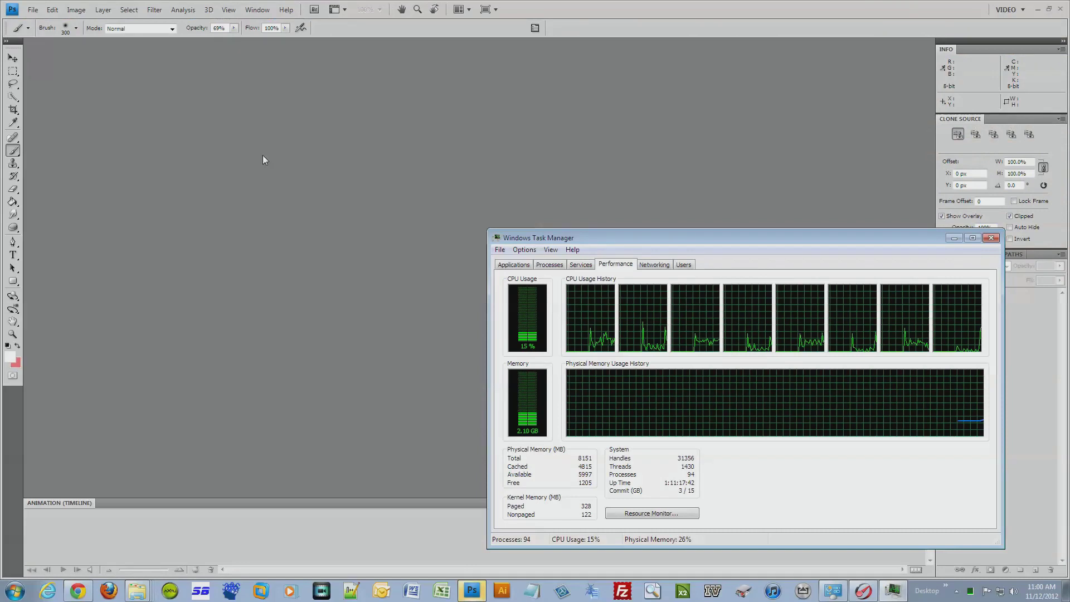
mouse_move(191, 109)
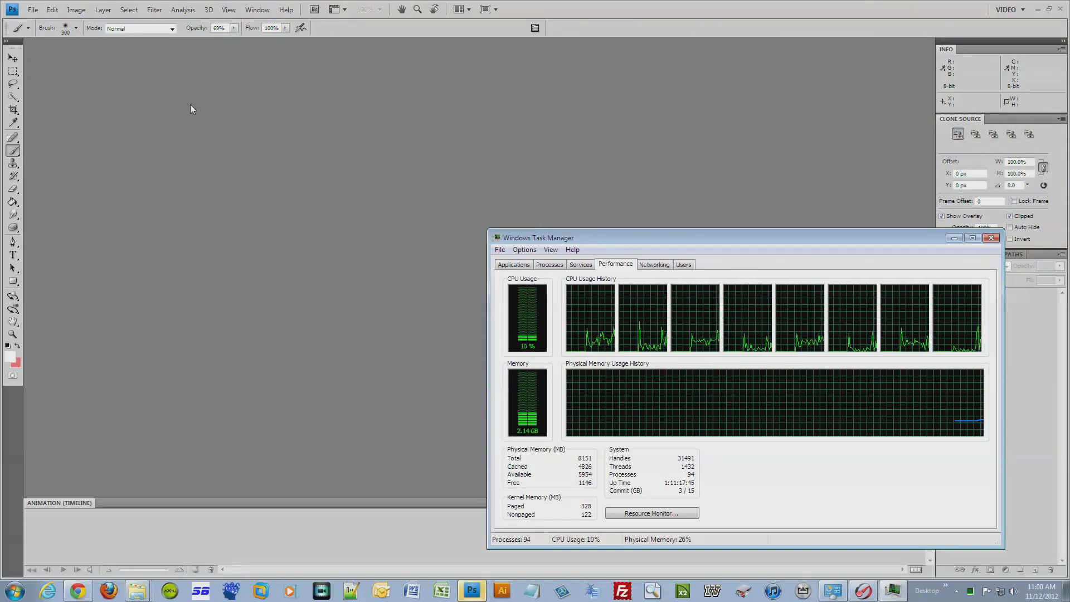
Step: Paste the pre-boost Task Manager Performance capture into a new Photoshop document
click(991, 238)
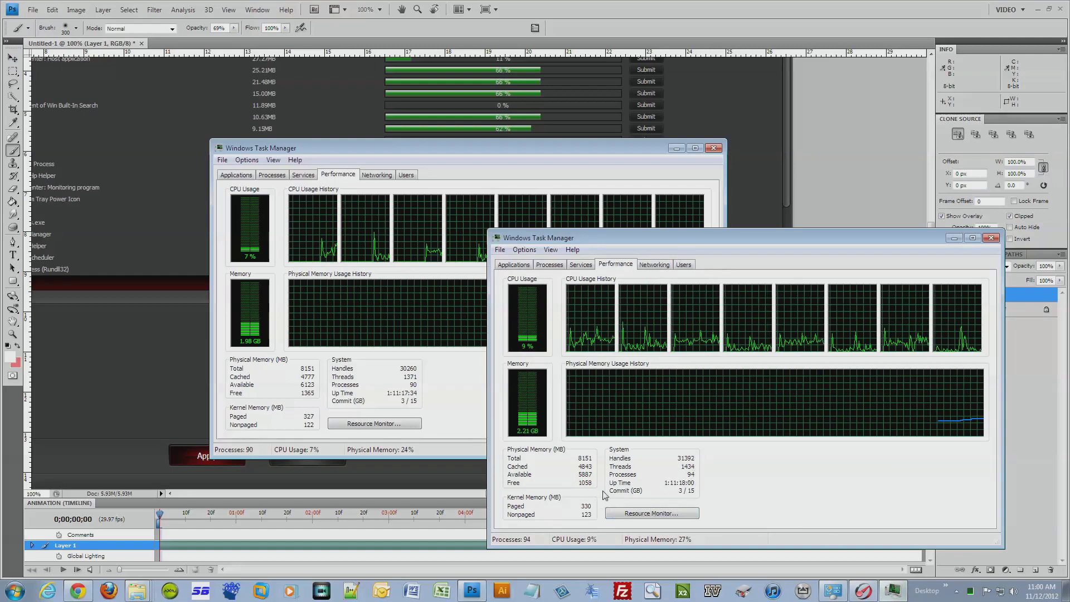
mouse_move(773, 316)
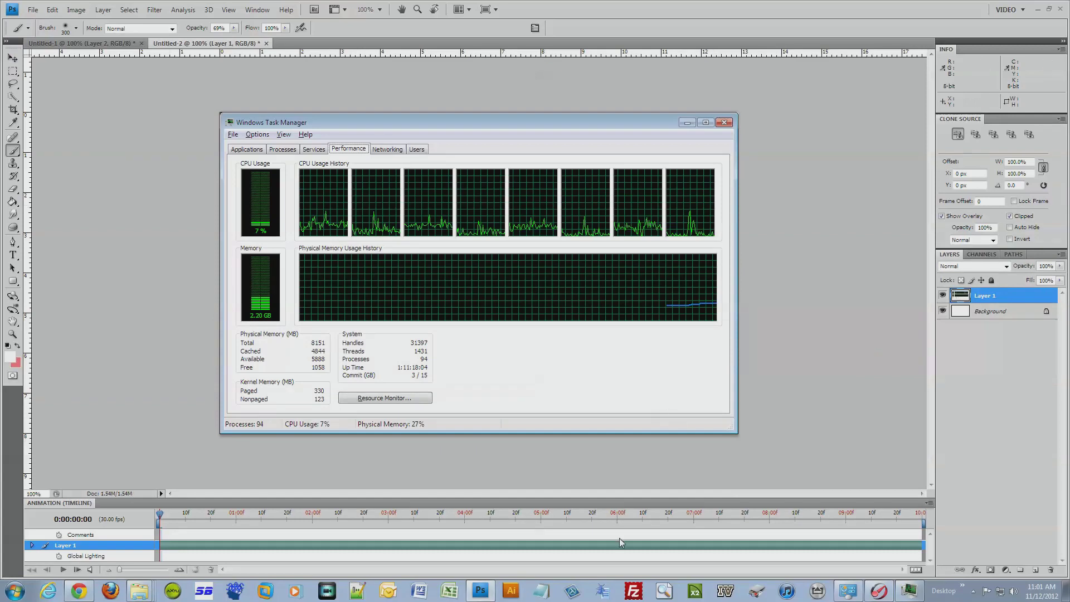
mouse_move(521, 511)
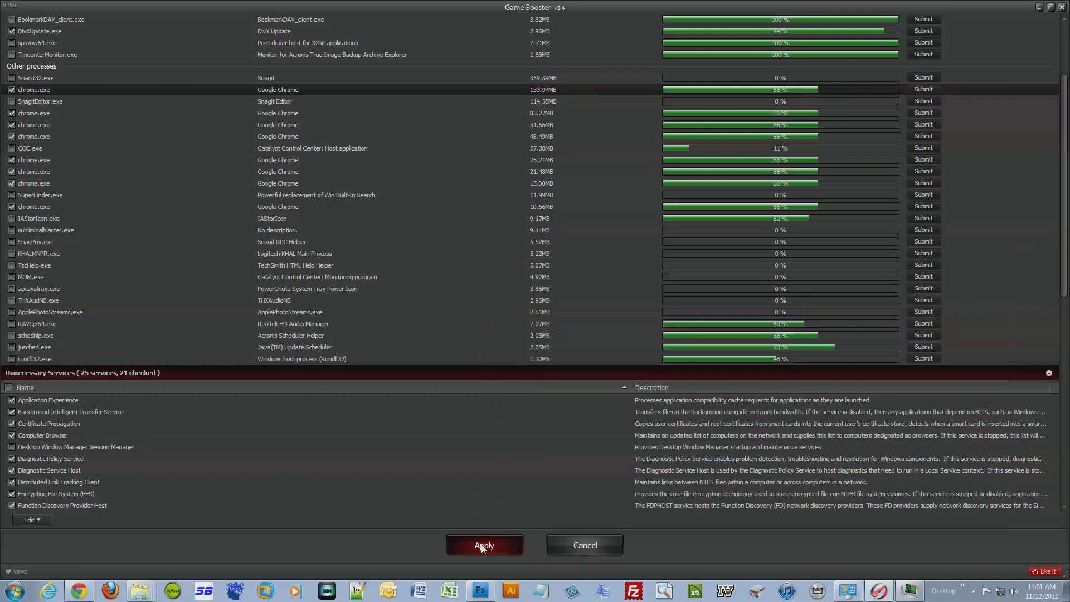
Step: Apply the configuration, switch to Boost and run it, stopping 27 services and 6 processes
click(484, 545)
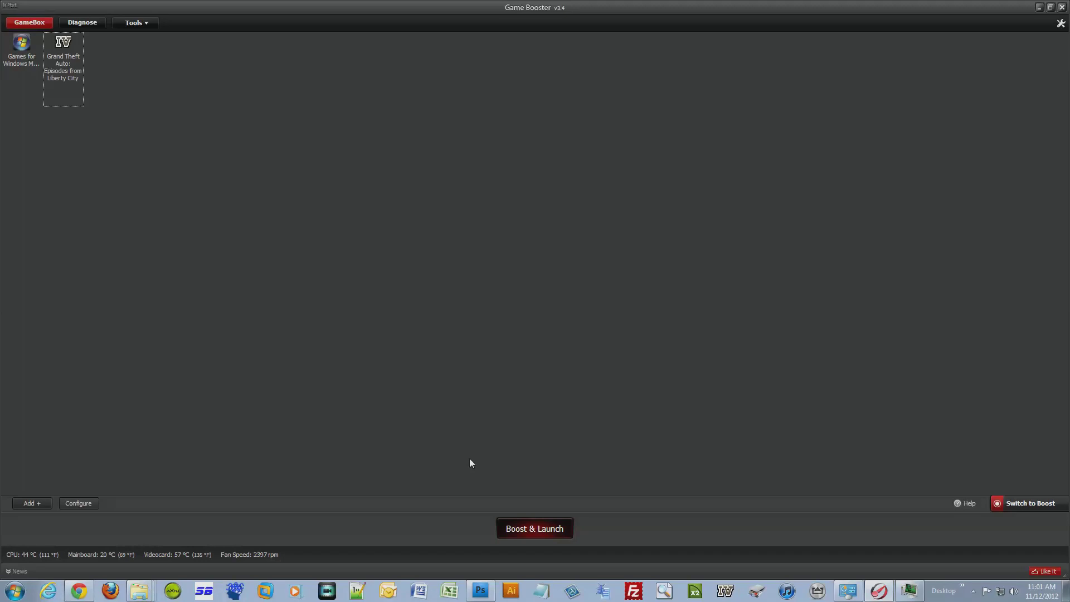
click(1030, 503)
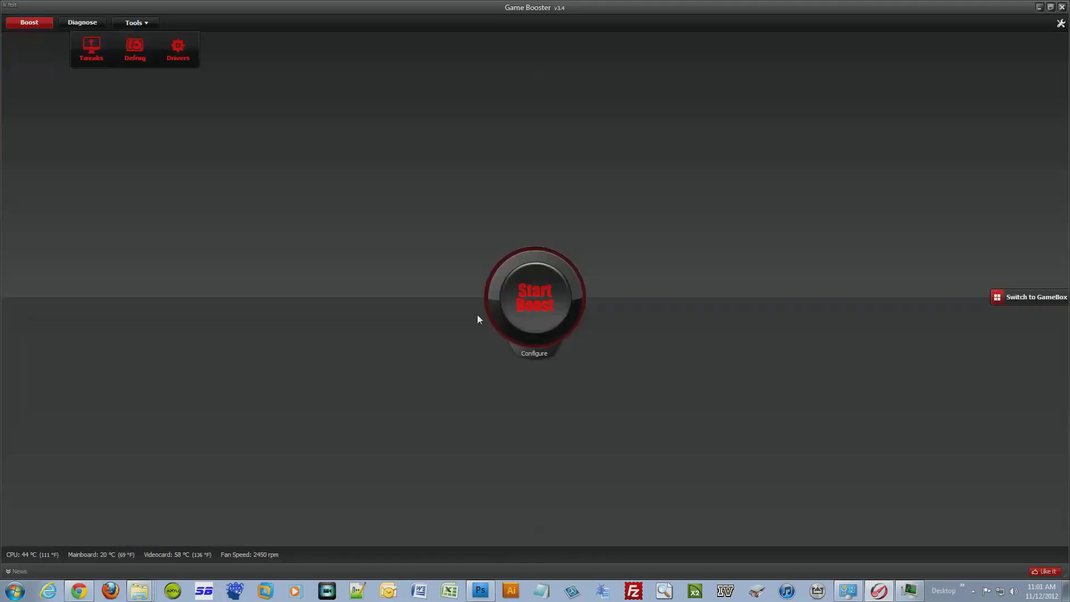
mouse_move(748, 228)
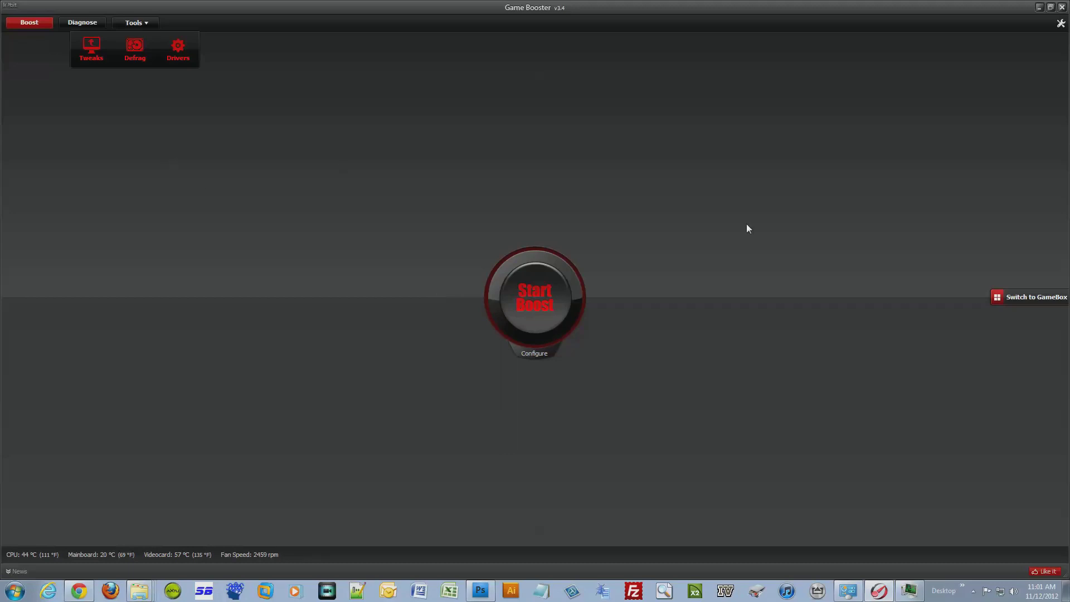
mouse_move(940, 307)
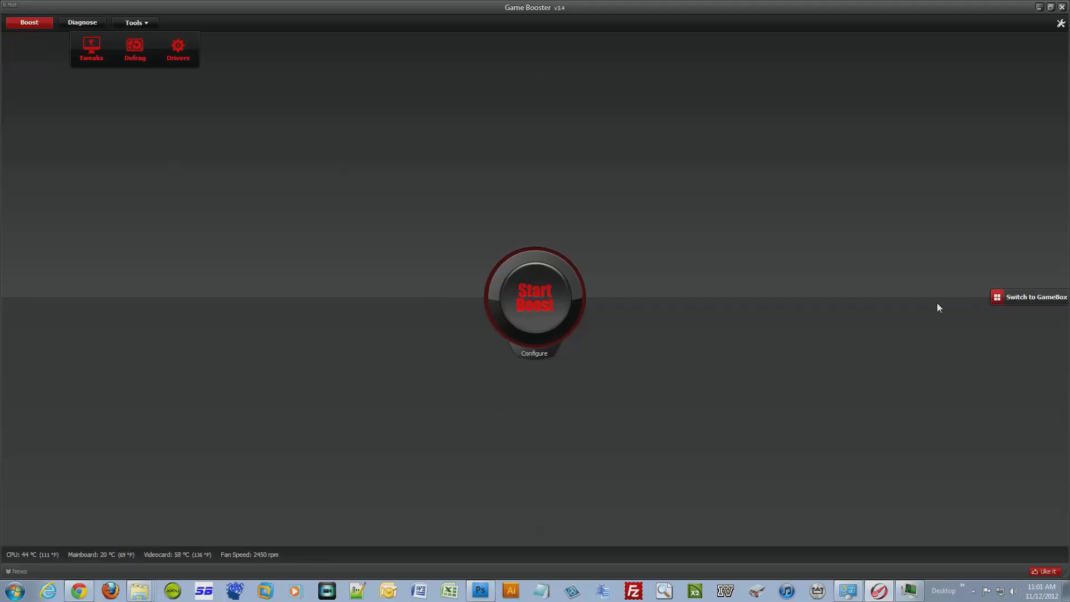
mouse_move(593, 381)
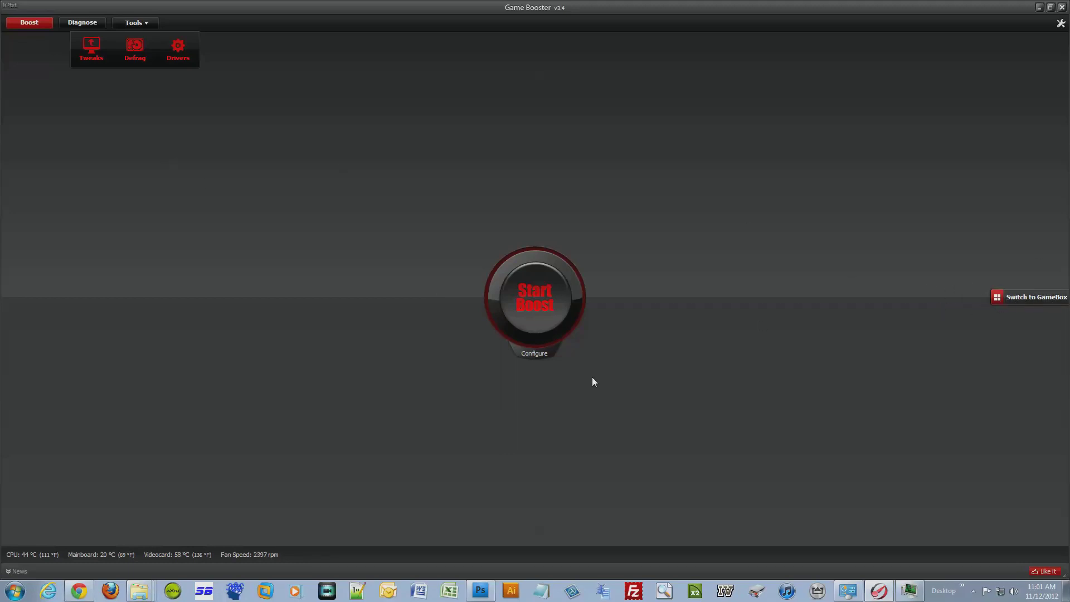
click(535, 297)
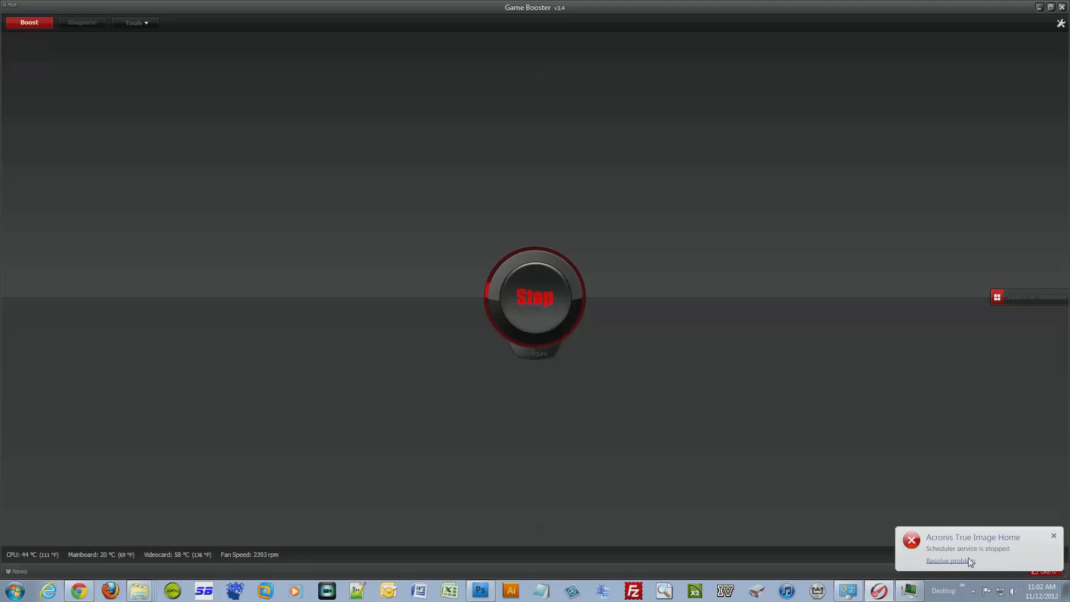
mouse_move(689, 477)
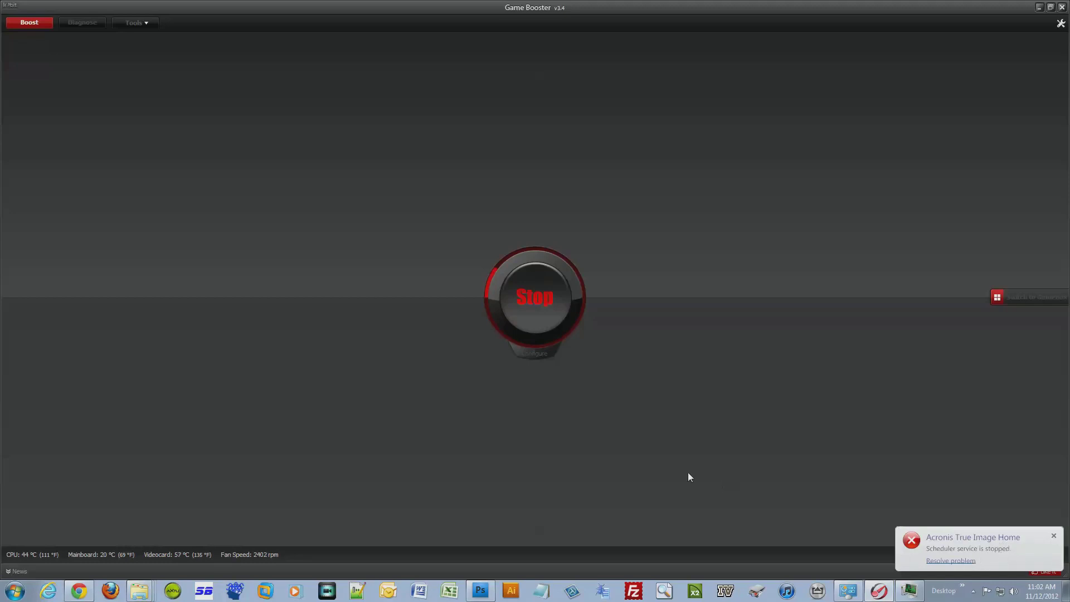
mouse_move(513, 267)
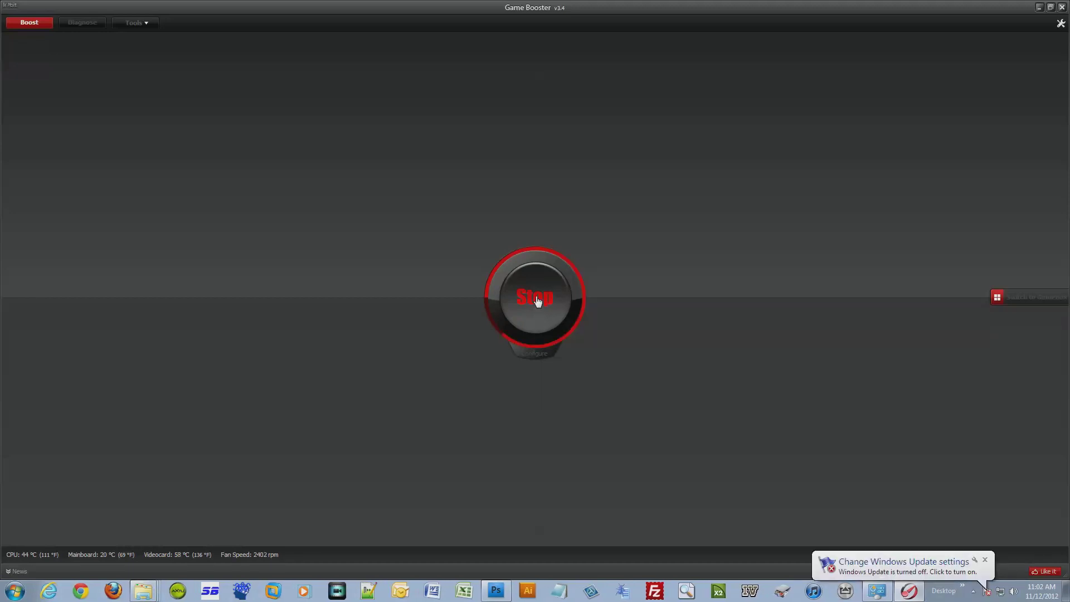
click(535, 298)
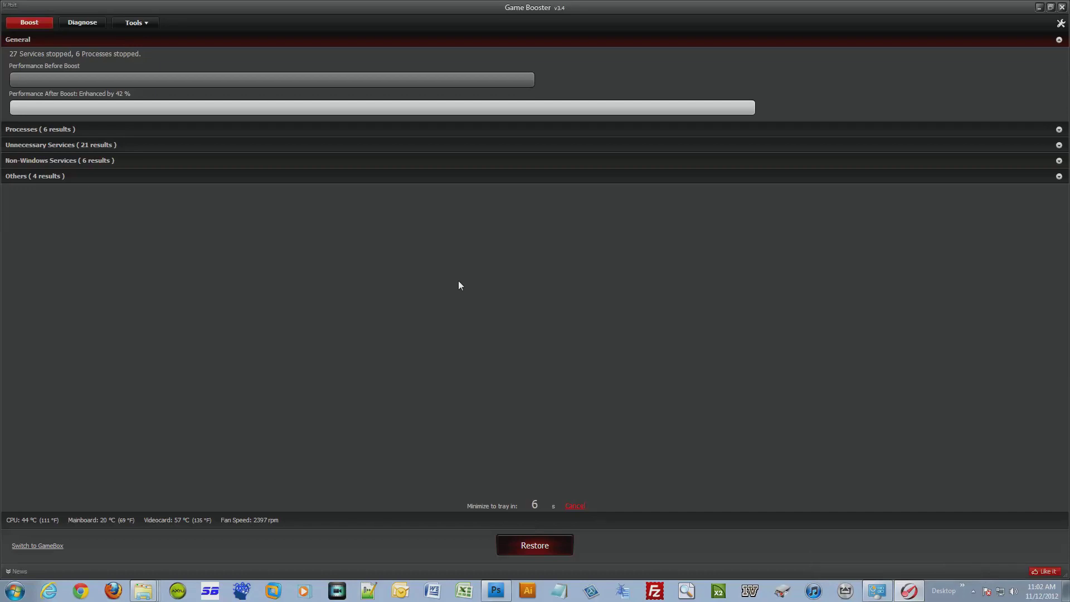
mouse_move(9, 67)
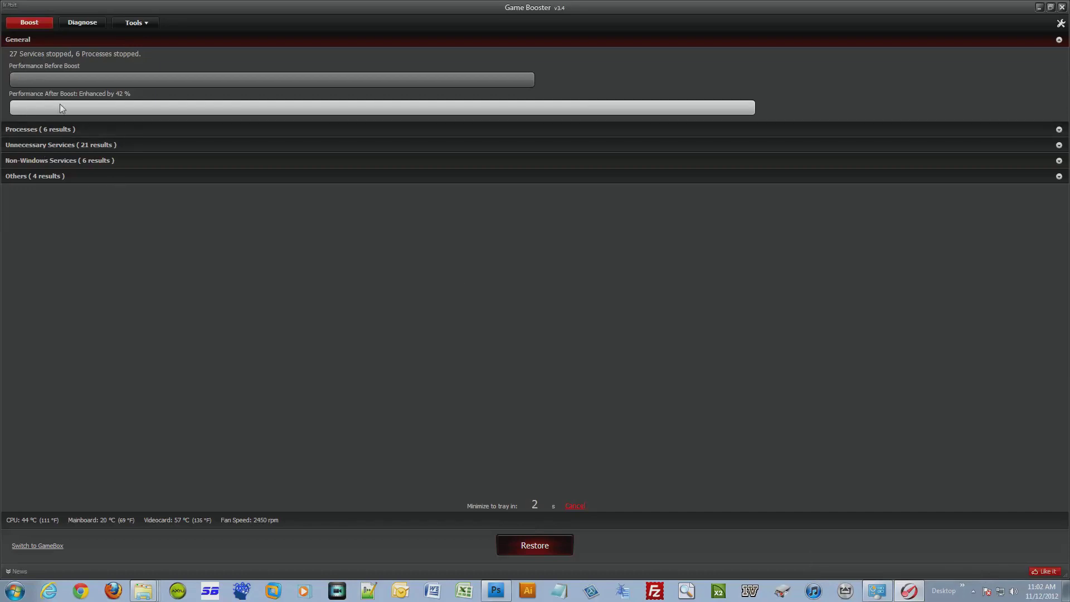
click(963, 591)
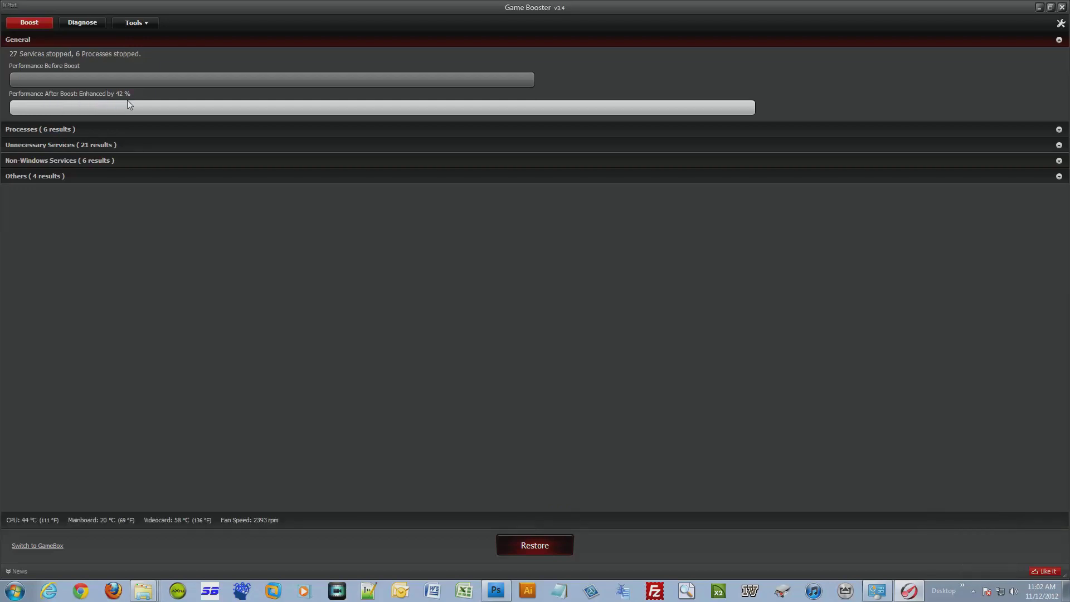
mouse_move(67, 68)
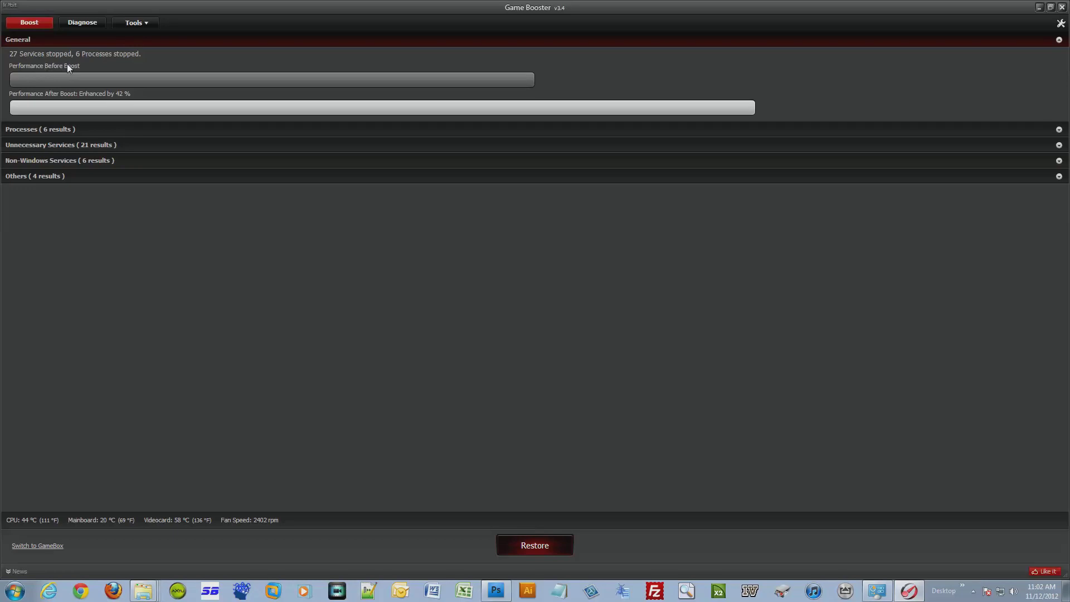
mouse_move(450, 505)
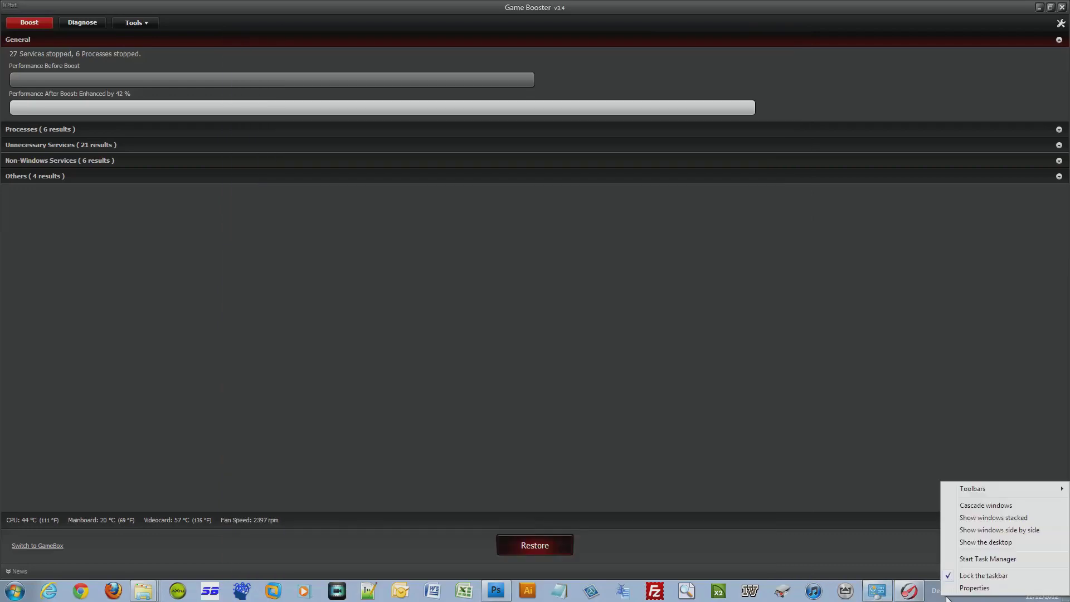
Step: Reopen Task Manager to view the post-boost readout of 74 processes and 19% memory
click(987, 560)
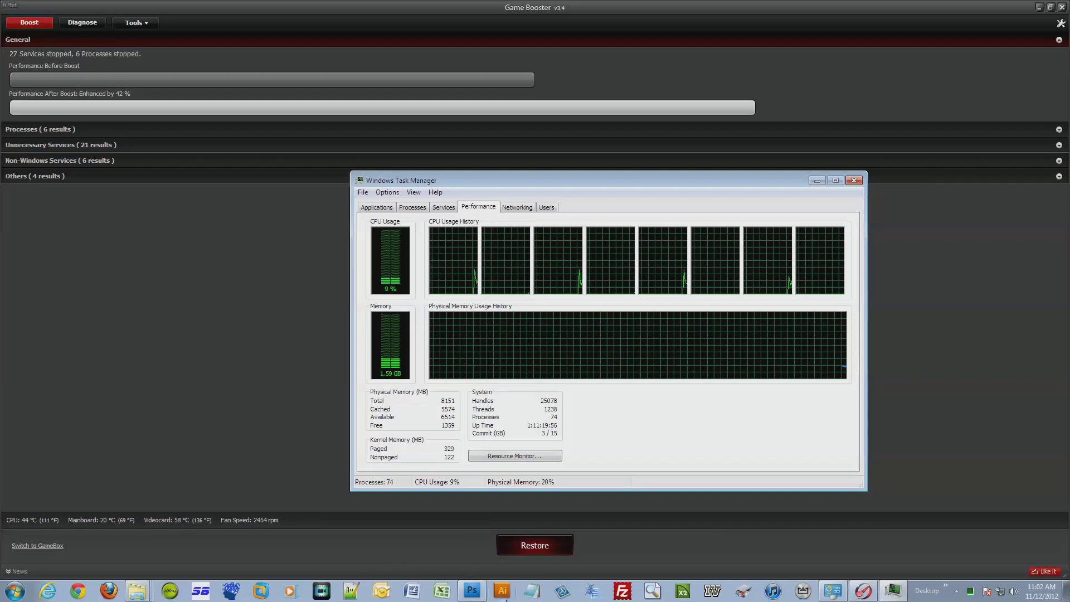
click(471, 591)
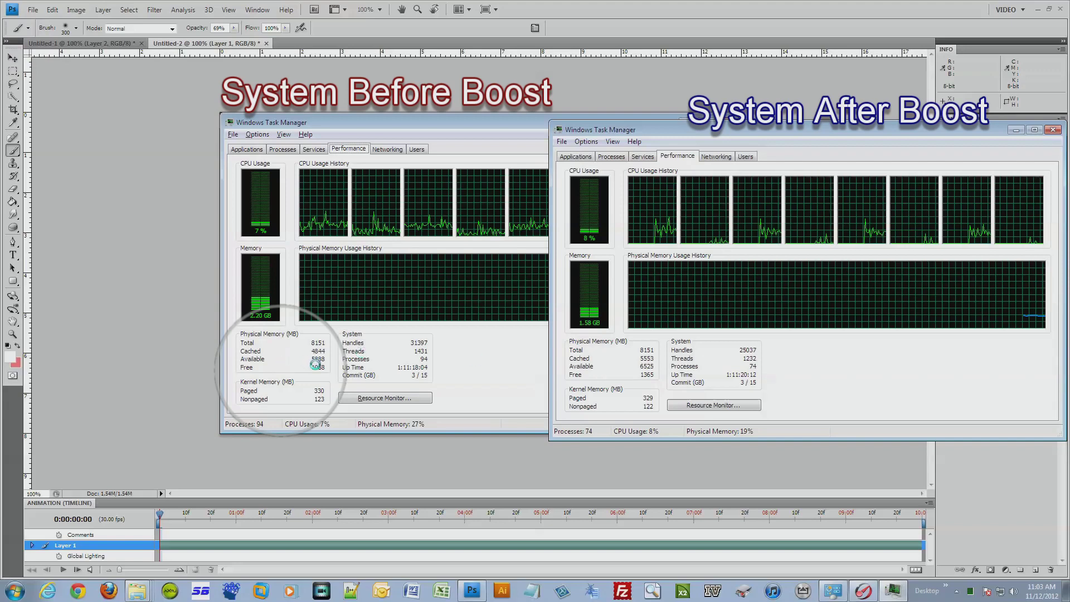
mouse_move(630, 377)
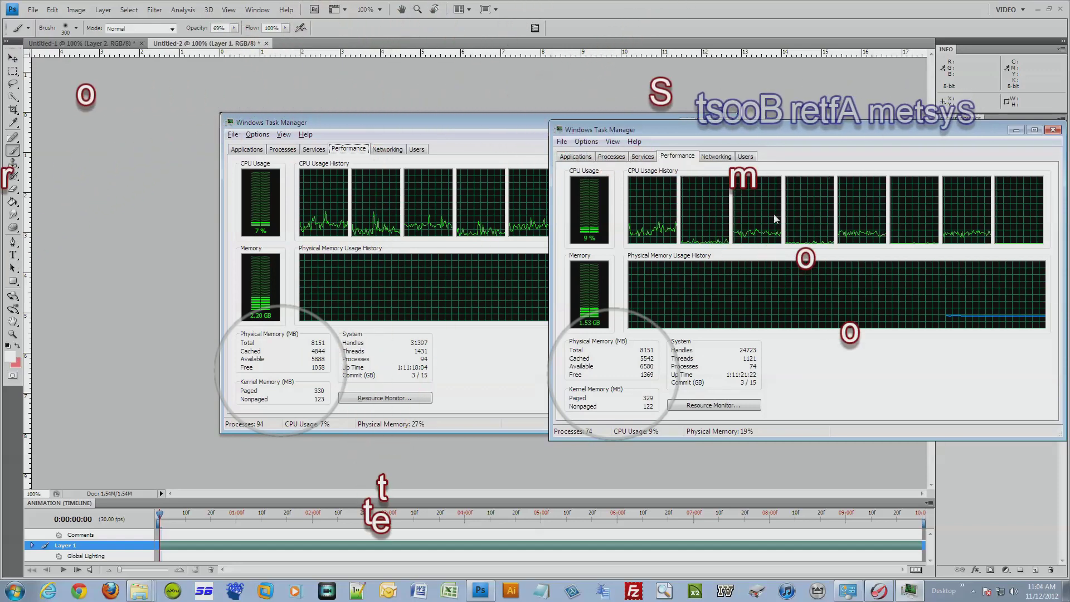
Step: Place the after-boost capture beside the before-boost one, labelled 'System Before Boost' and 'System After Boost'
click(1053, 128)
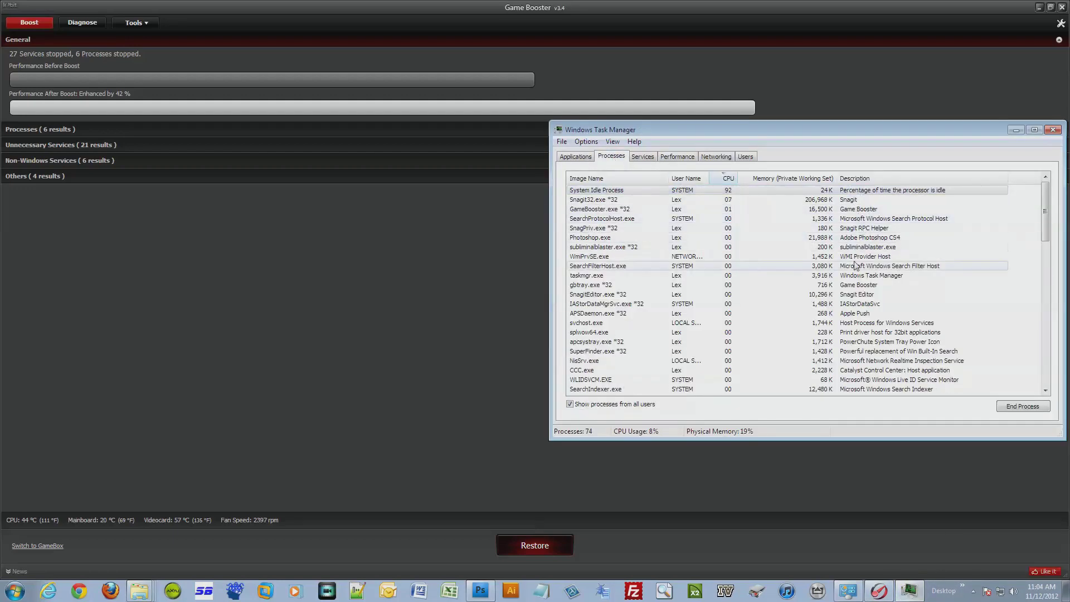
mouse_move(772, 325)
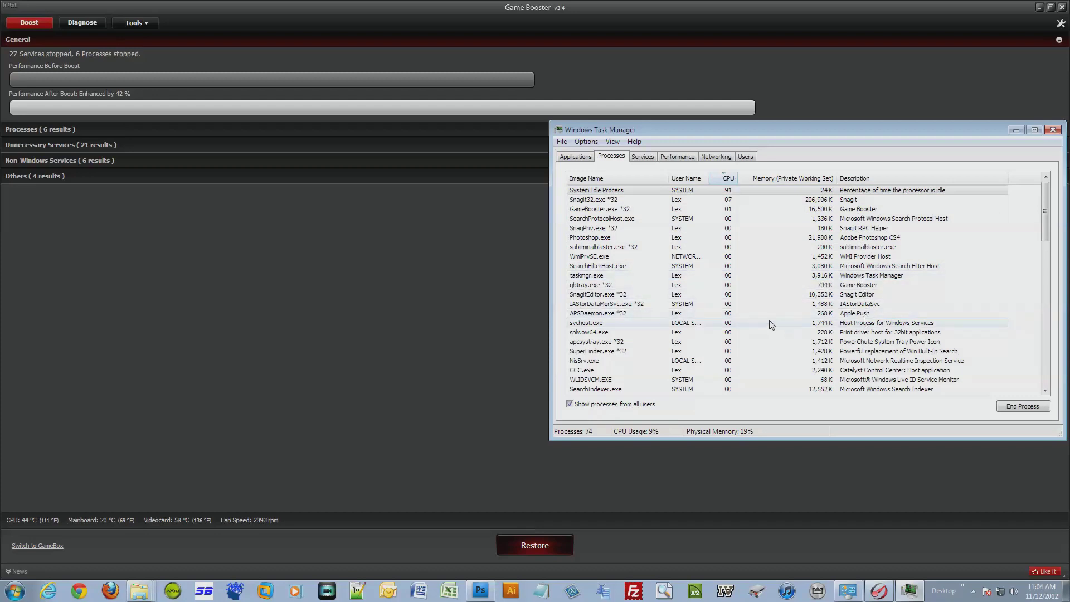
Step: Sort processes by name, then end subliminalblaster.exe *32 and SuperFinder.exe *32
click(584, 178)
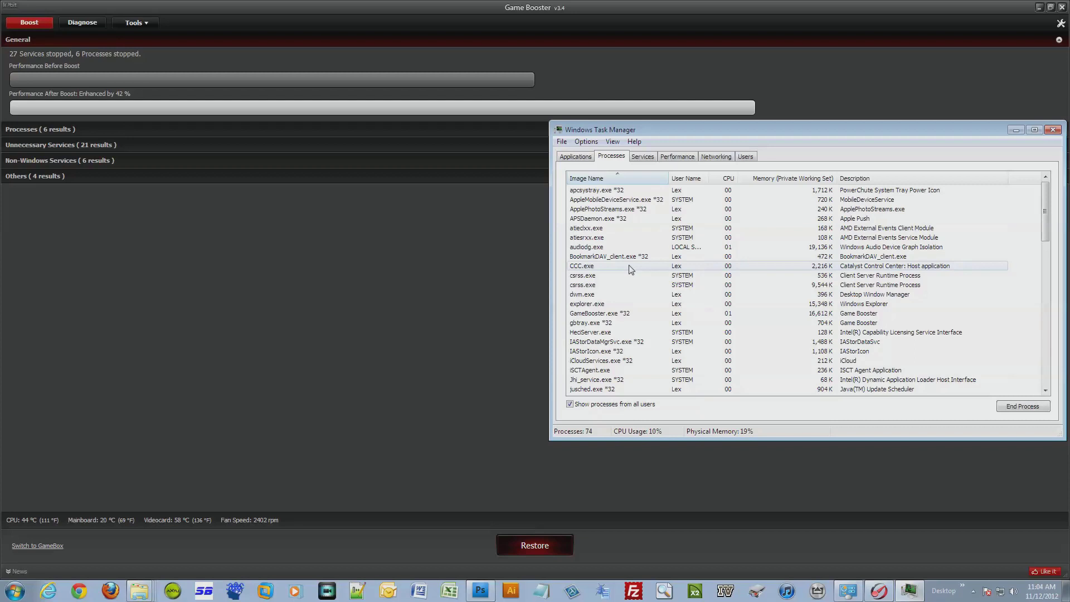
scroll(down, 3)
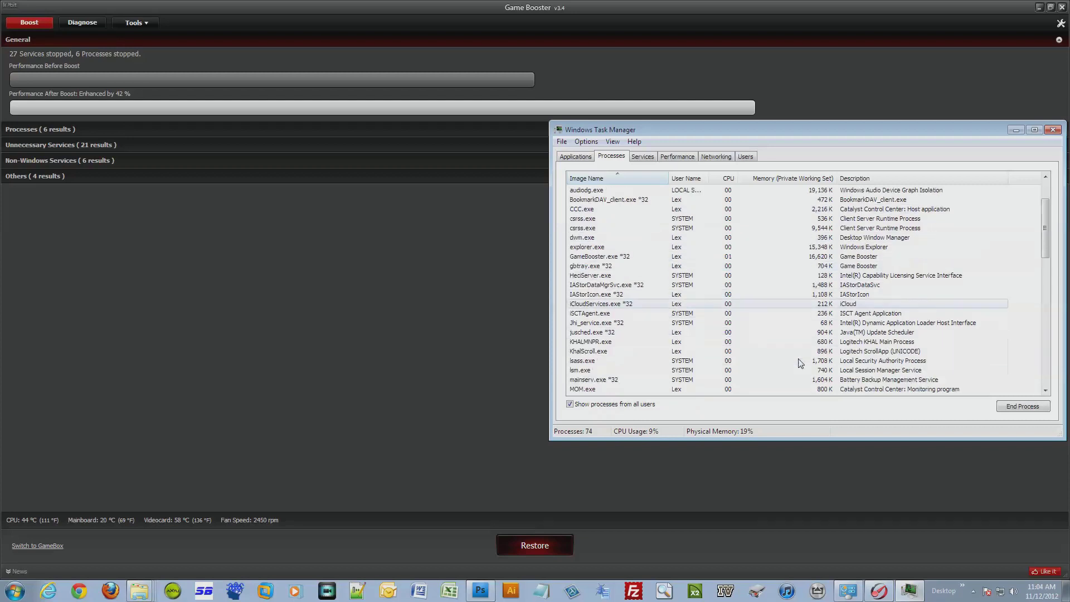
scroll(down, 3)
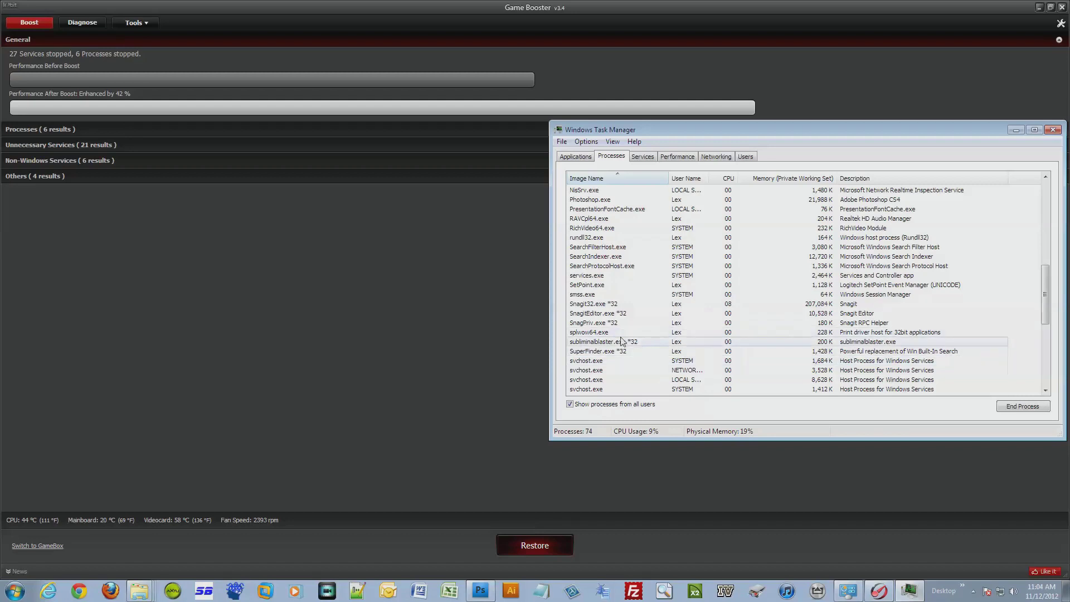
click(605, 341)
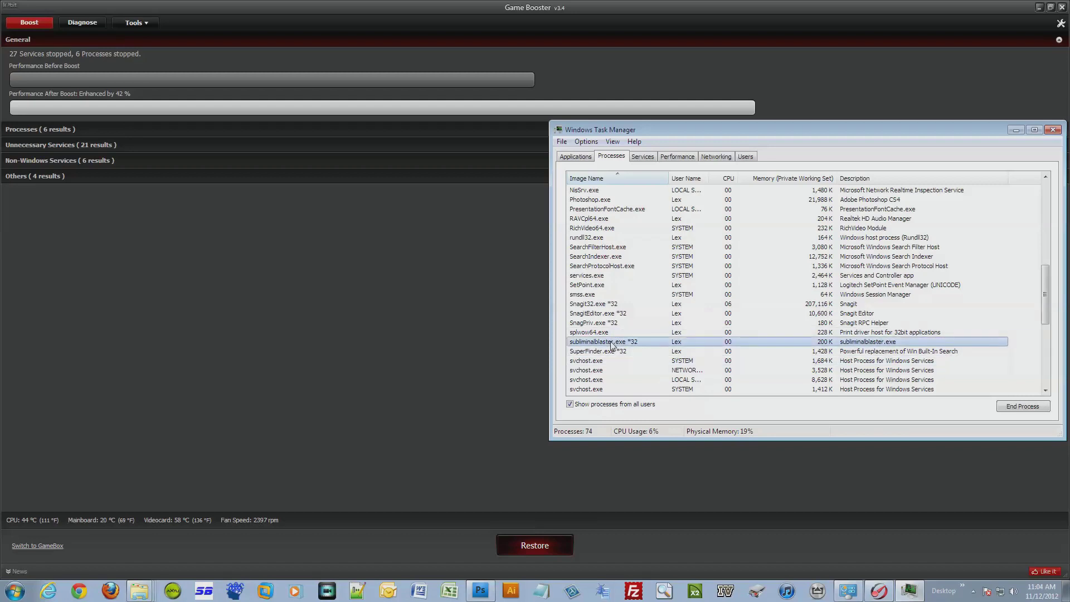
right_click(603, 341)
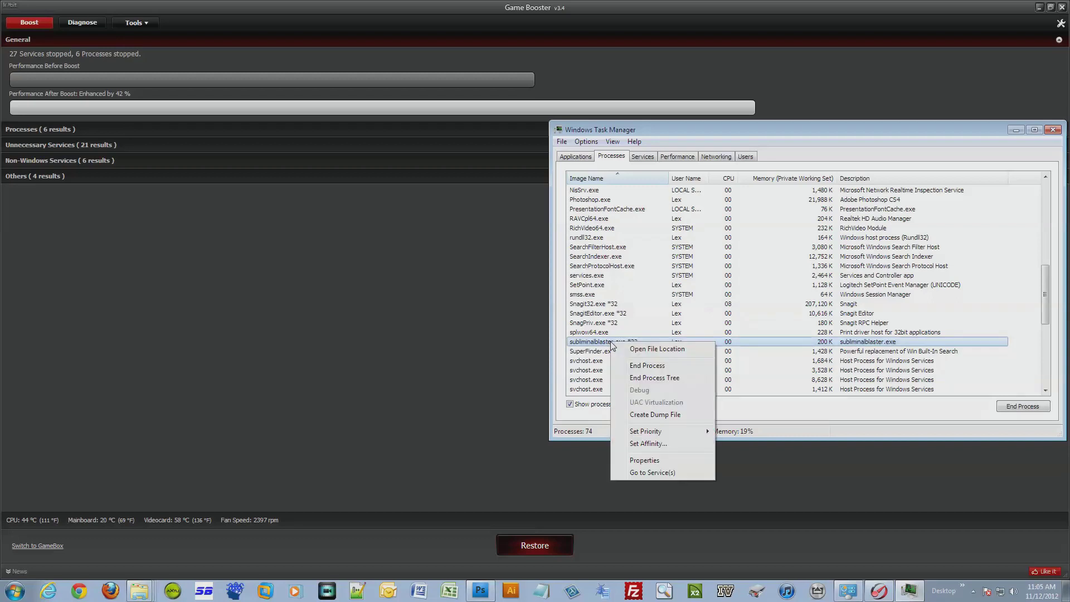
click(646, 365)
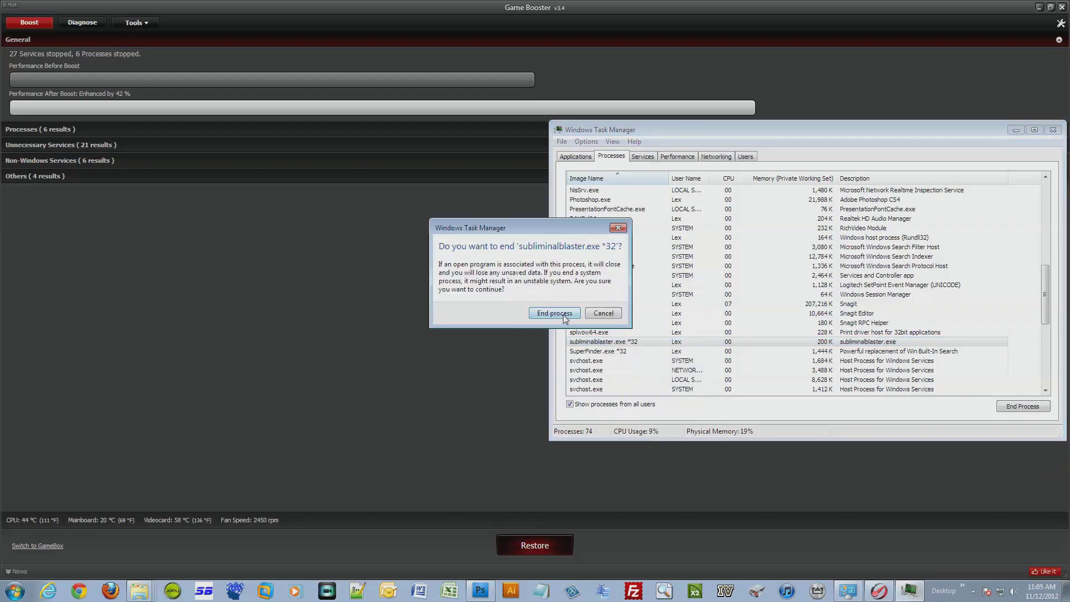
click(554, 313)
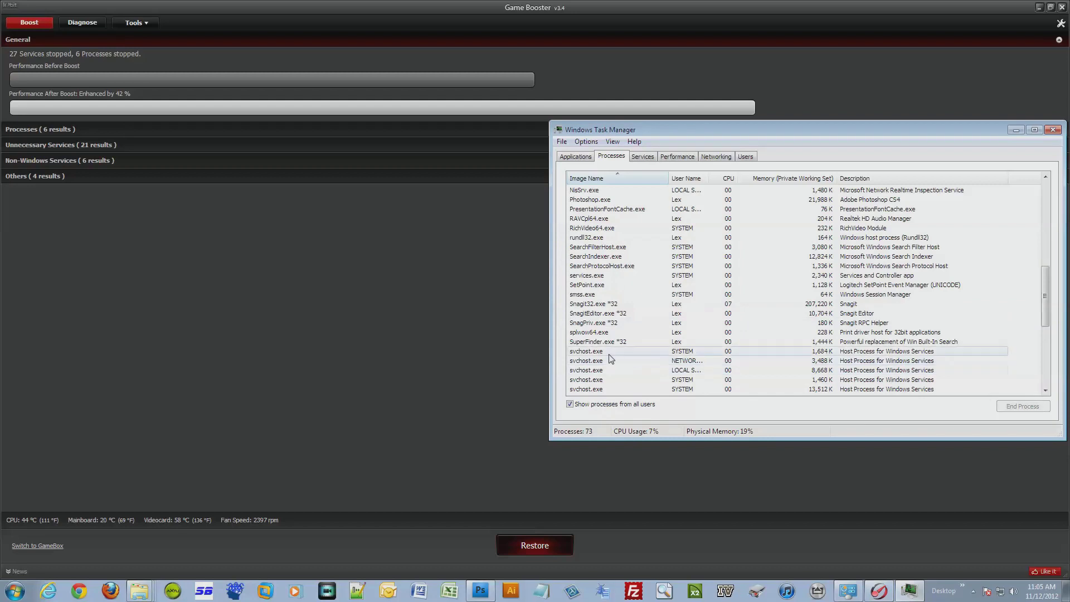
right_click(598, 341)
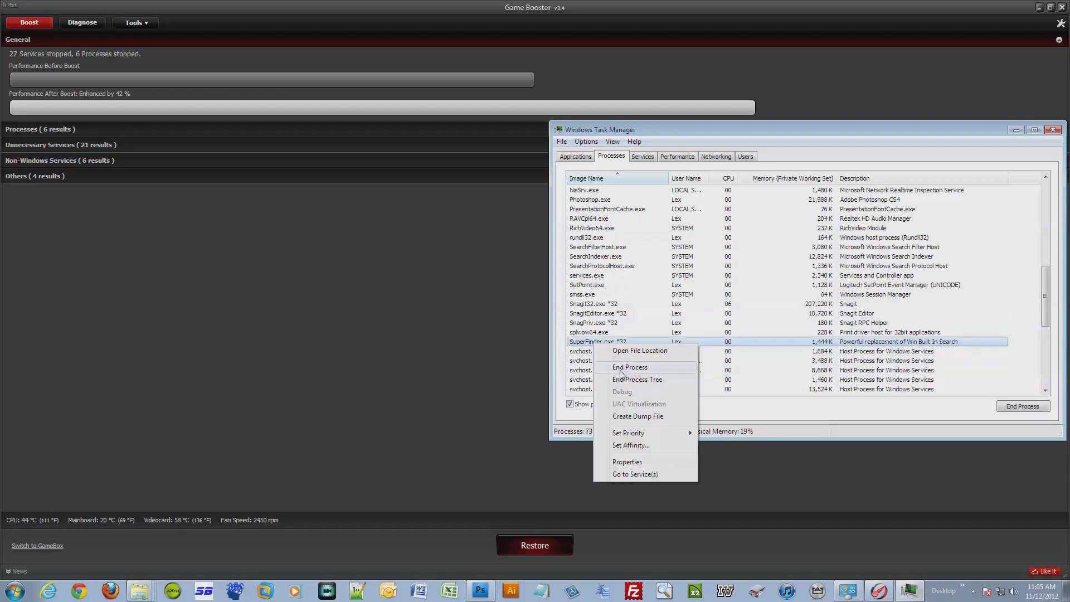
click(630, 368)
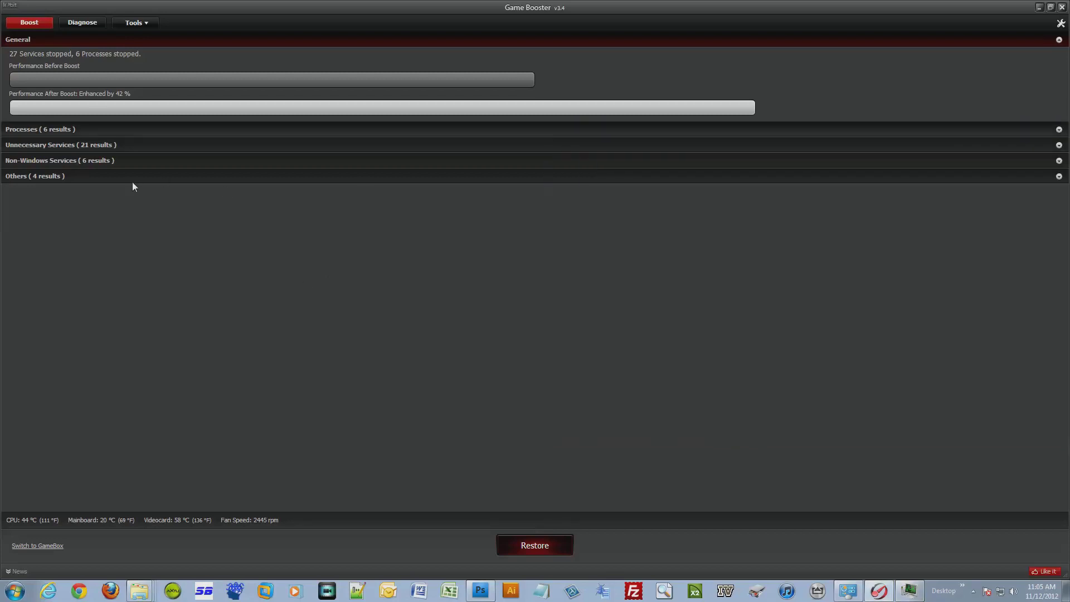
mouse_move(207, 243)
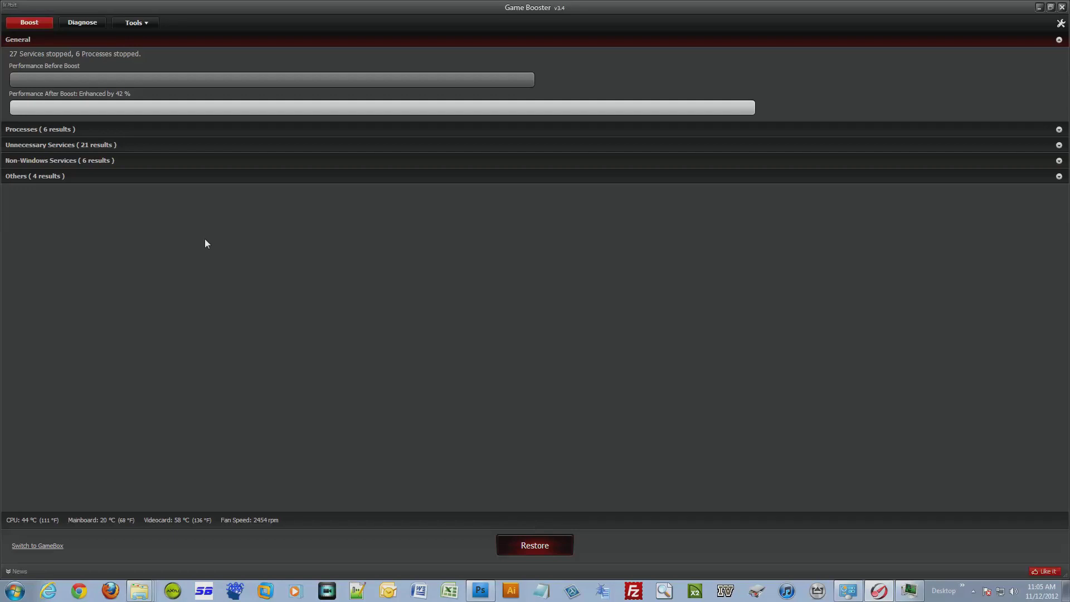
mouse_move(557, 546)
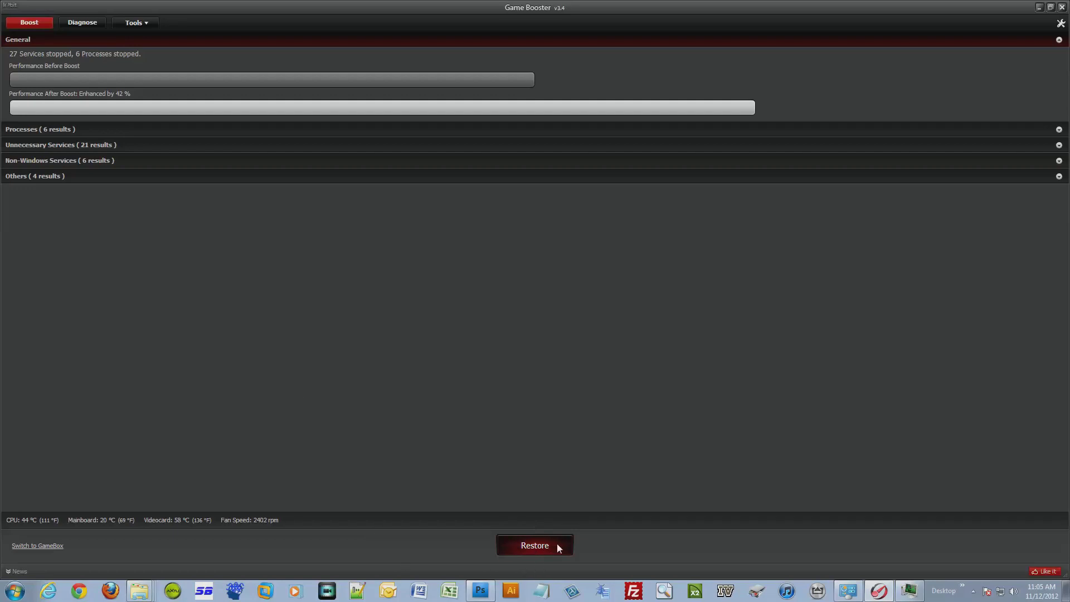
Step: Restore the system from the boost results and close Task Manager
click(535, 545)
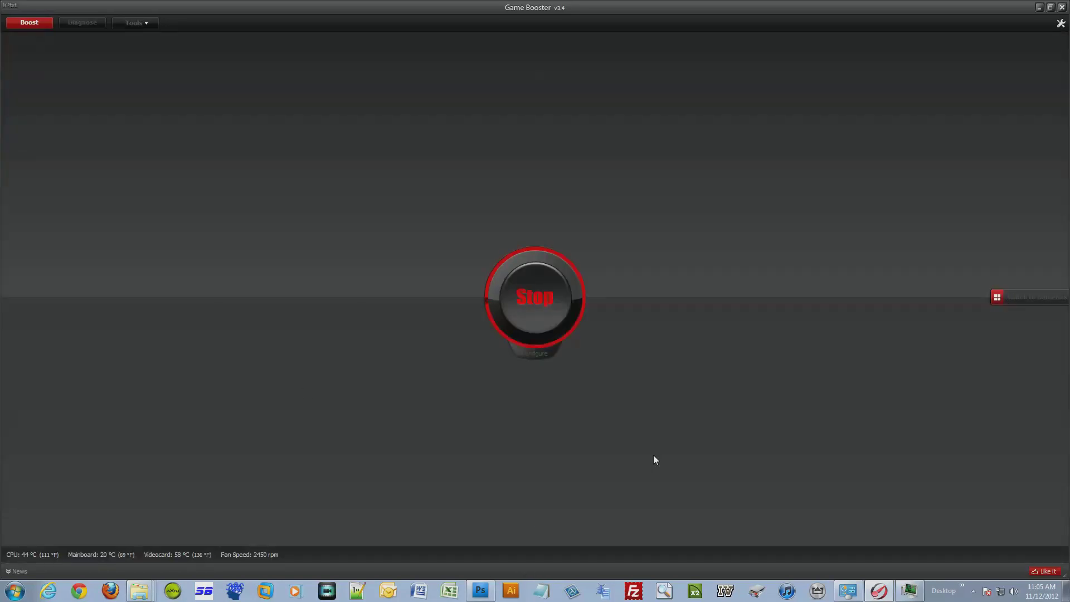
click(78, 590)
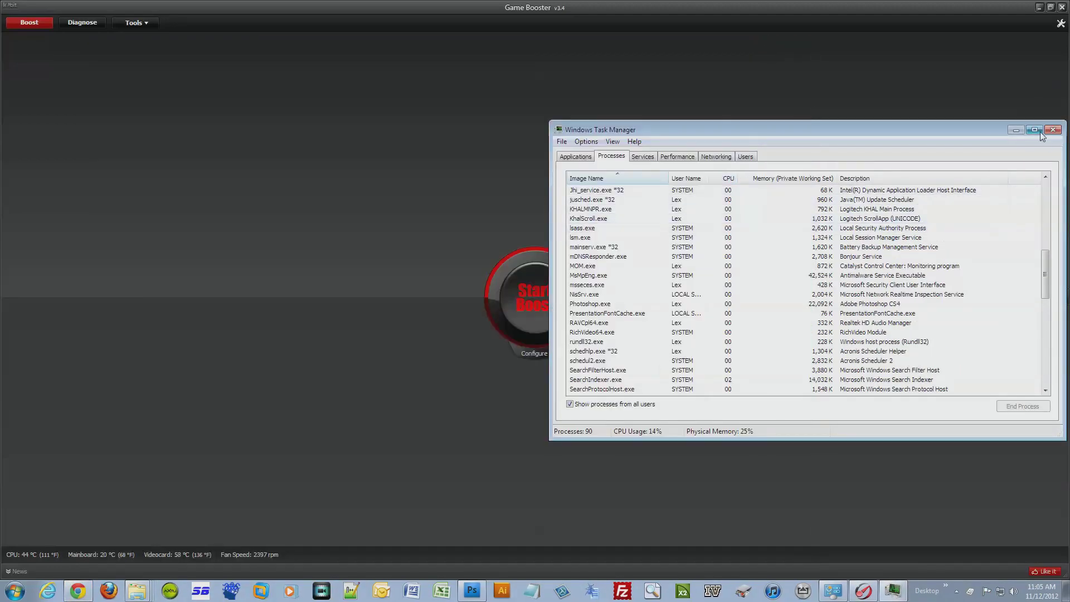
click(1058, 130)
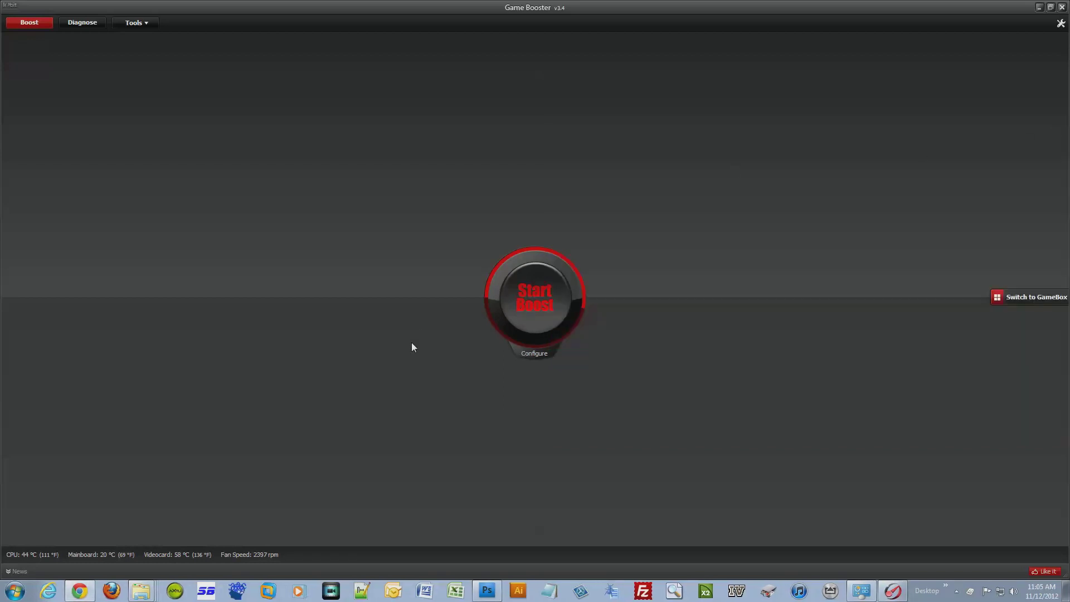
mouse_move(25, 109)
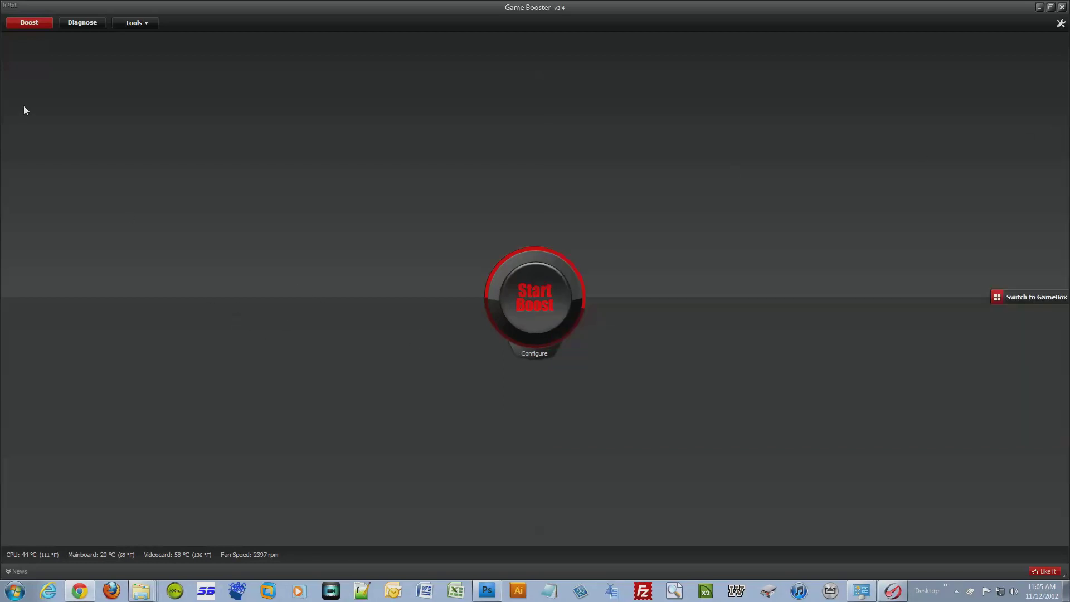
mouse_move(21, 559)
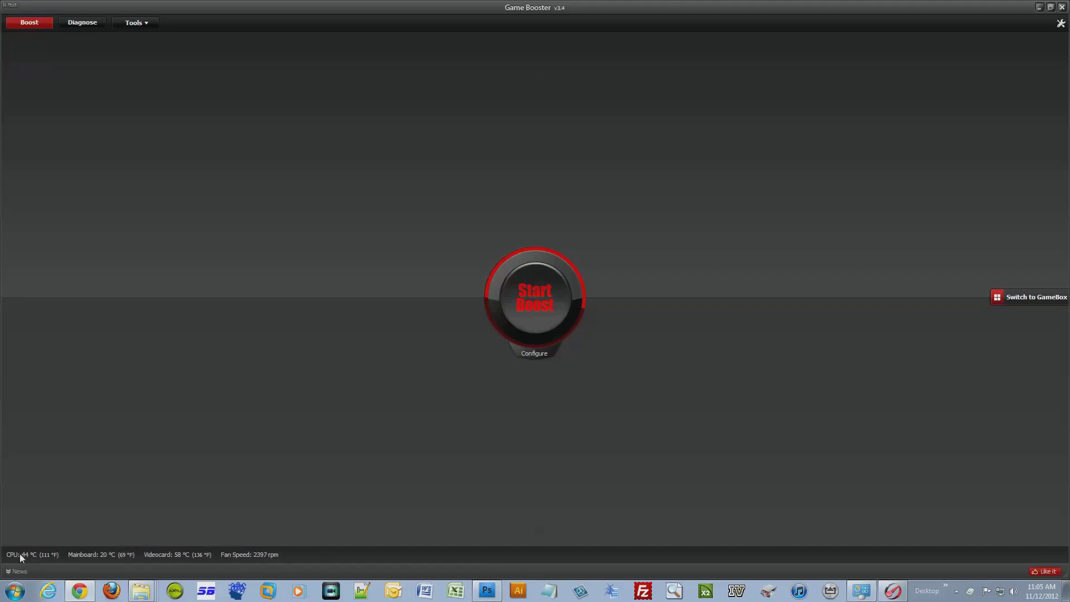
mouse_move(222, 565)
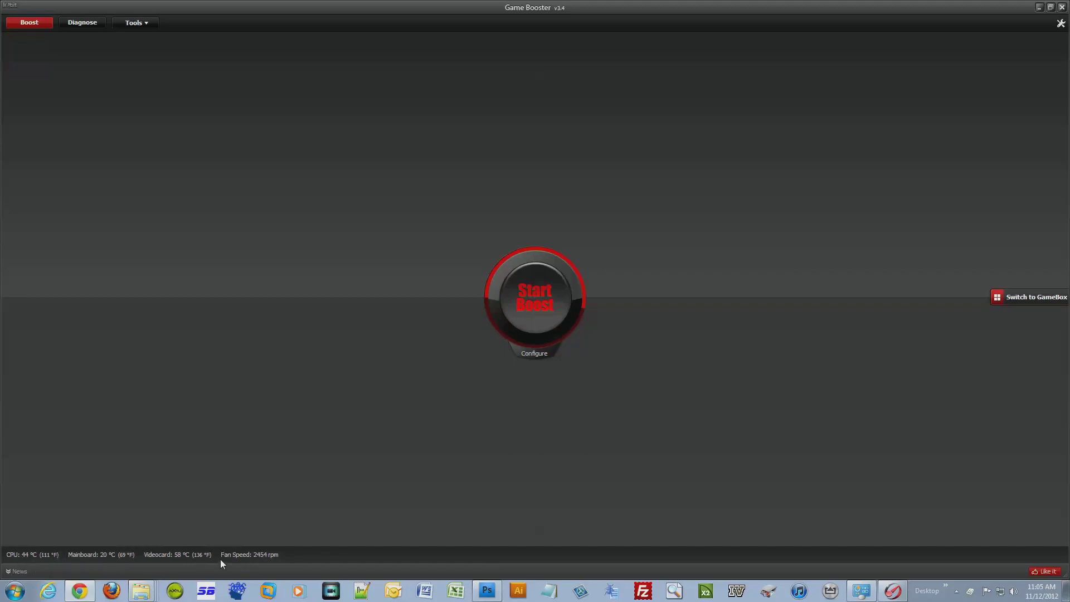
mouse_move(859, 44)
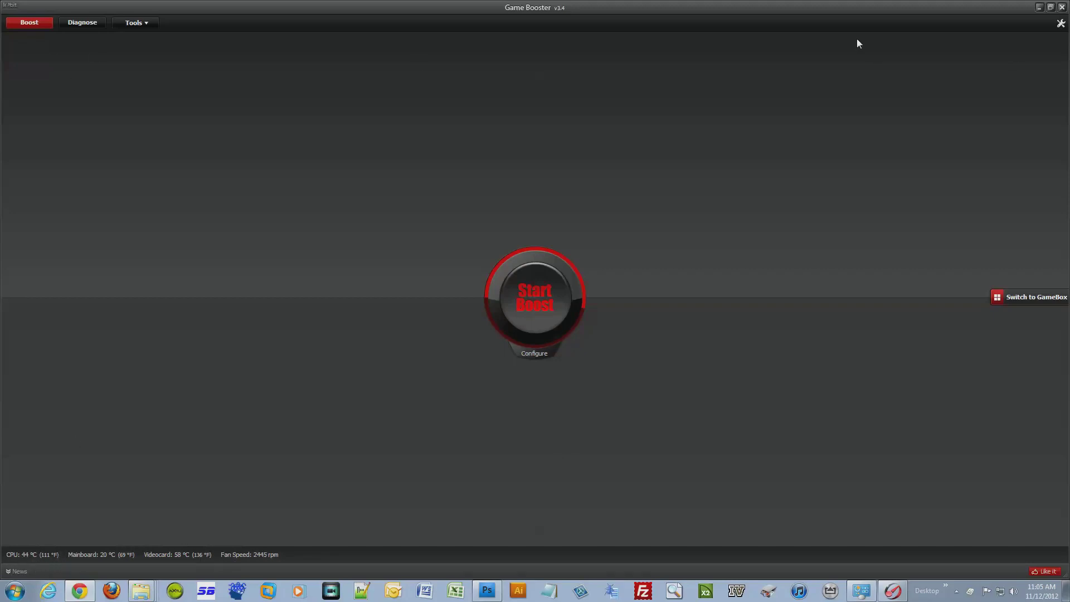
Step: Choose Defrag from the Tools menu to list game folders such as Grand Theft Auto
click(134, 23)
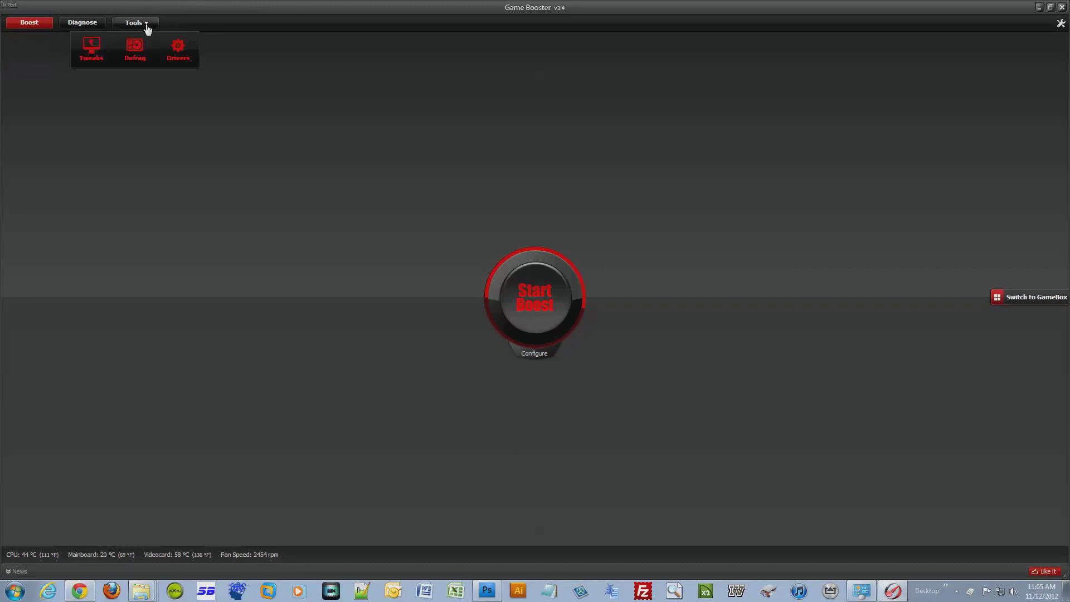
click(134, 48)
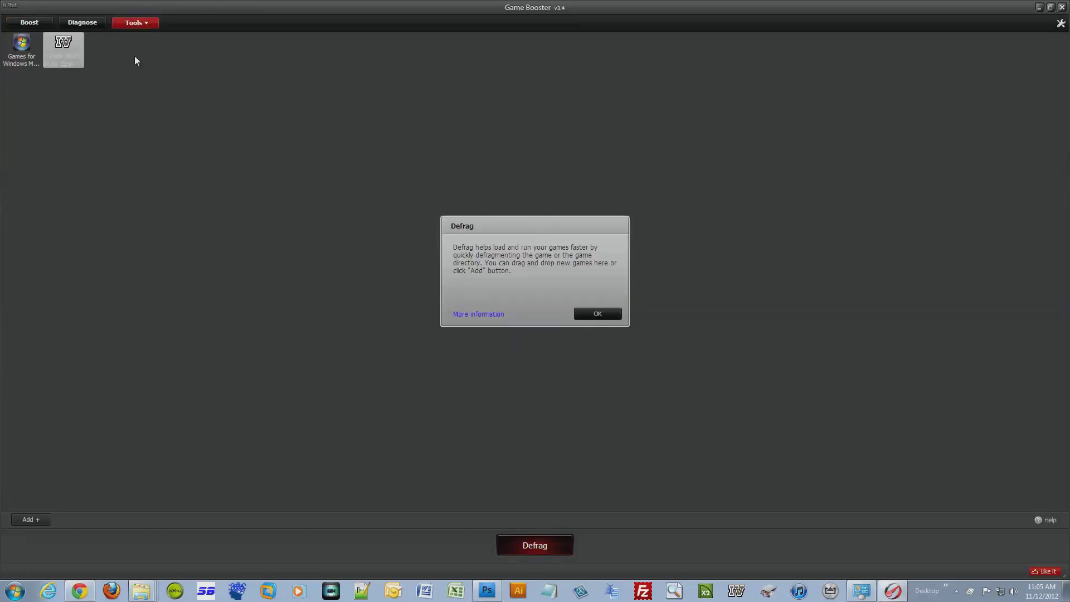
mouse_move(526, 257)
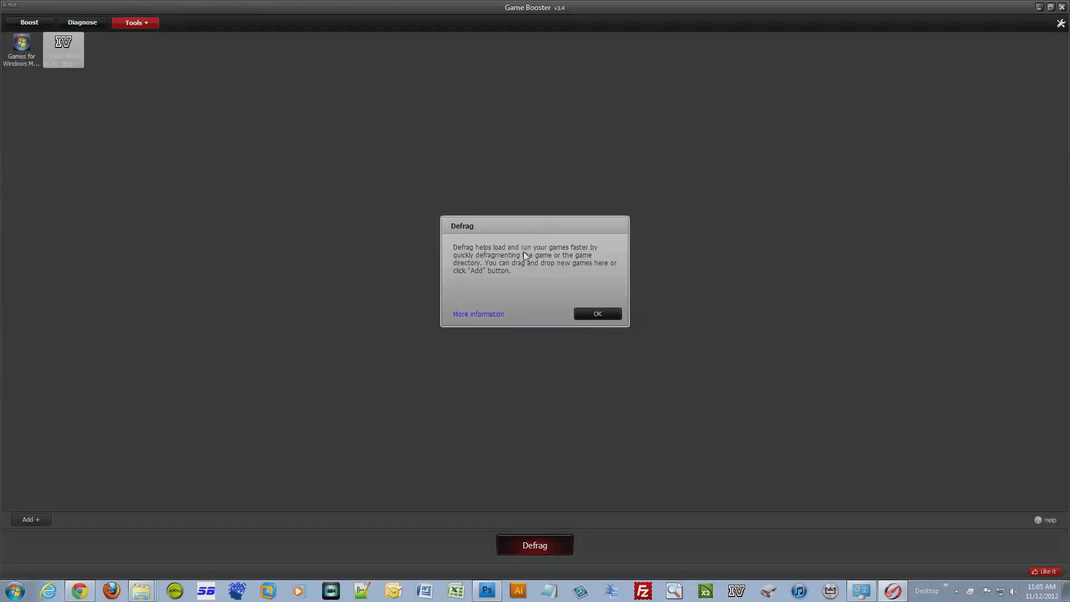
mouse_move(531, 260)
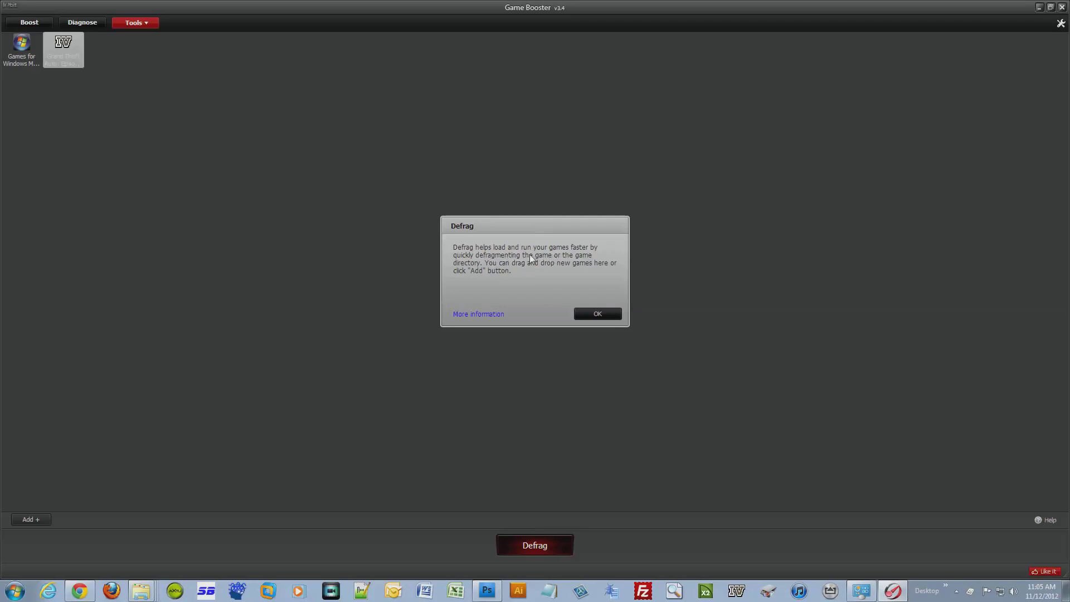
mouse_move(530, 264)
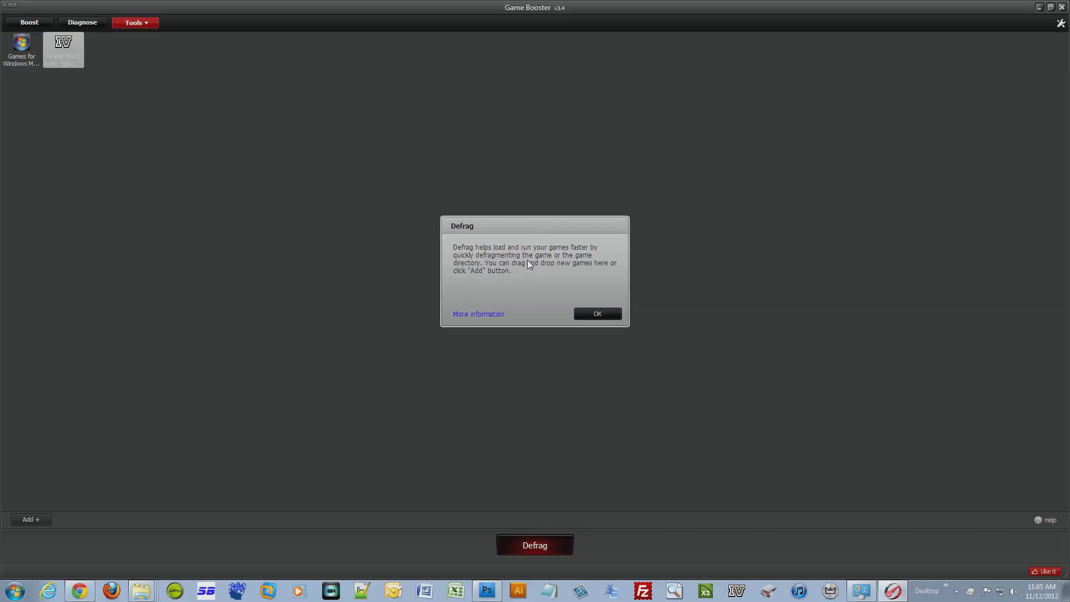
mouse_move(517, 274)
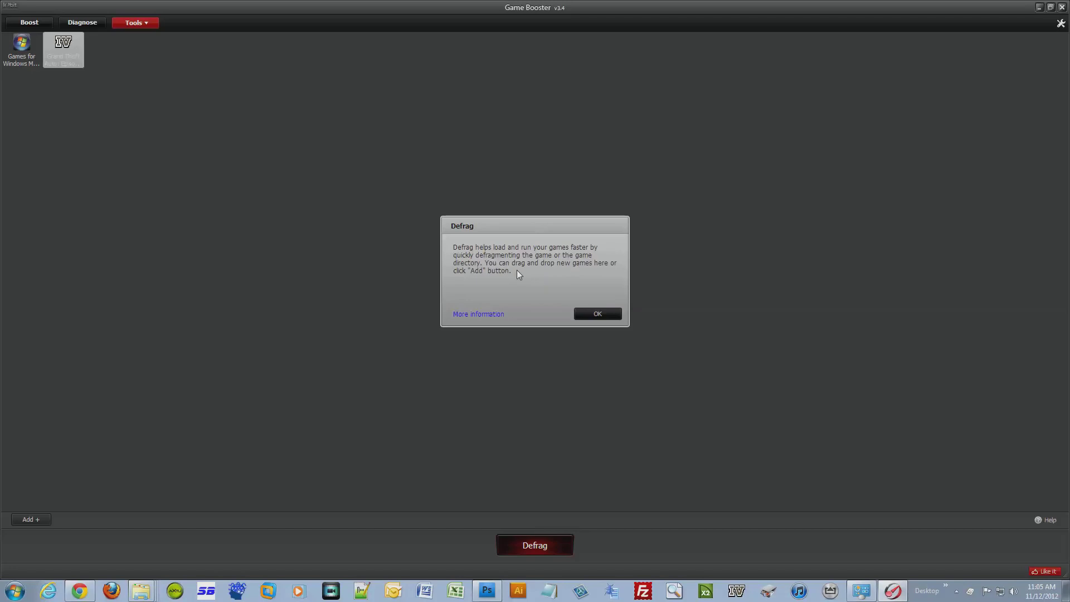
mouse_move(577, 271)
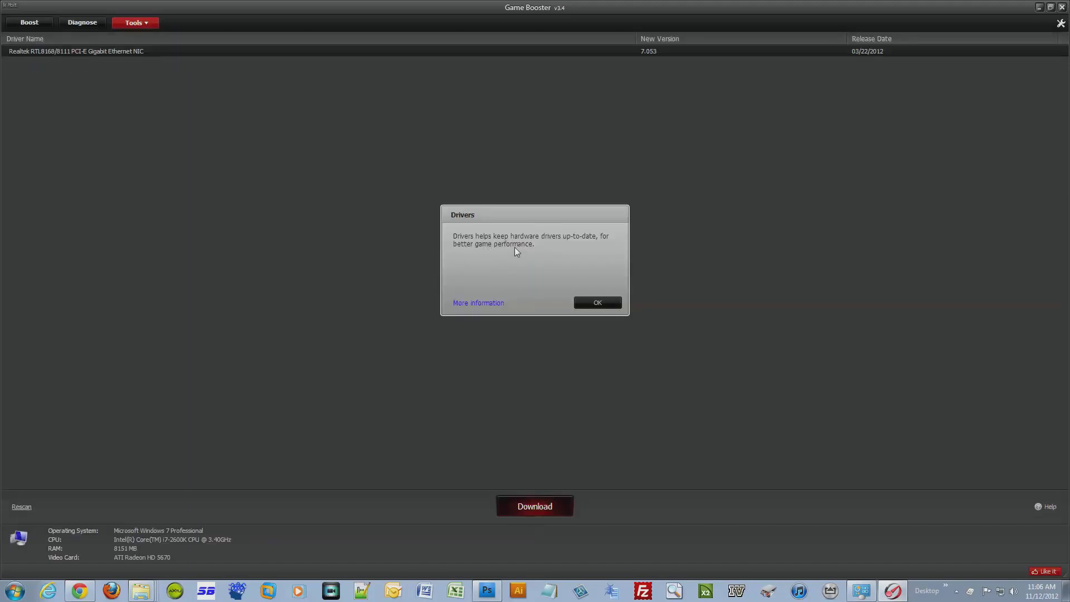
mouse_move(549, 257)
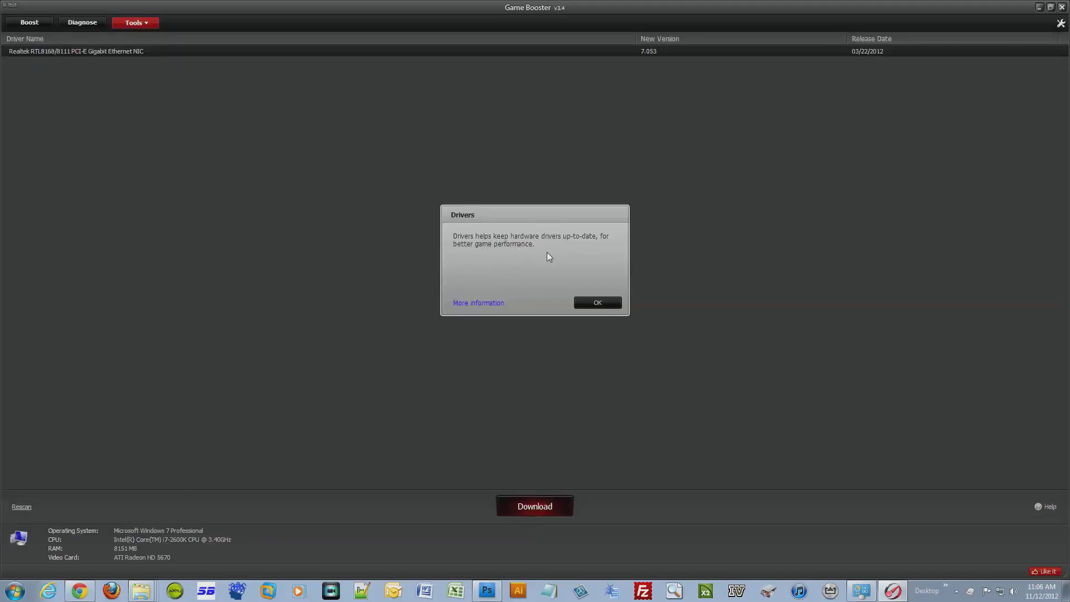
Step: Dismiss the Drivers explanation to view the outdated driver list
click(596, 302)
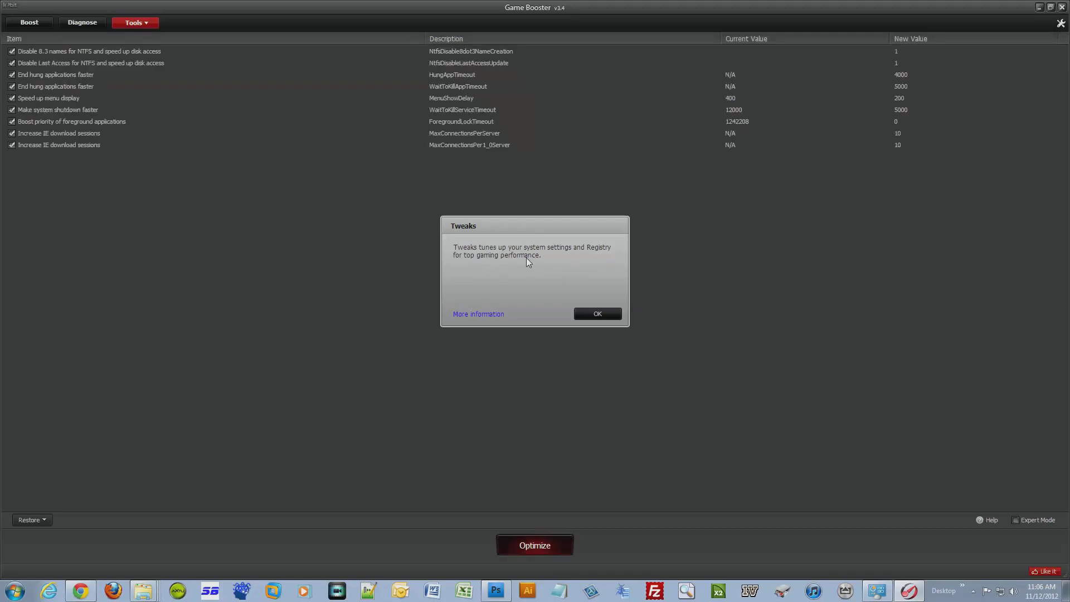
mouse_move(601, 317)
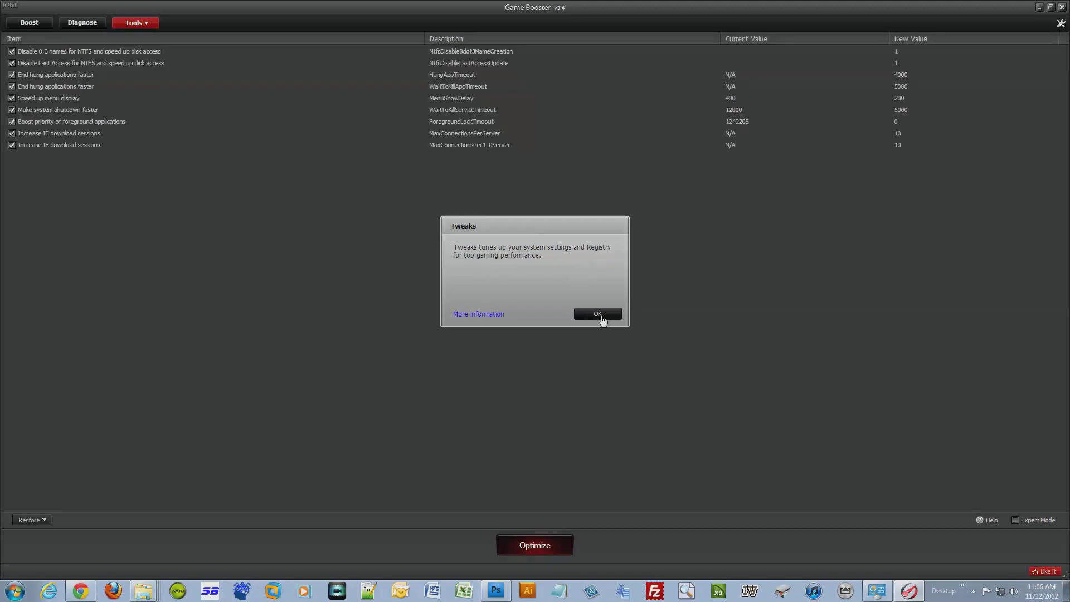
Step: Dismiss the Tweaks explanation and switch to the Diagnose report page
click(596, 314)
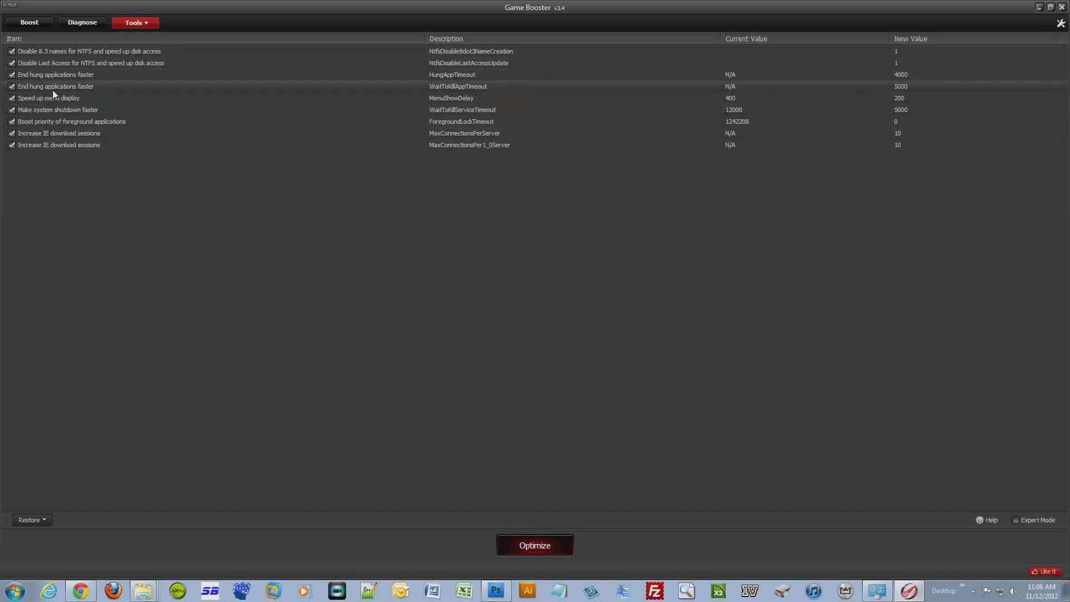
mouse_move(100, 39)
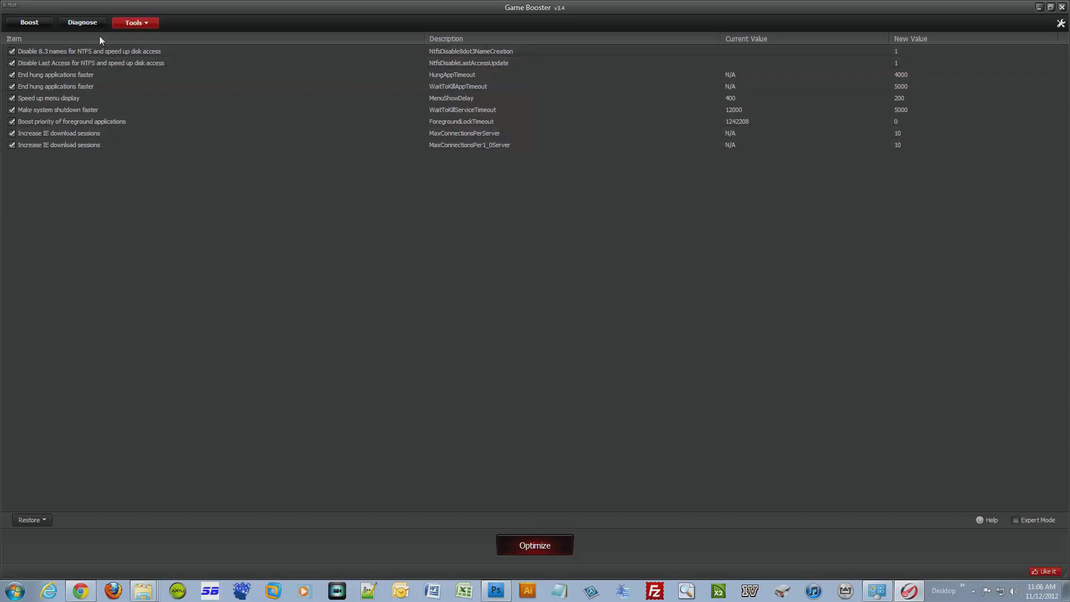
click(82, 23)
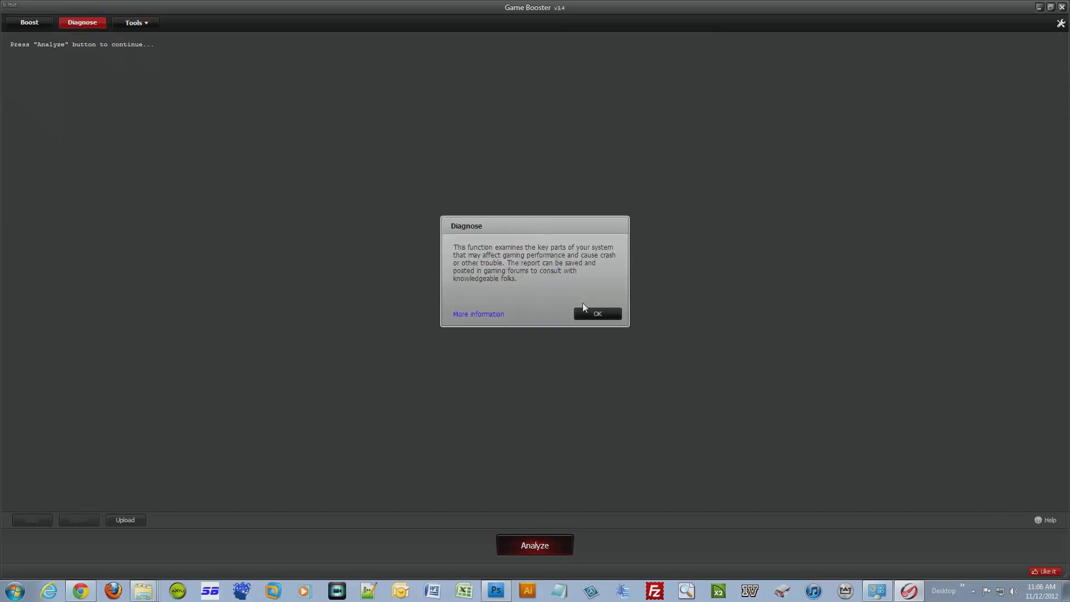
mouse_move(501, 270)
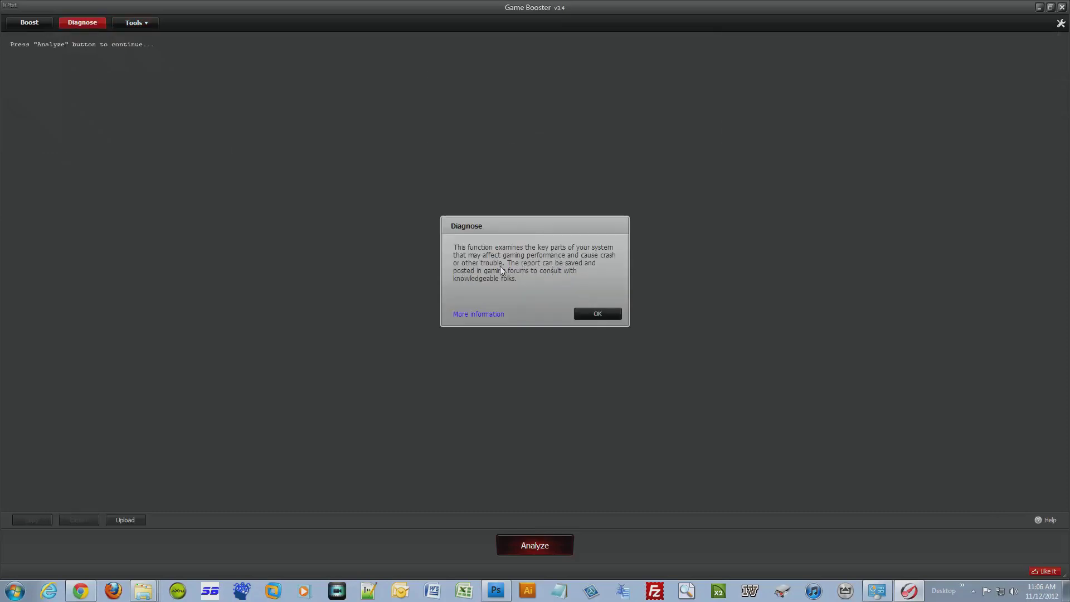
mouse_move(541, 276)
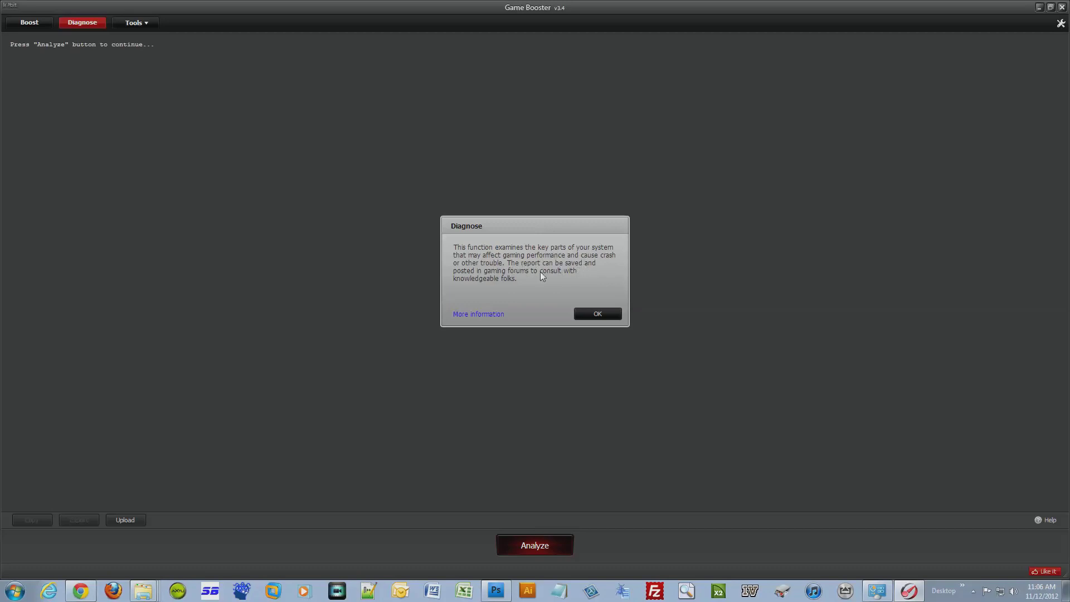
mouse_move(541, 283)
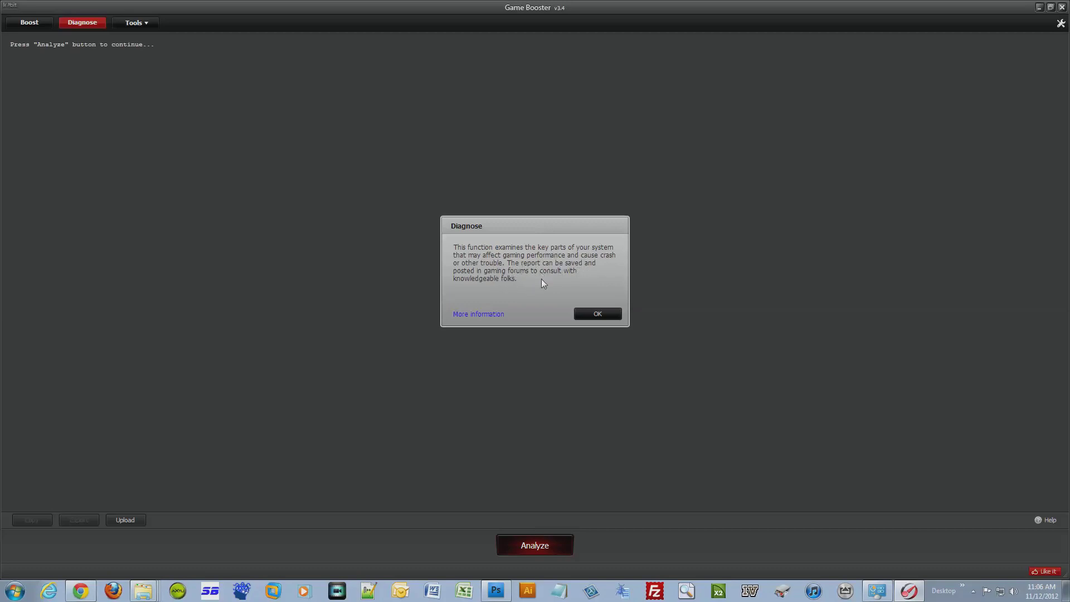
mouse_move(539, 286)
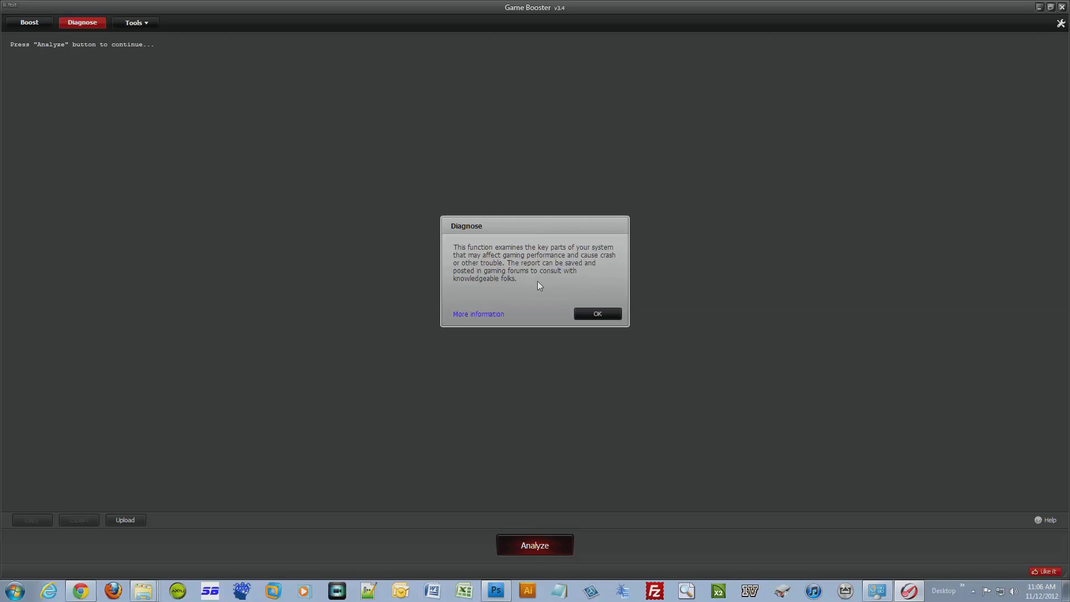
Step: Start the system analysis and scroll through the processes, services, Experience scores and event log
click(596, 314)
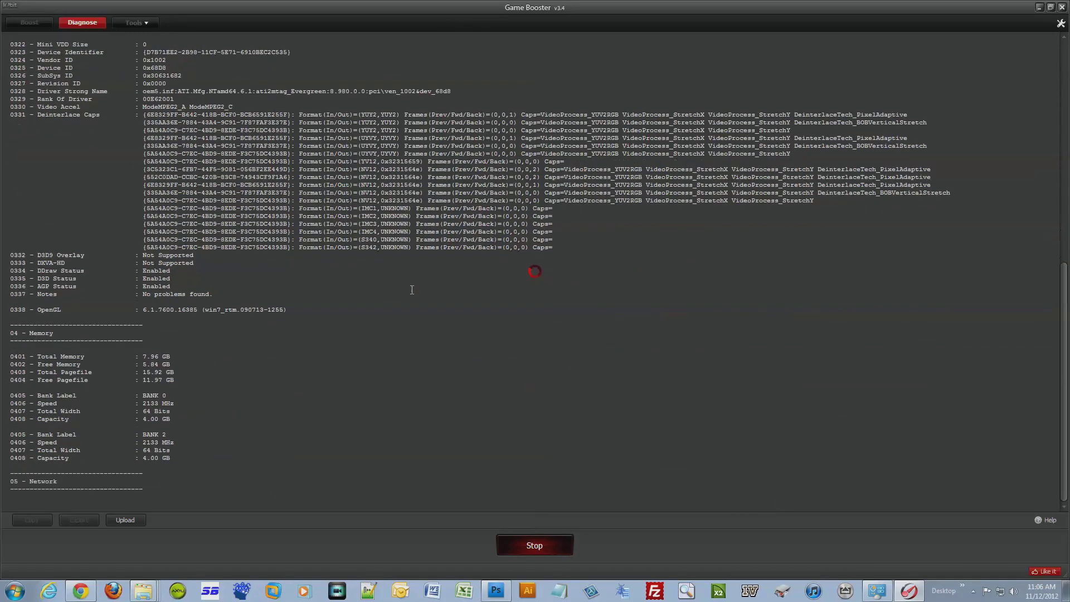
scroll(down, 3)
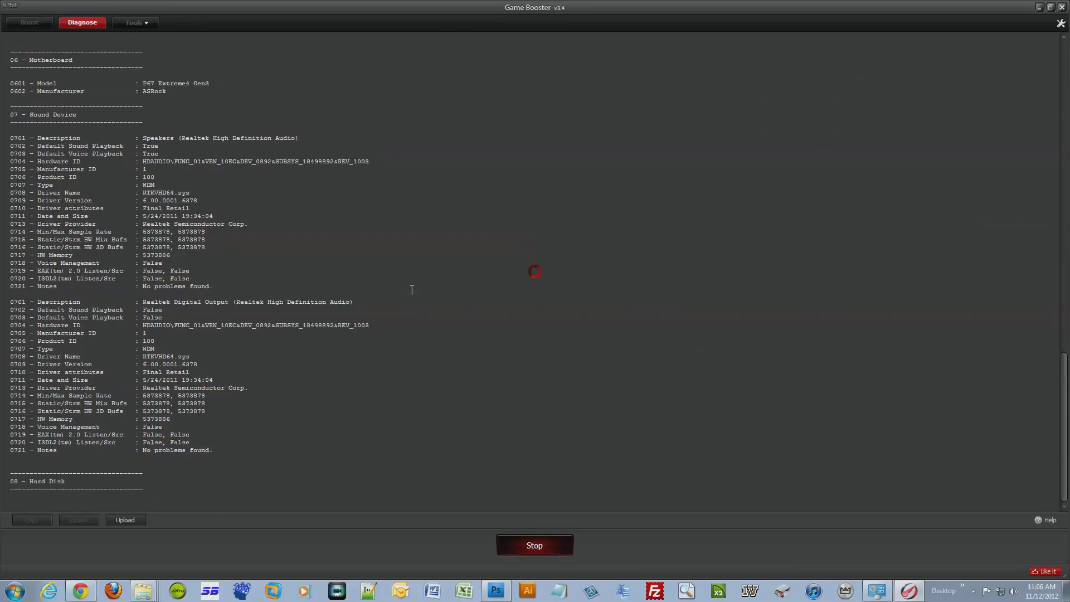
scroll(down, 3)
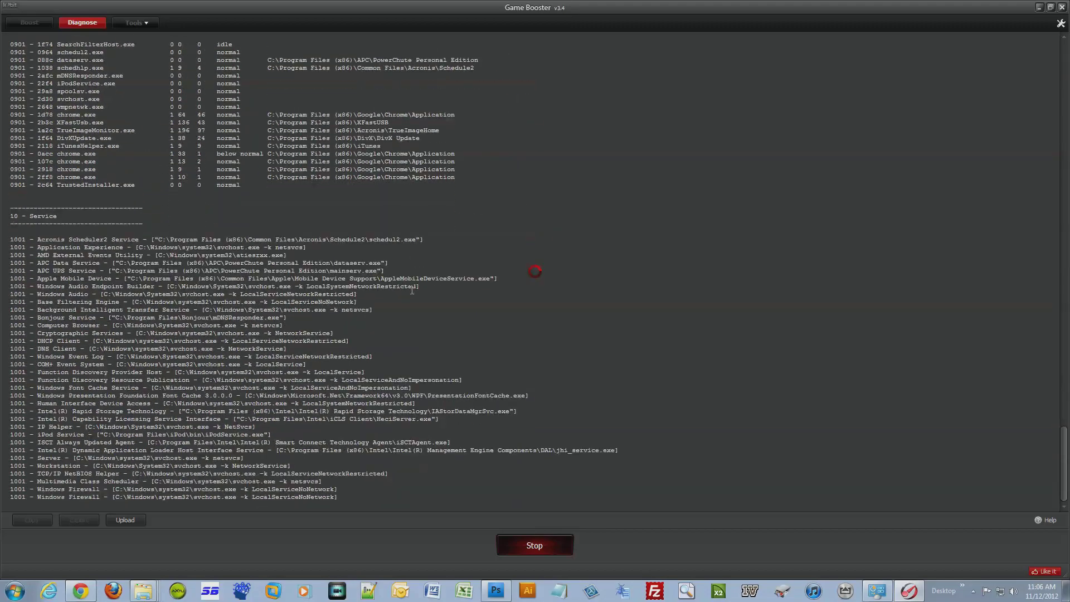
scroll(down, 3)
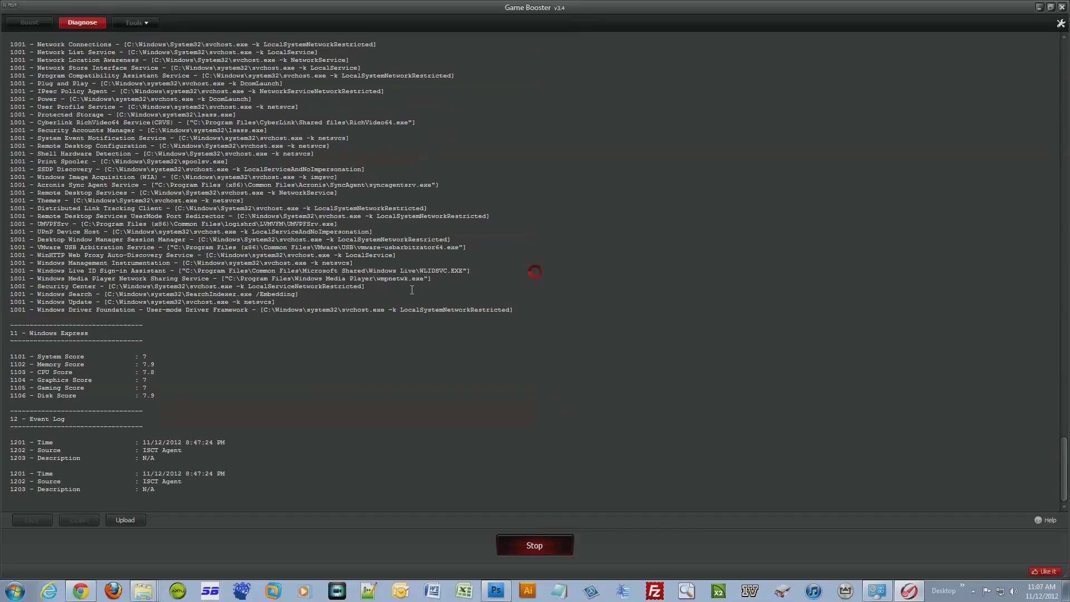
scroll(down, 3)
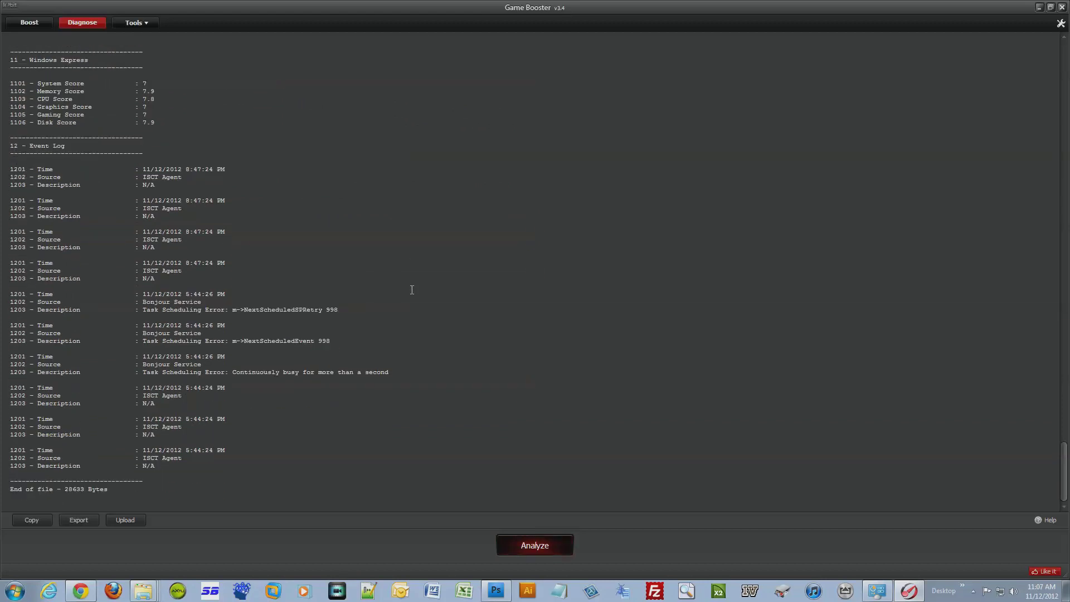
mouse_move(174, 496)
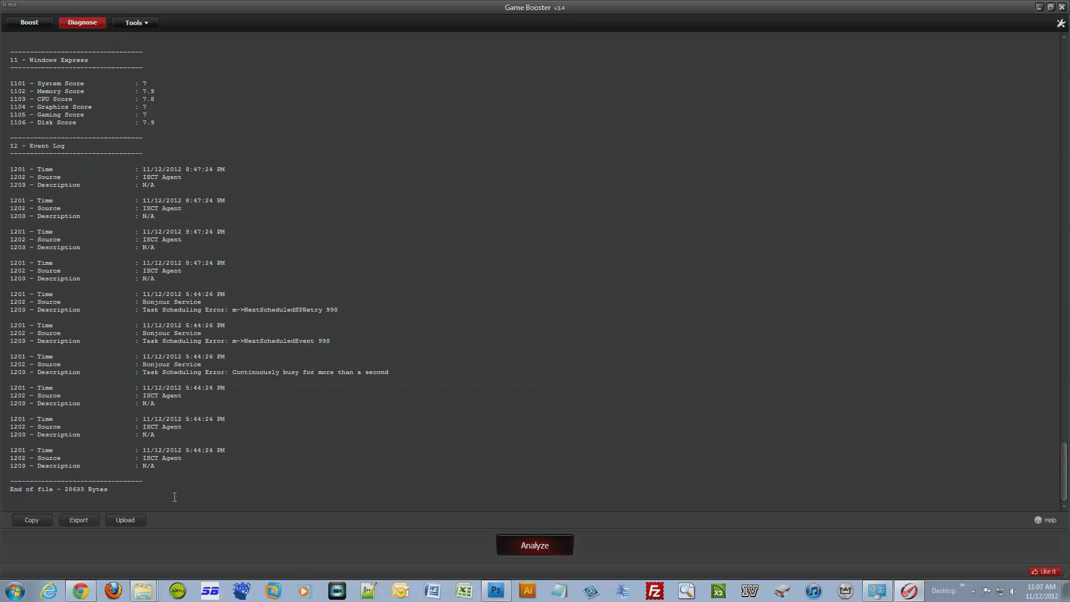
mouse_move(203, 435)
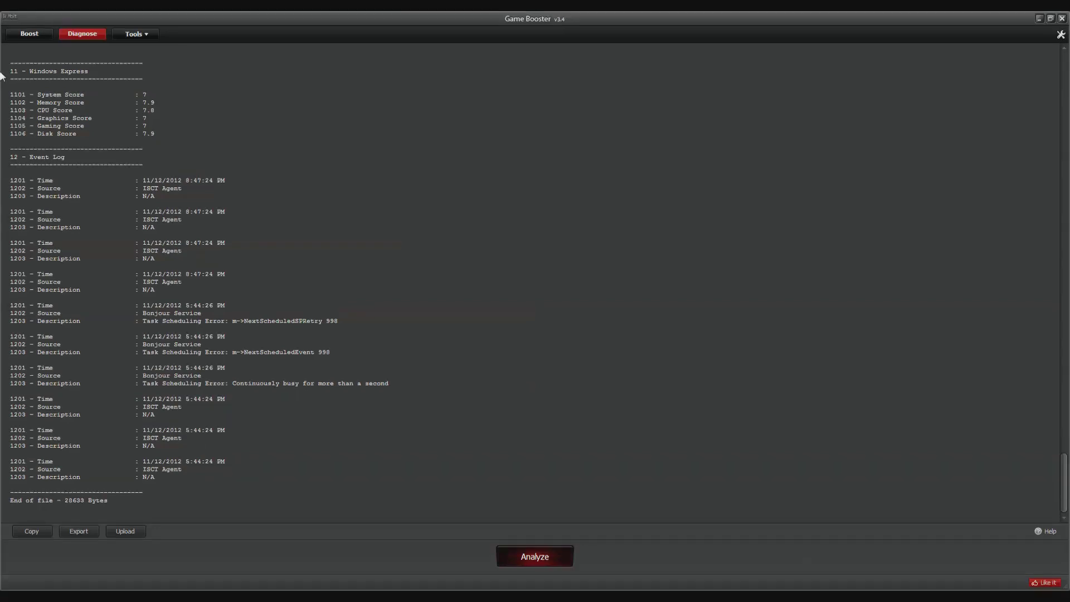
mouse_move(30, 55)
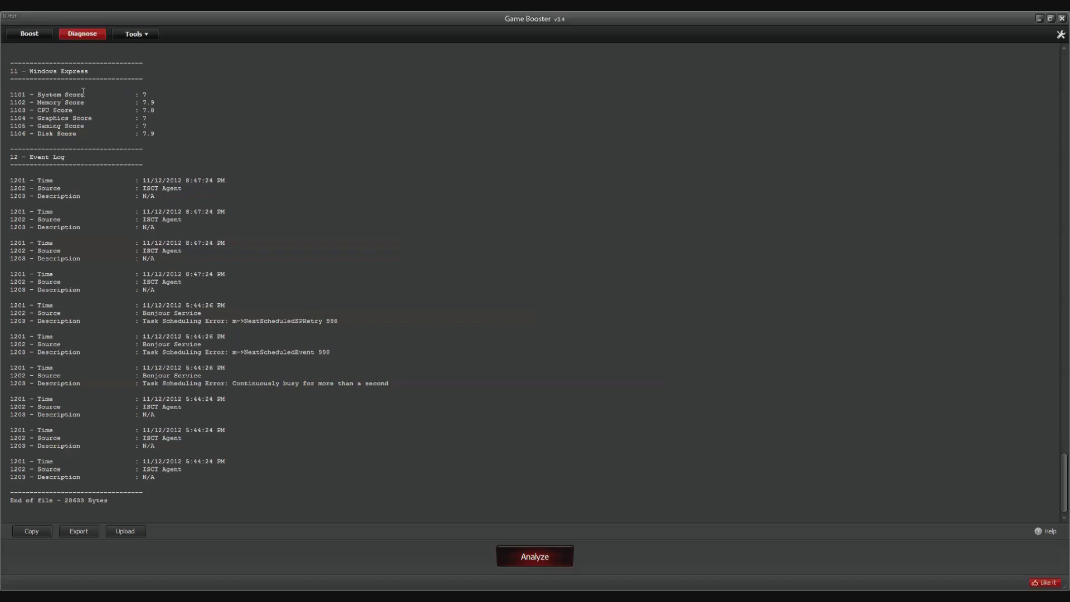
mouse_move(95, 95)
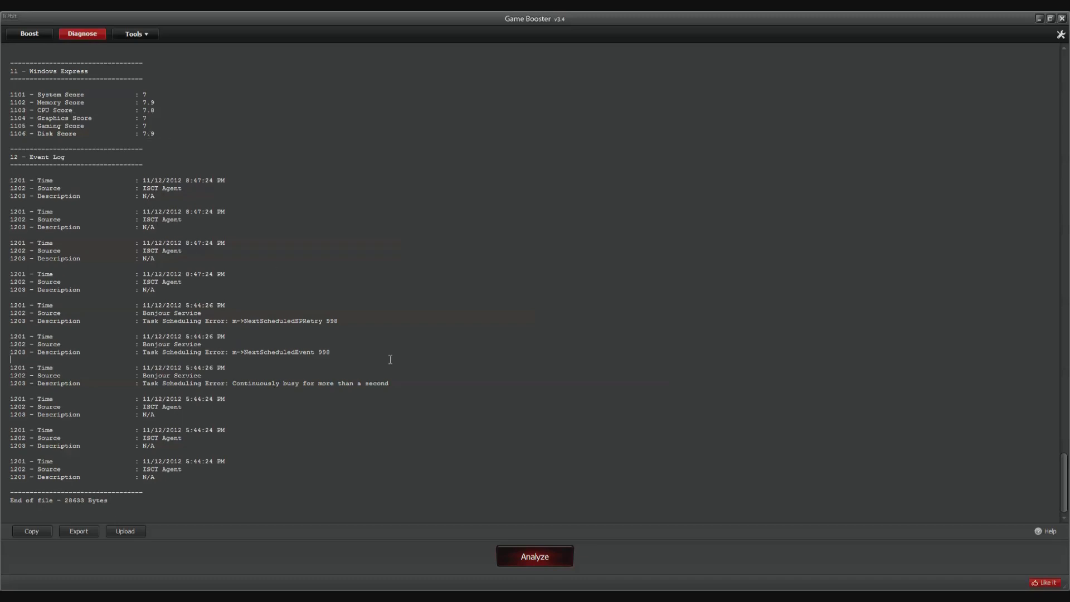
scroll(up, 3)
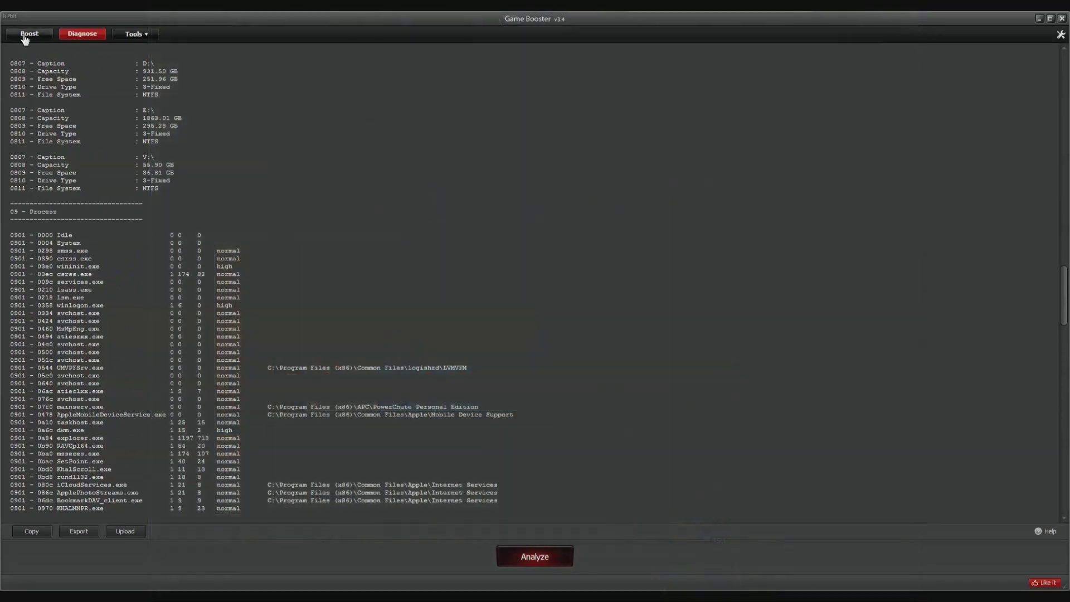
Step: Return to the Boost page and switch to GameBox, listing Games for Windows and Grand Theft Auto
click(28, 34)
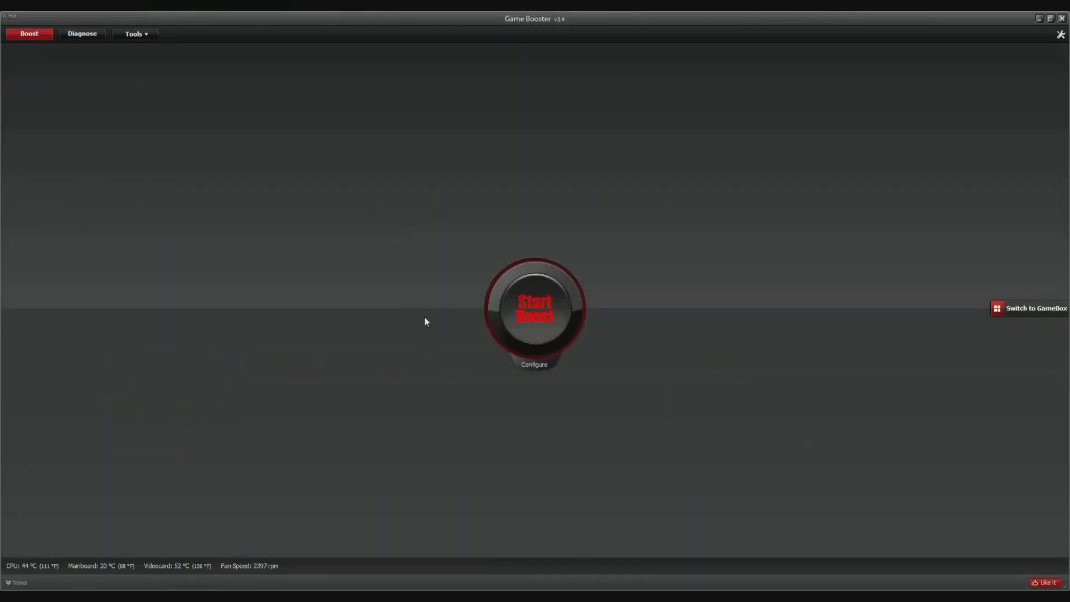
mouse_move(998, 320)
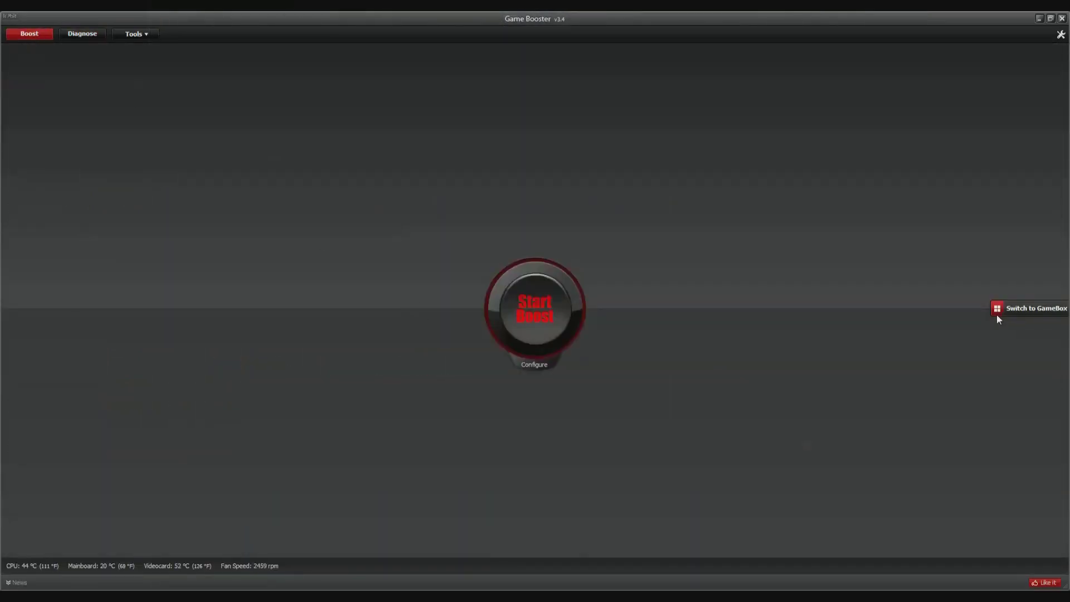
click(1034, 308)
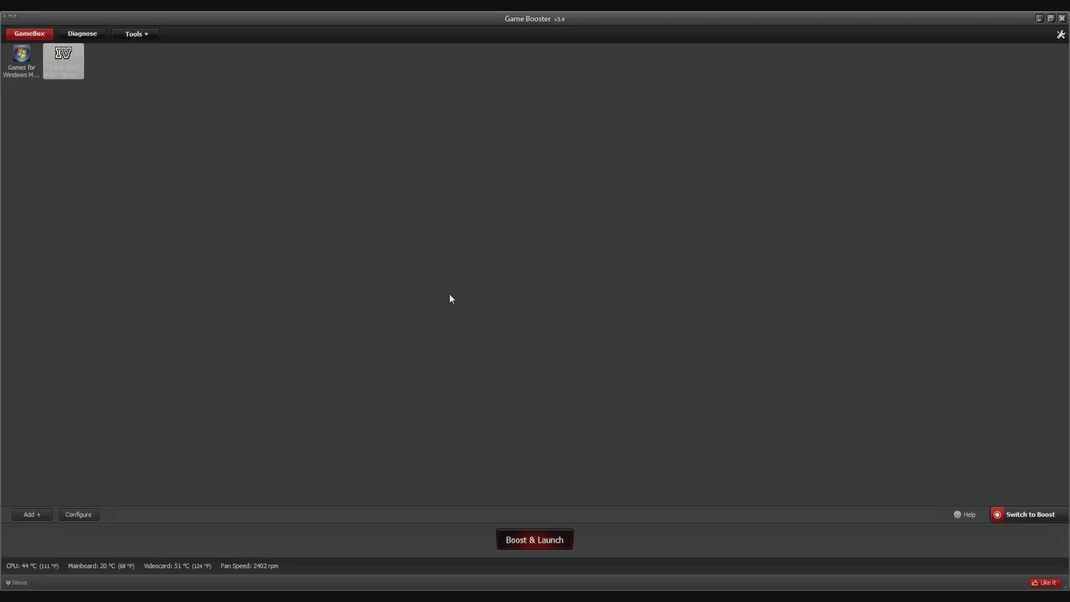
mouse_move(462, 342)
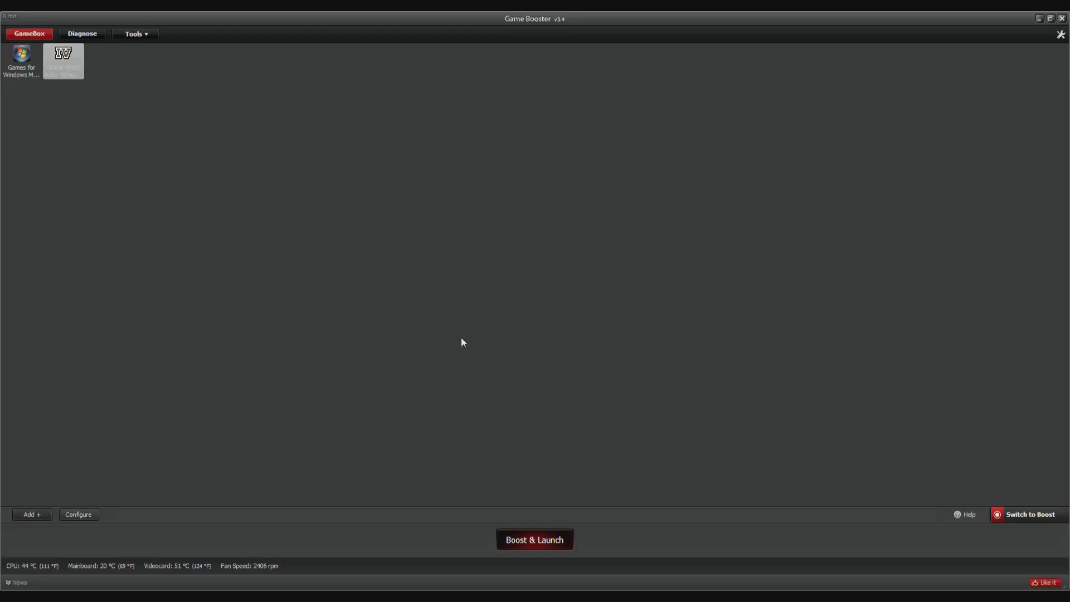
Step: Open Configure to list the 31 processes and services, 9 checked, that boosting closes
click(78, 514)
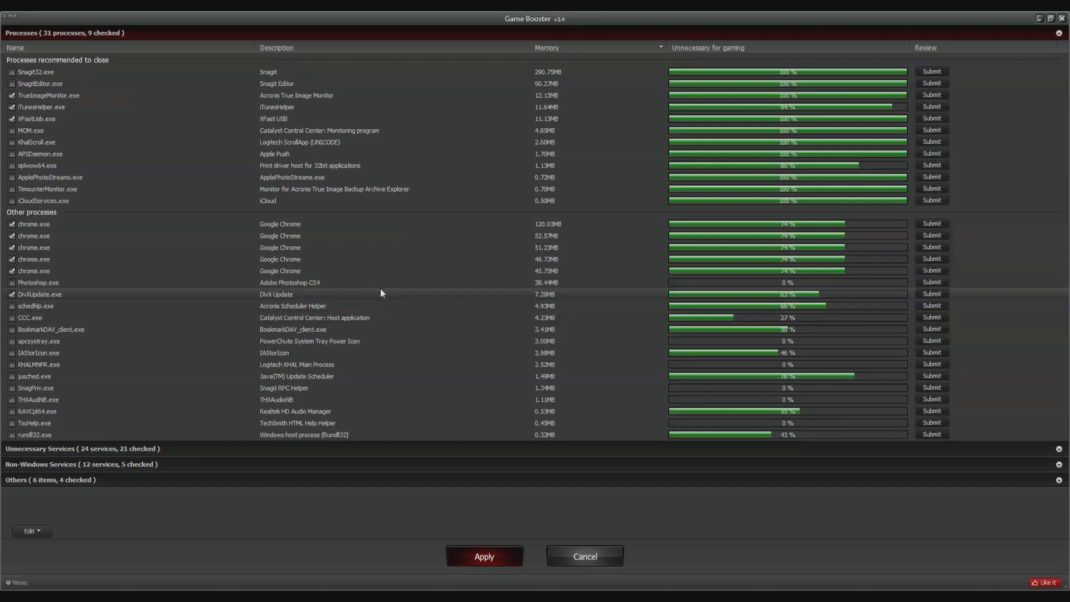
mouse_move(334, 250)
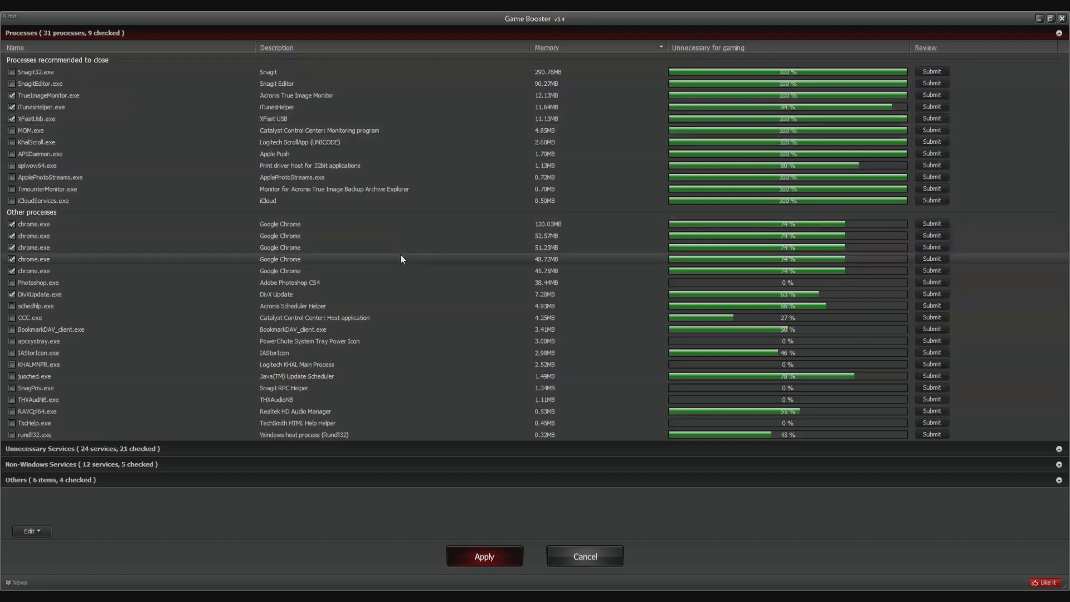
mouse_move(308, 422)
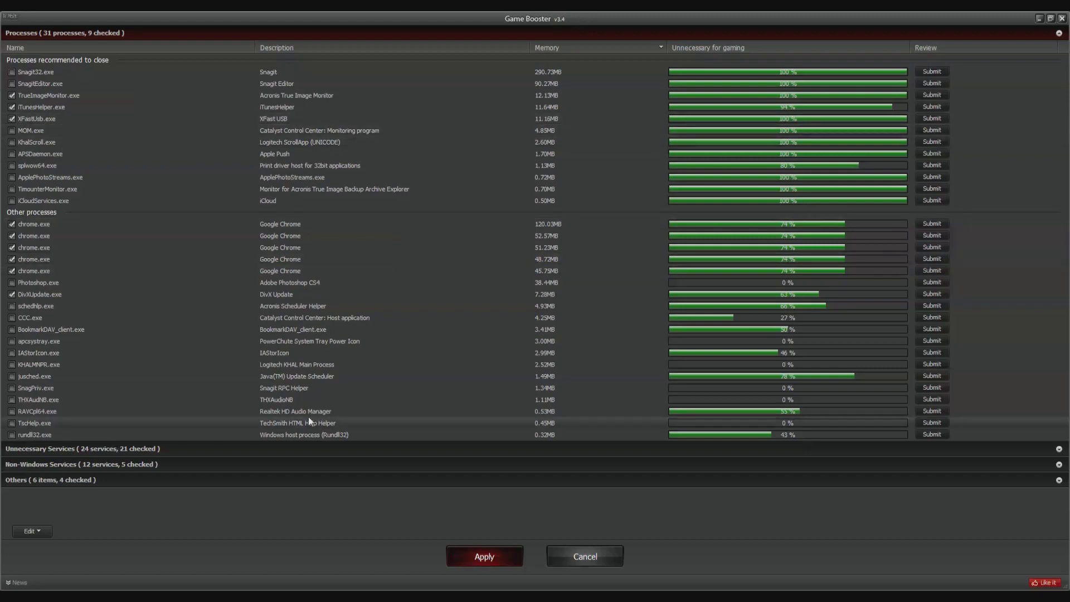
mouse_move(220, 368)
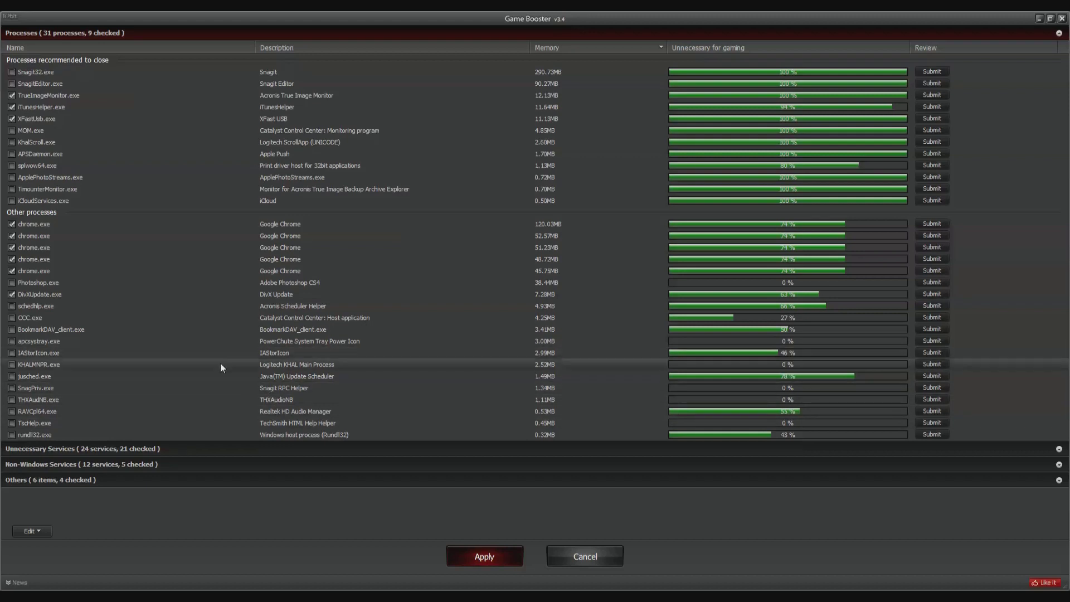
mouse_move(167, 377)
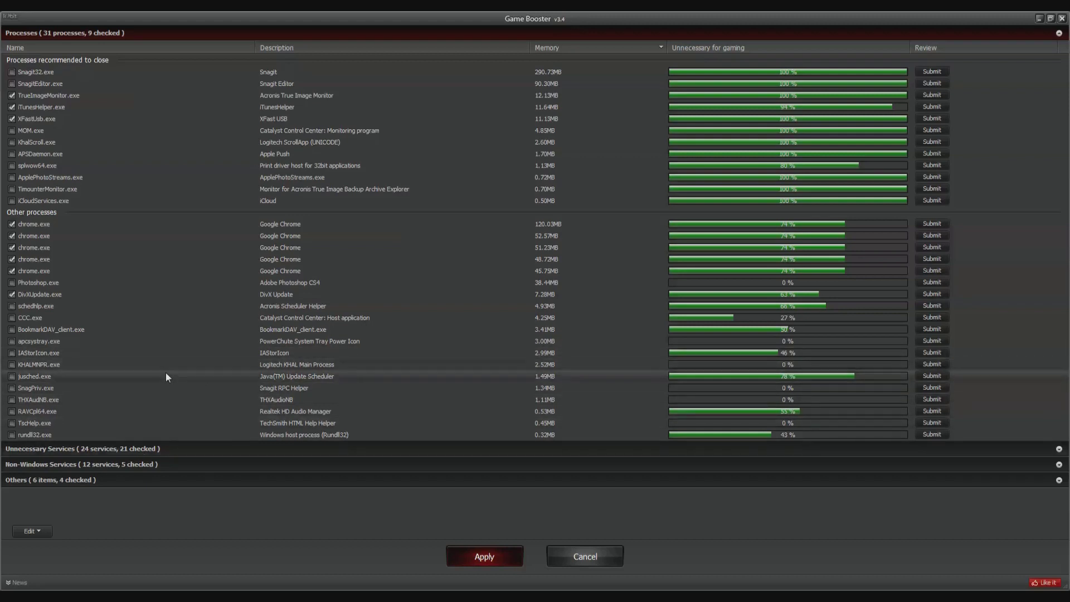
mouse_move(305, 510)
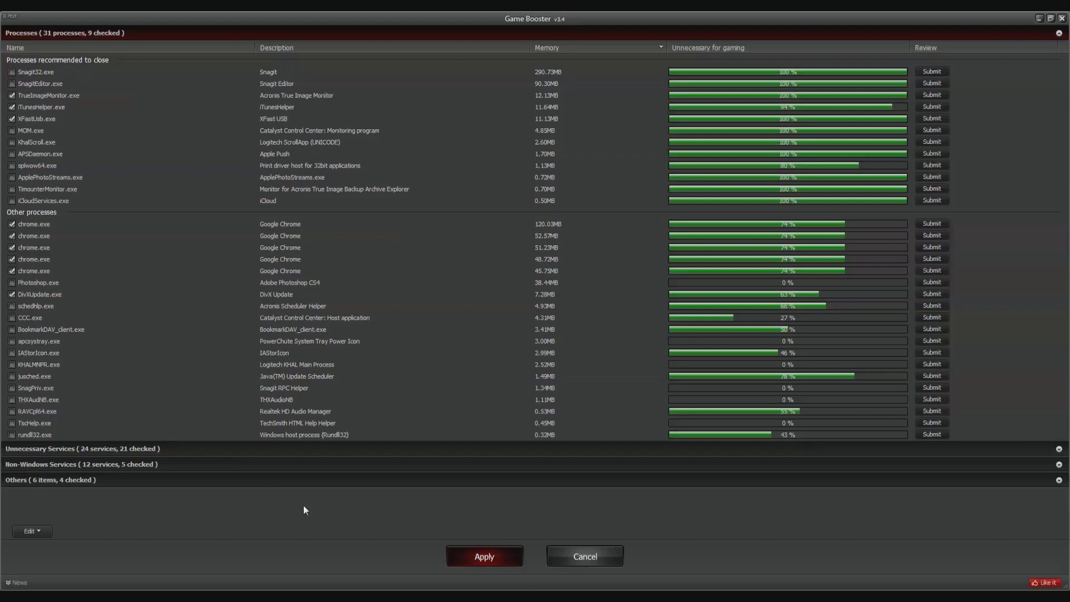
mouse_move(277, 200)
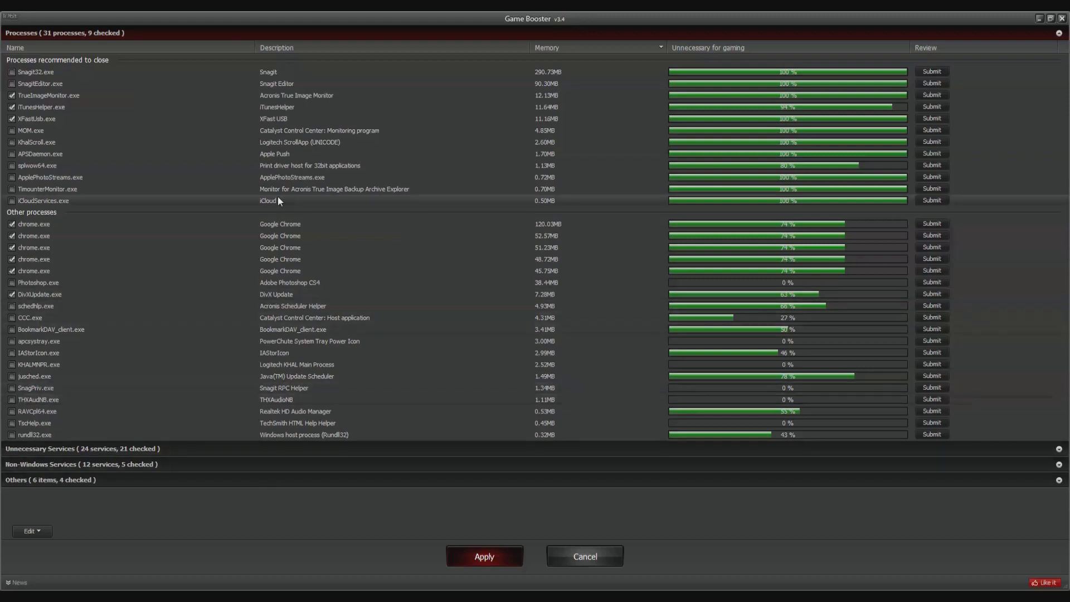
mouse_move(249, 247)
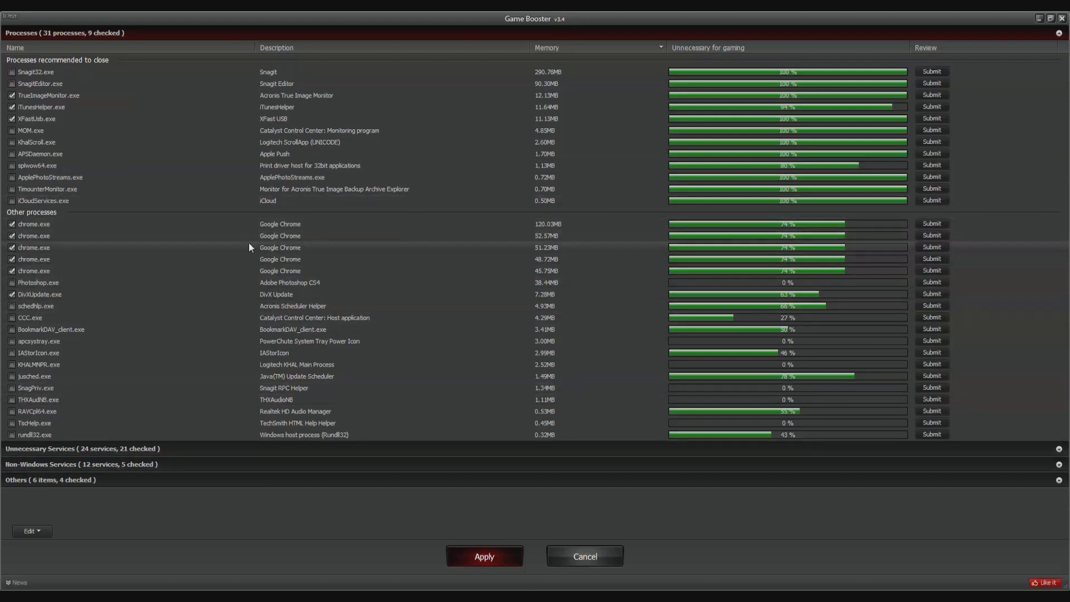
mouse_move(30, 400)
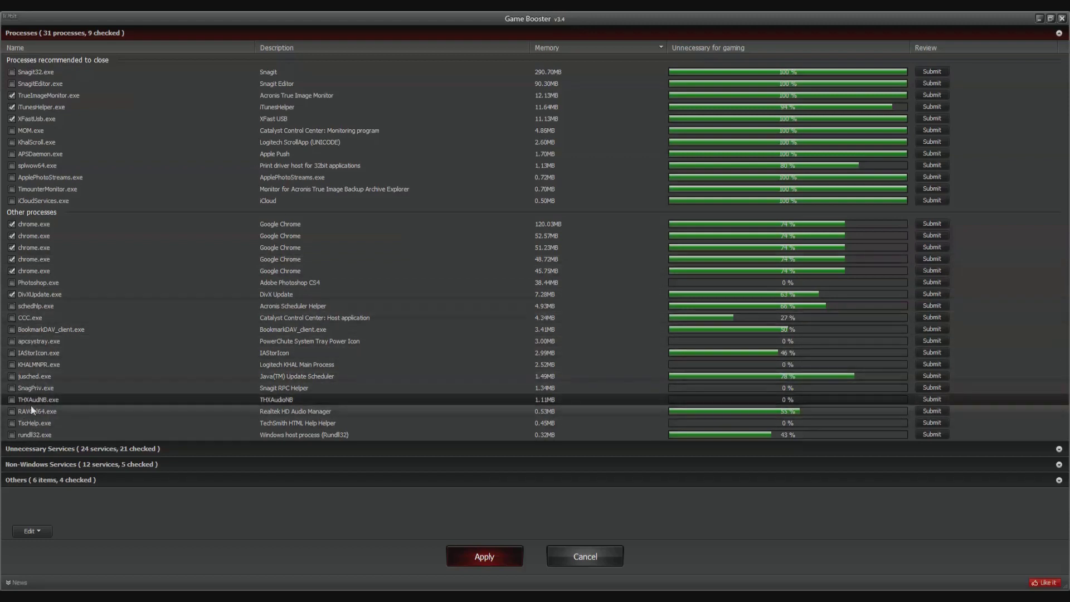
mouse_move(39, 399)
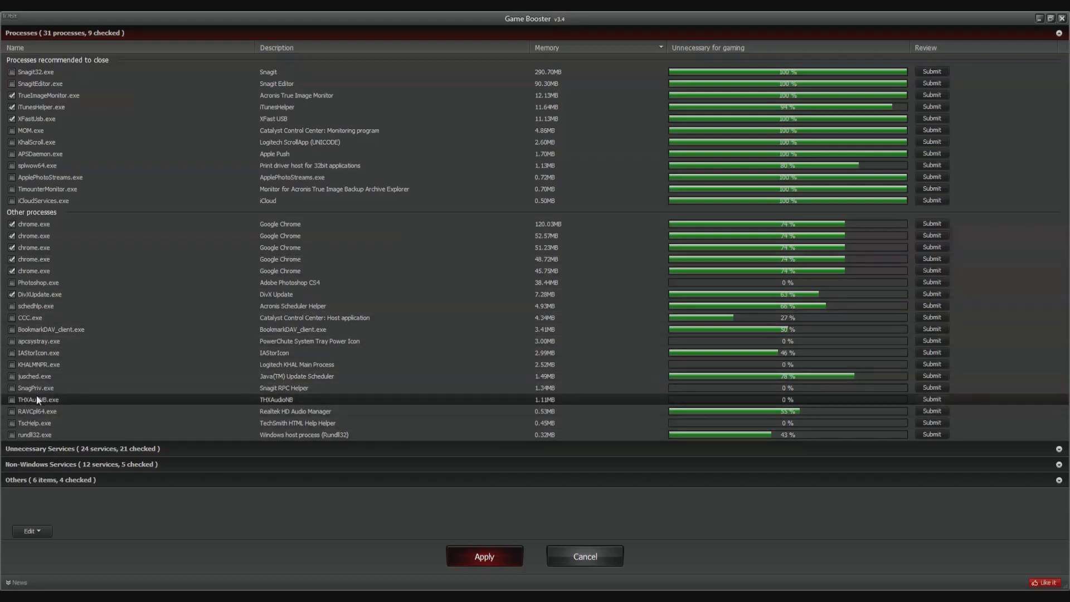
mouse_move(34, 388)
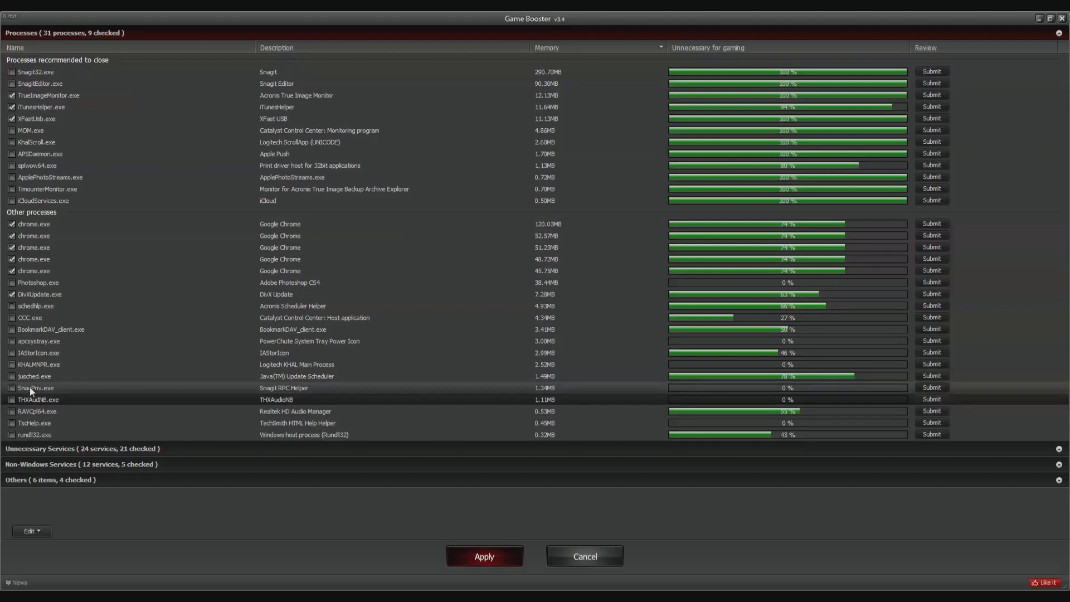
mouse_move(33, 359)
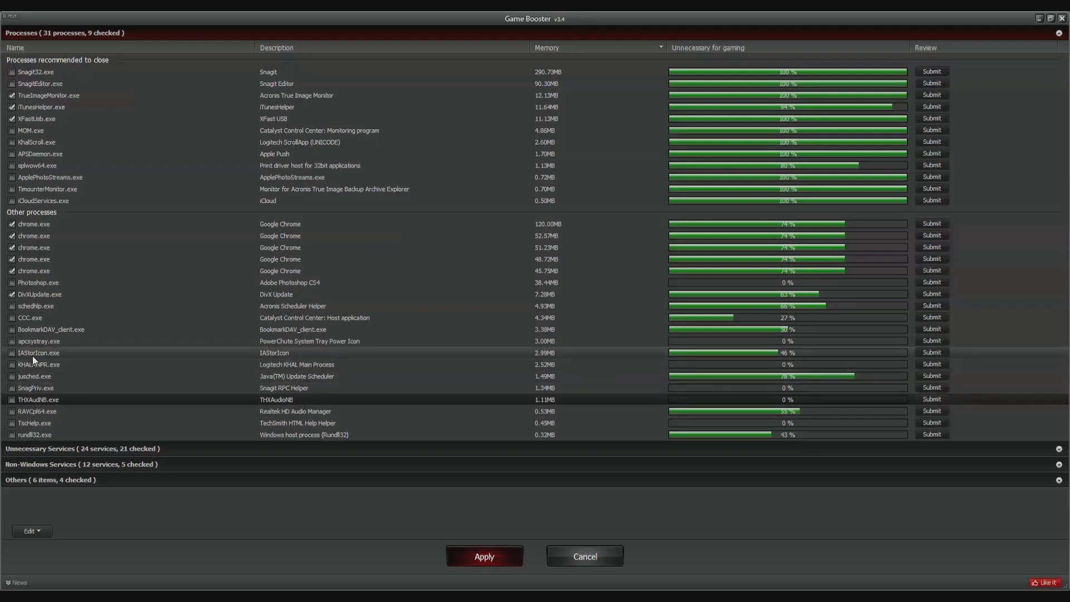